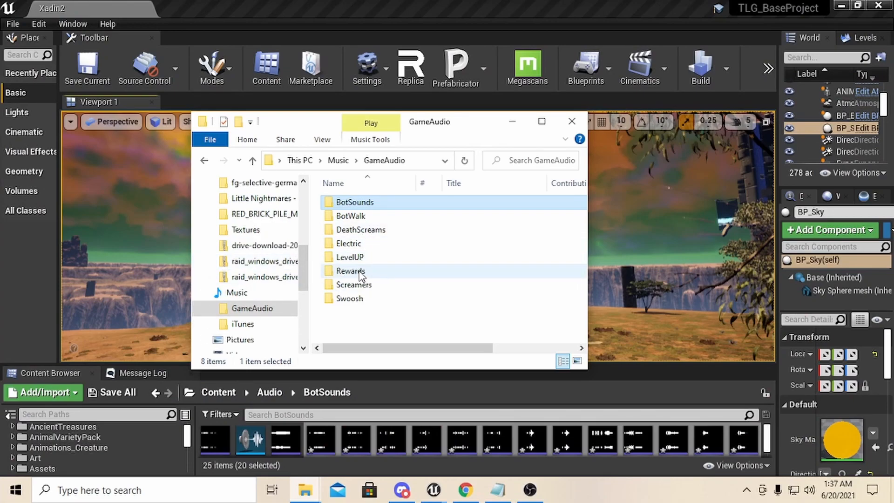
pyautogui.moveTo(357, 298)
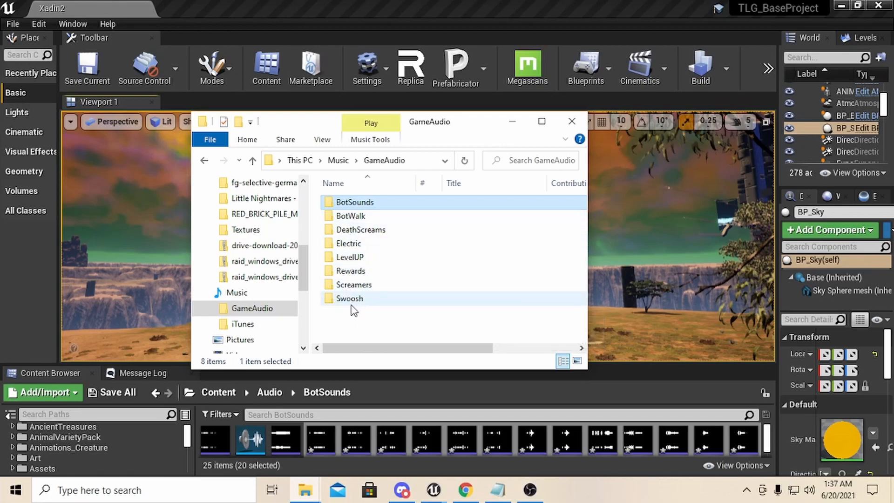
pyautogui.moveTo(366, 234)
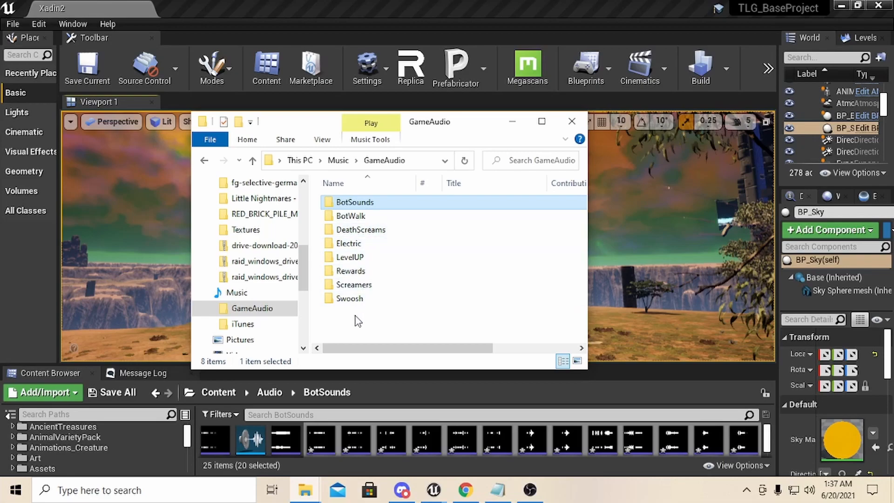
pyautogui.moveTo(360, 317)
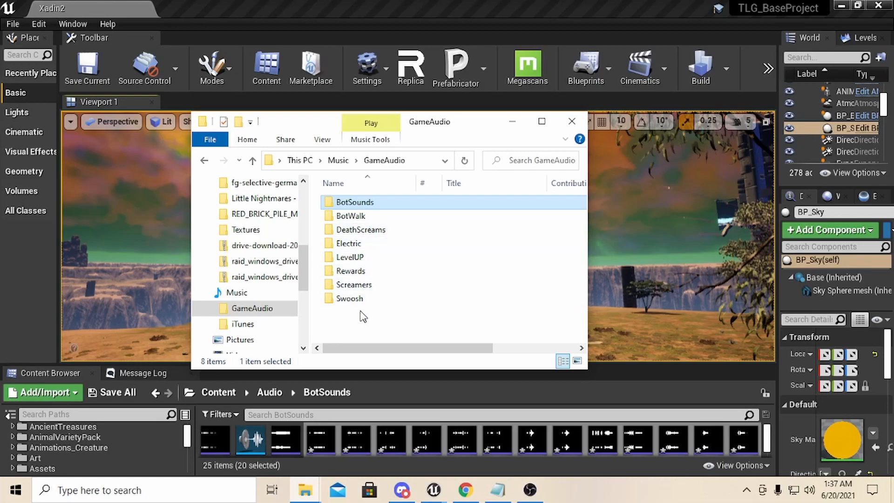
pyautogui.moveTo(397, 301)
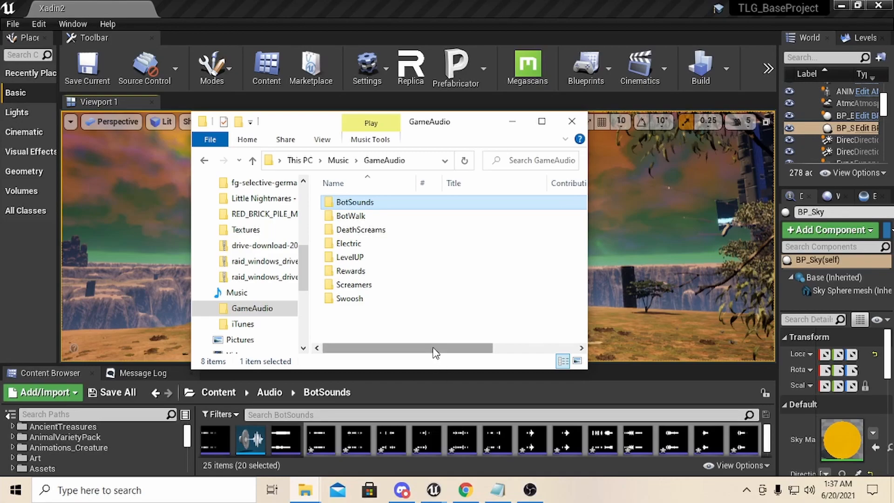
pyautogui.moveTo(511, 121)
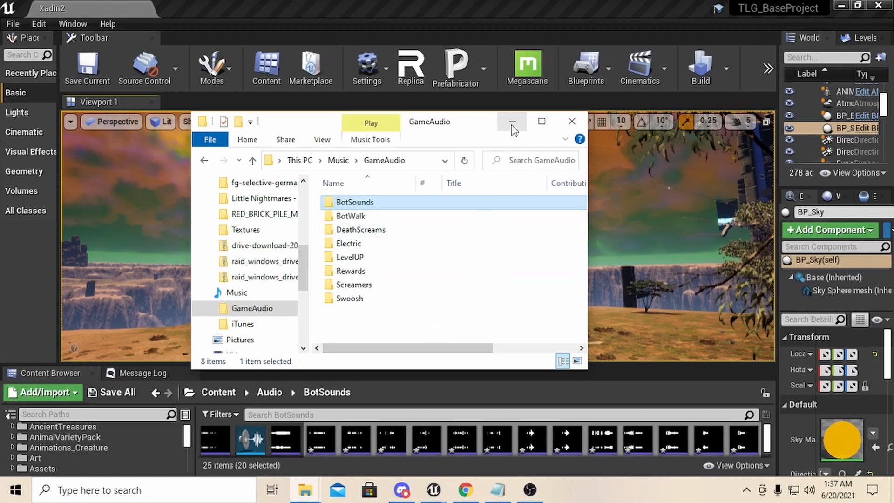
pyautogui.moveTo(511, 121)
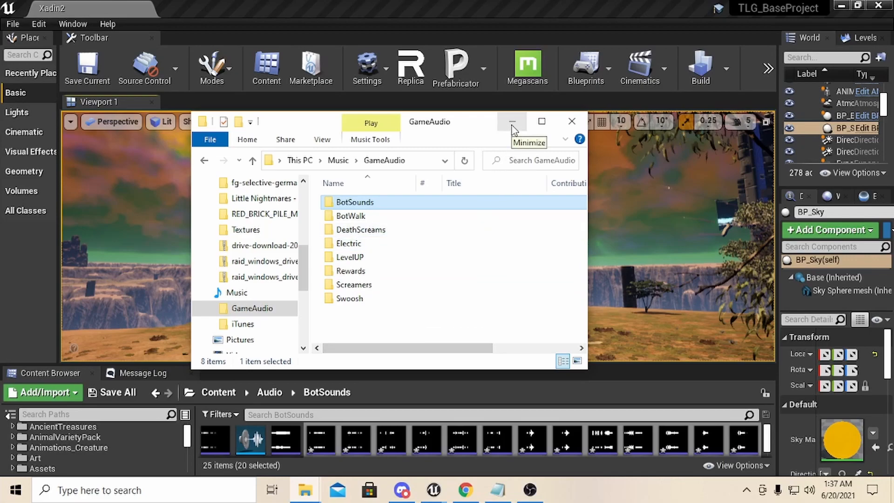
pyautogui.moveTo(512, 127)
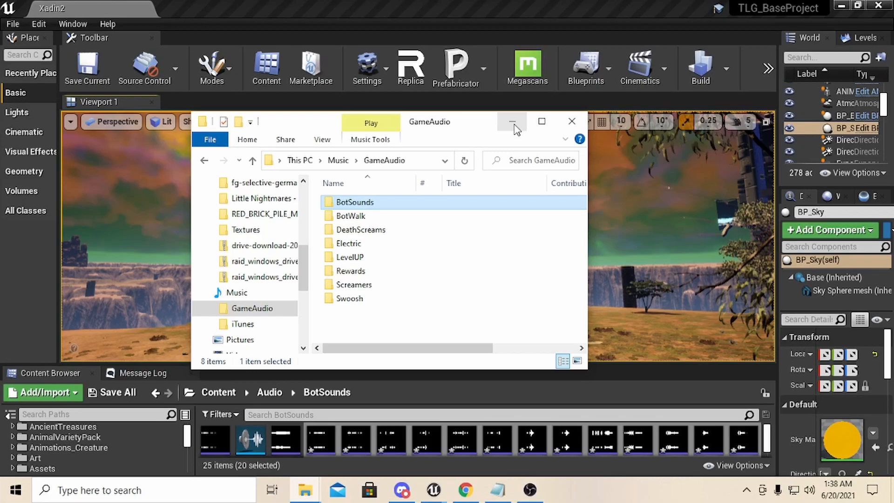
pyautogui.moveTo(360, 229)
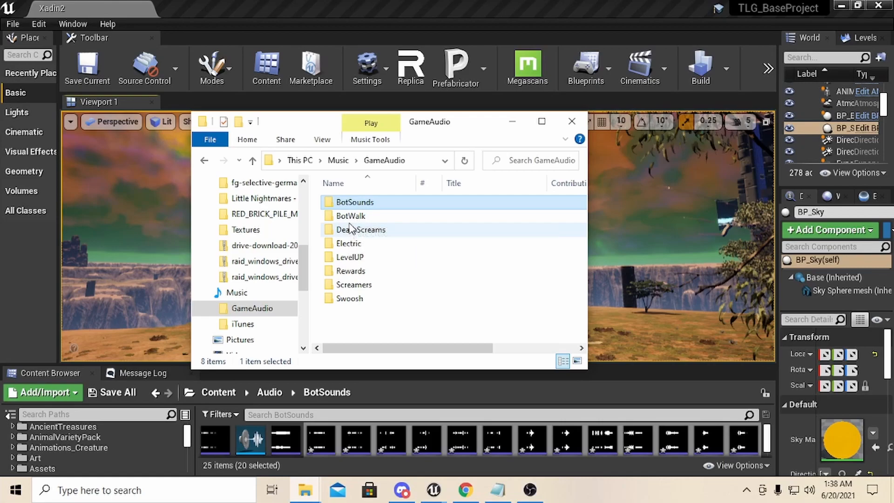
pyautogui.moveTo(349, 215)
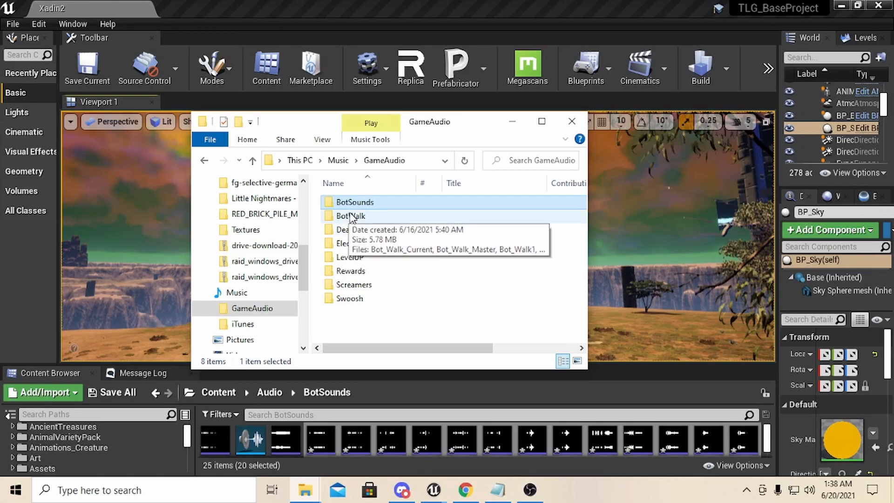
# Open the BotSounds folder under Music > GameAudio and browse its sound files
pyautogui.doubleClick(353, 202)
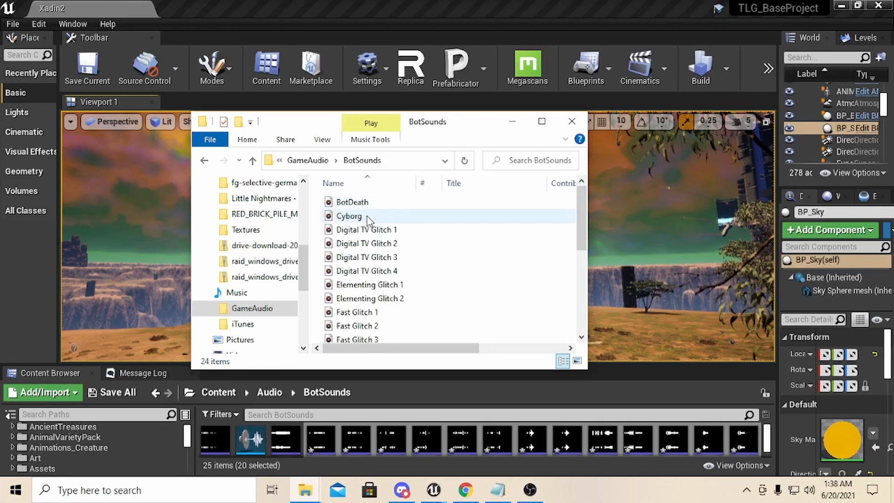
pyautogui.click(369, 243)
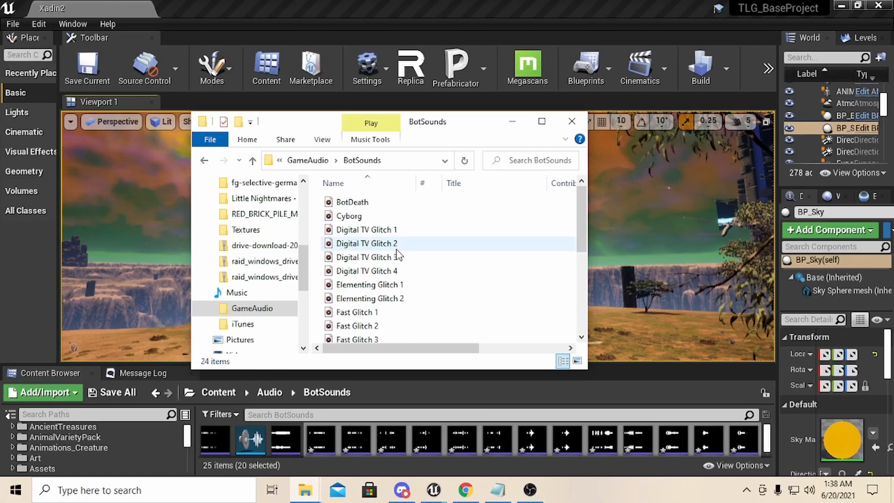
pyautogui.click(570, 121)
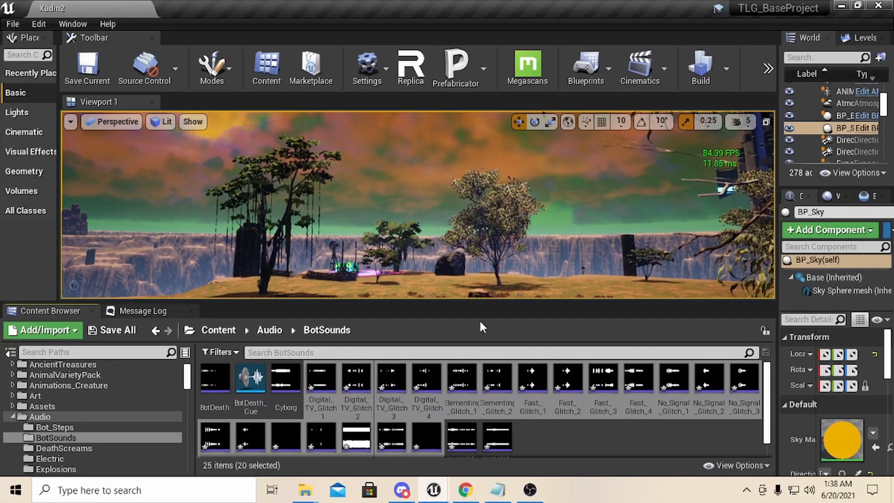
pyautogui.moveTo(461, 377)
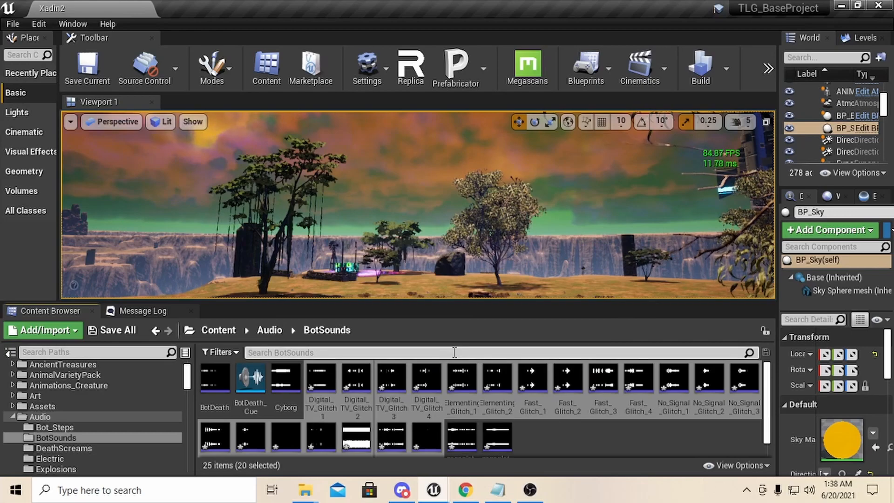
pyautogui.moveTo(249, 376)
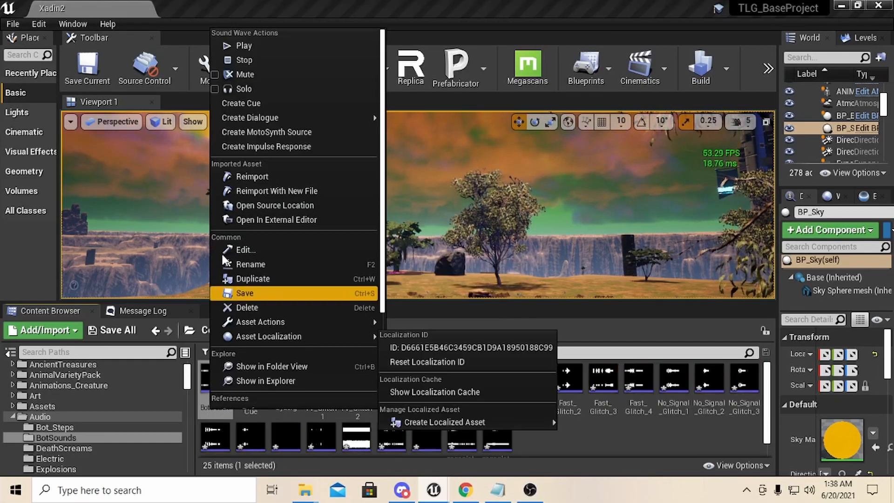
pyautogui.moveTo(239, 103)
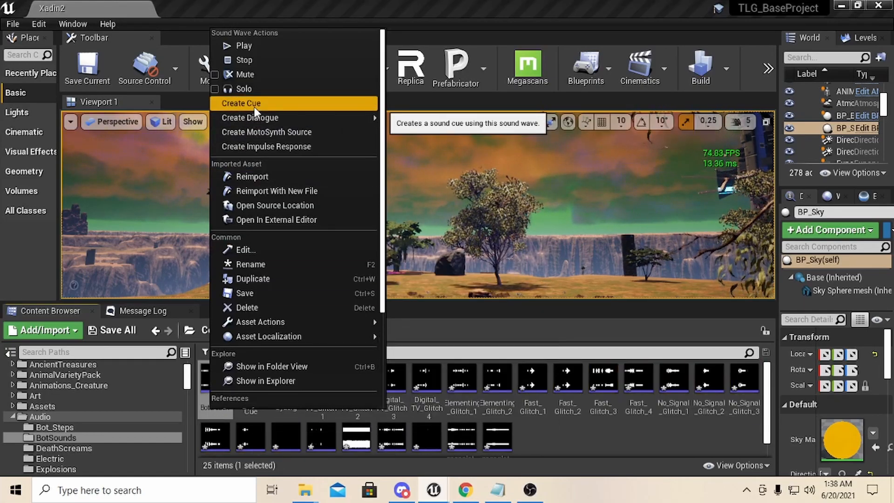
pyautogui.moveTo(402, 34)
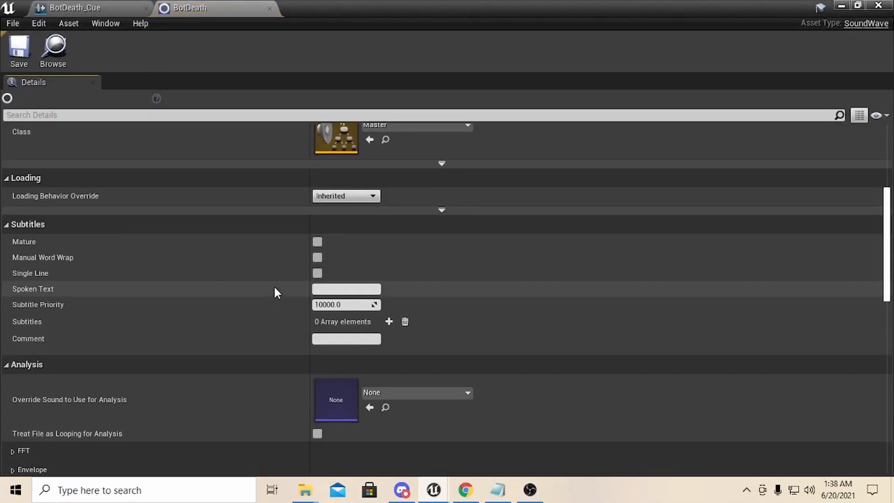
# Review the BotDeath wave's Sound properties and close its tab, returning to BotDeath_Cue
pyautogui.scroll(3)
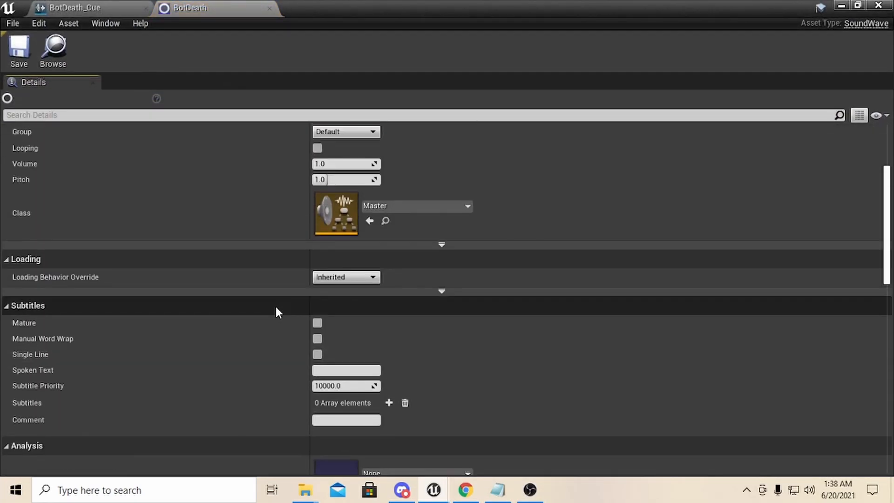
pyautogui.scroll(3)
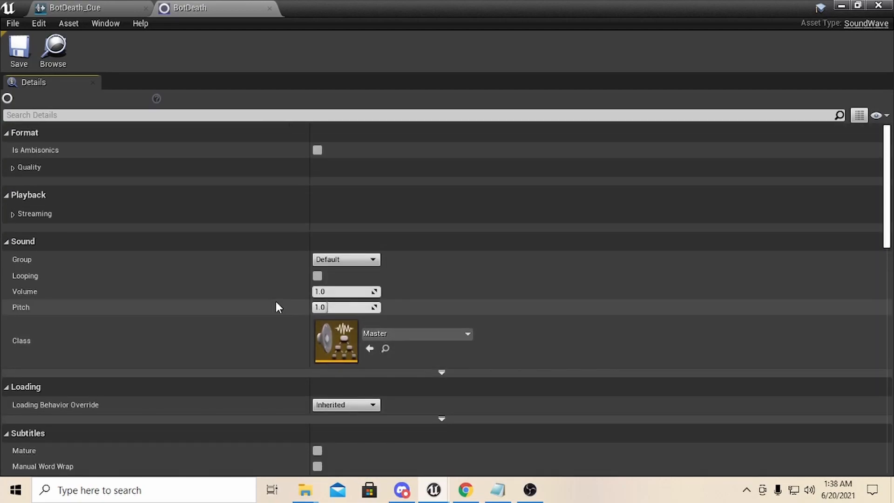
pyautogui.moveTo(337, 48)
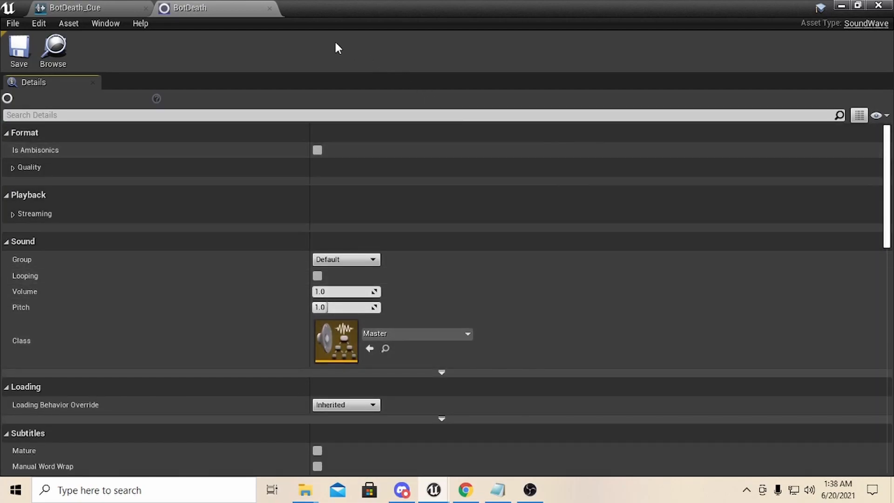
pyautogui.moveTo(269, 9)
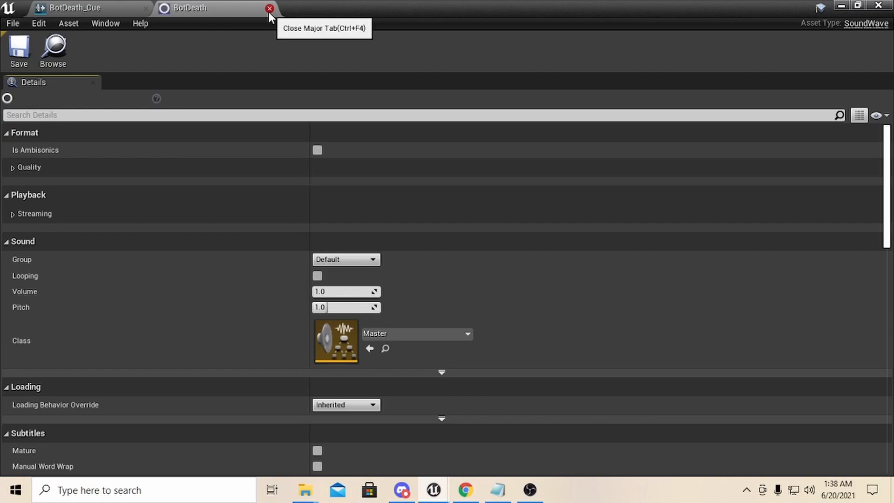
pyautogui.click(269, 8)
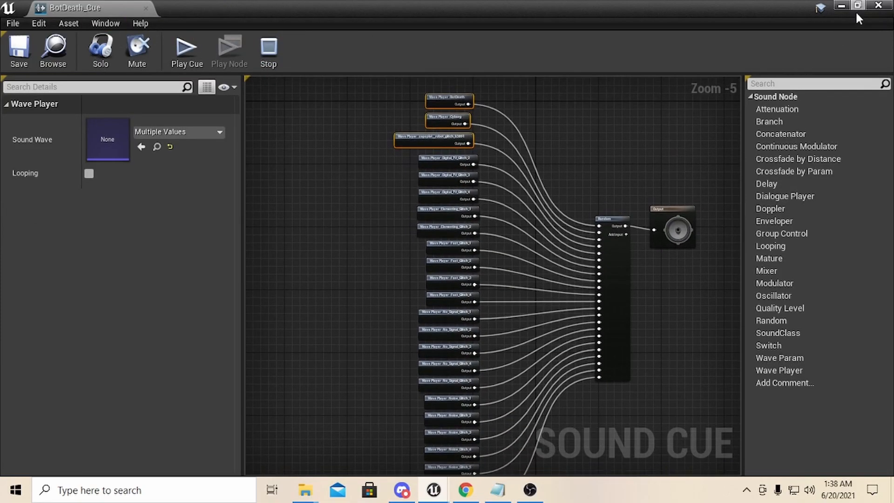
pyautogui.click(858, 6)
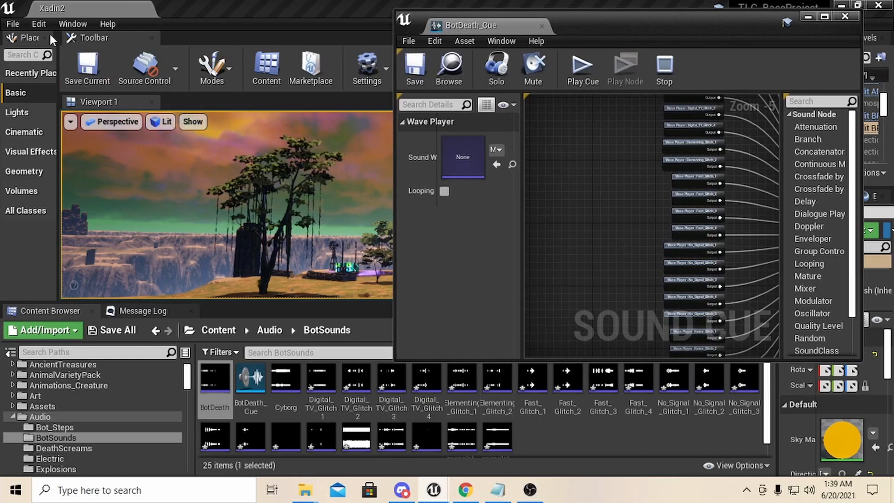
pyautogui.click(11, 23)
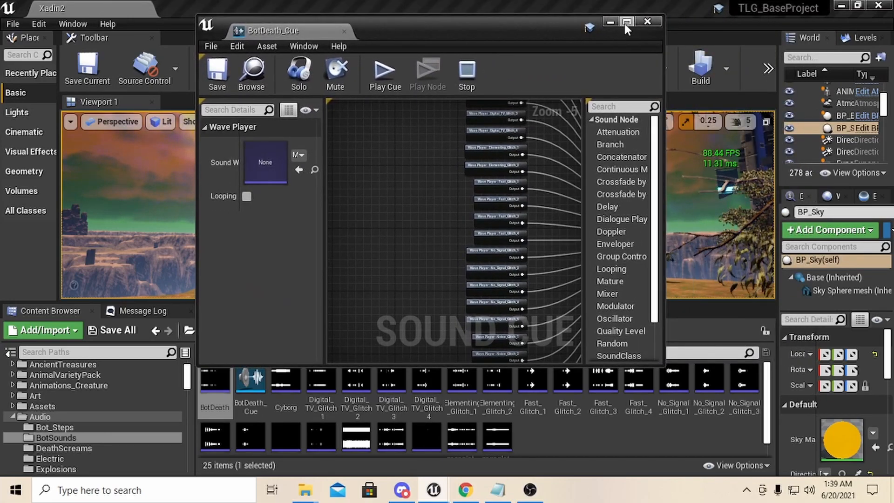
pyautogui.click(625, 21)
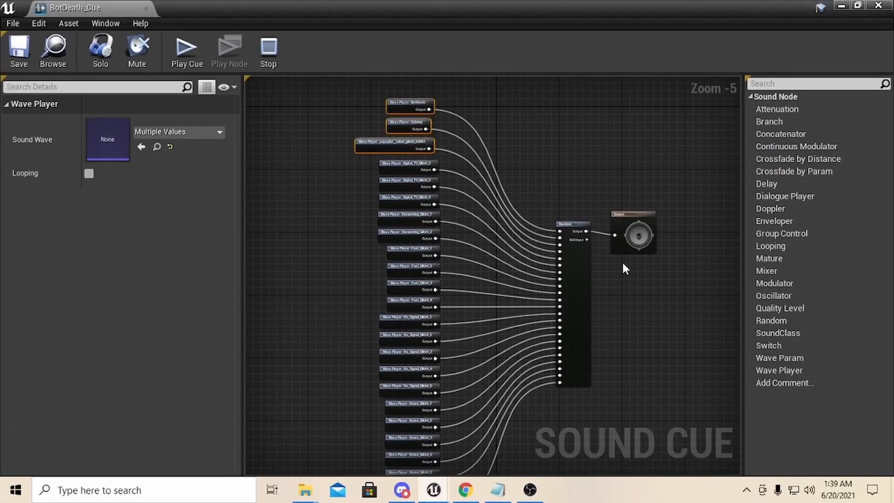
pyautogui.click(633, 231)
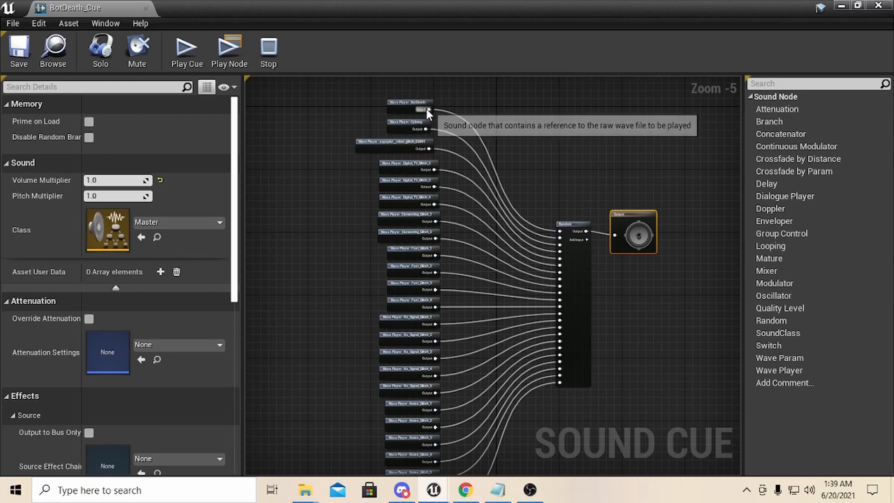
pyautogui.moveTo(623, 243)
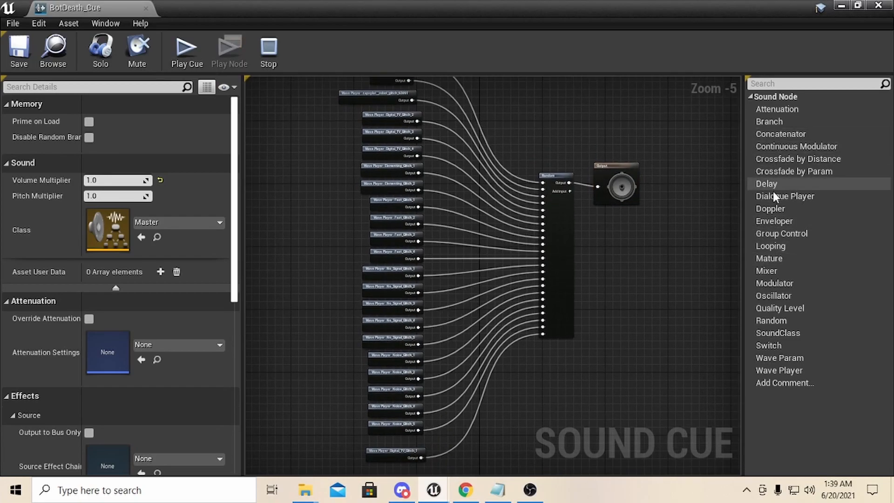
pyautogui.moveTo(777, 332)
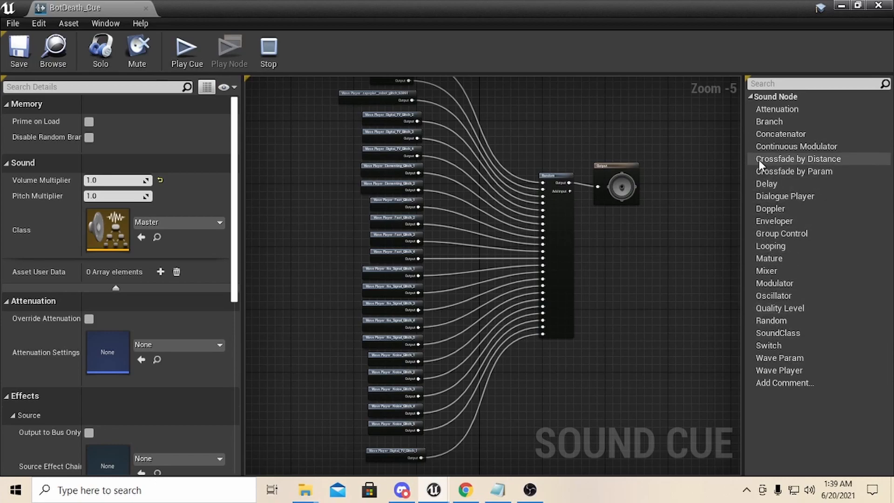
pyautogui.moveTo(773, 295)
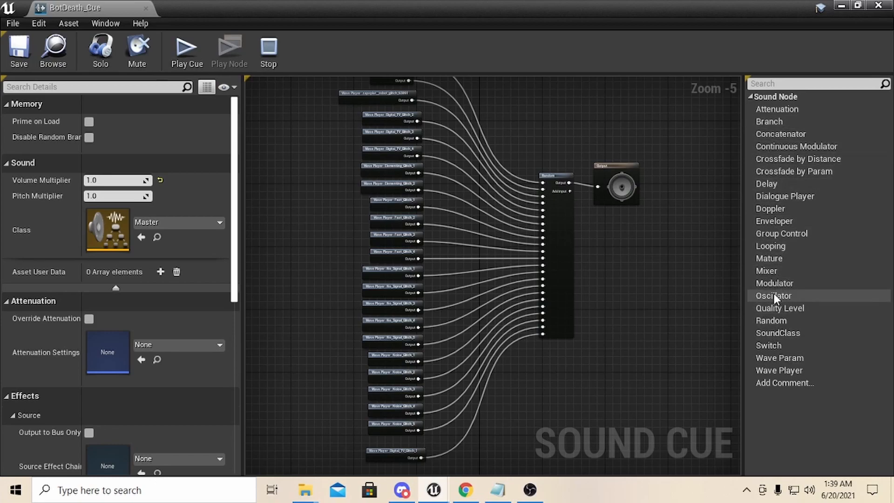
pyautogui.moveTo(769, 246)
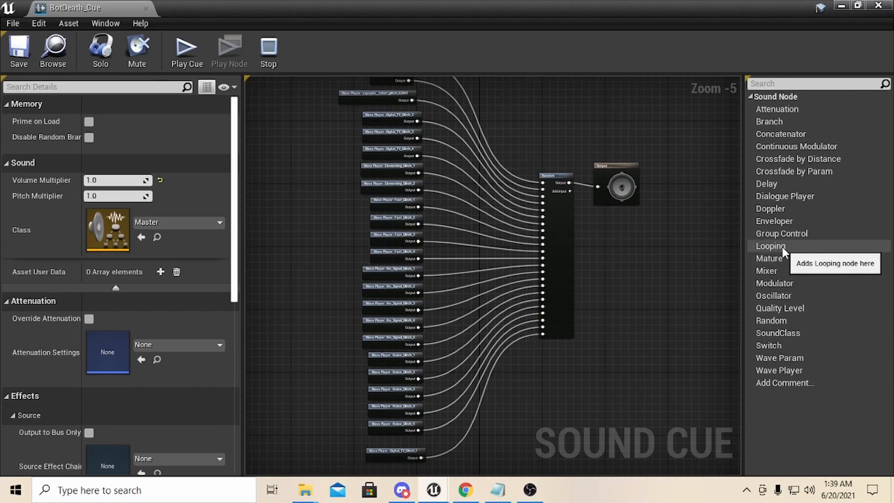
pyautogui.moveTo(557, 222)
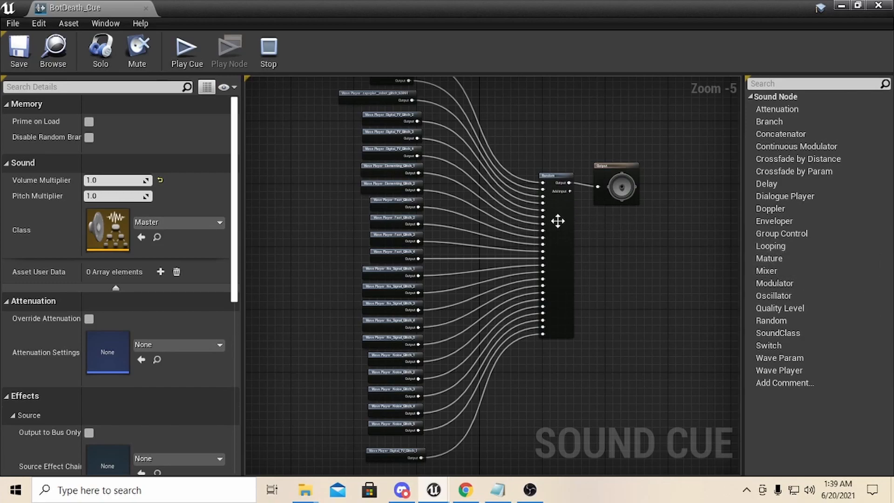
pyautogui.moveTo(771, 208)
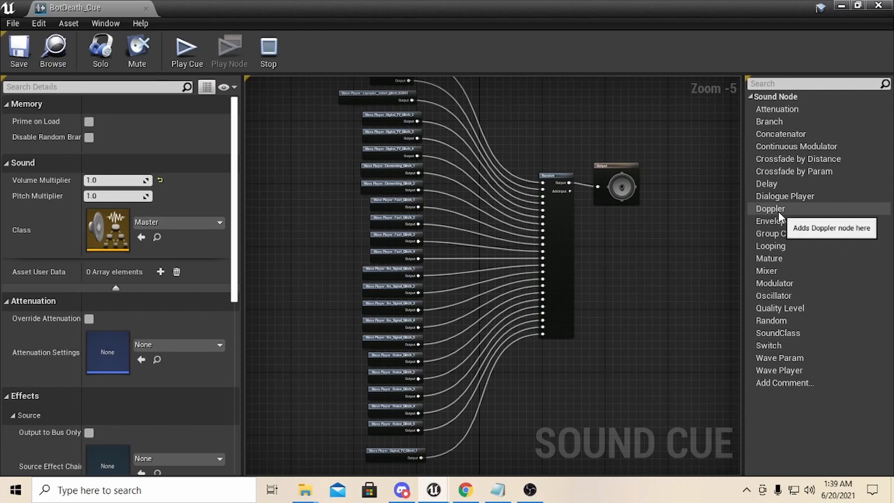
# Give the Random node enough inputs for every wave player in BotDeath_Cue
pyautogui.click(770, 320)
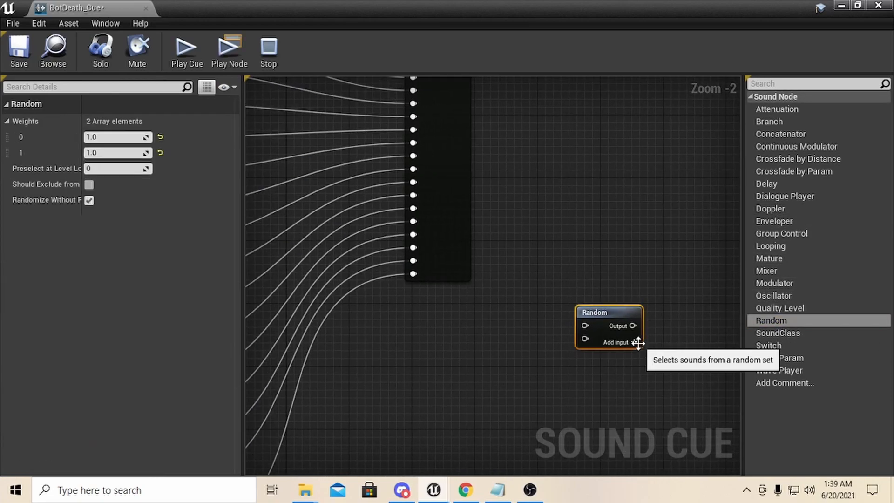
pyautogui.click(615, 342)
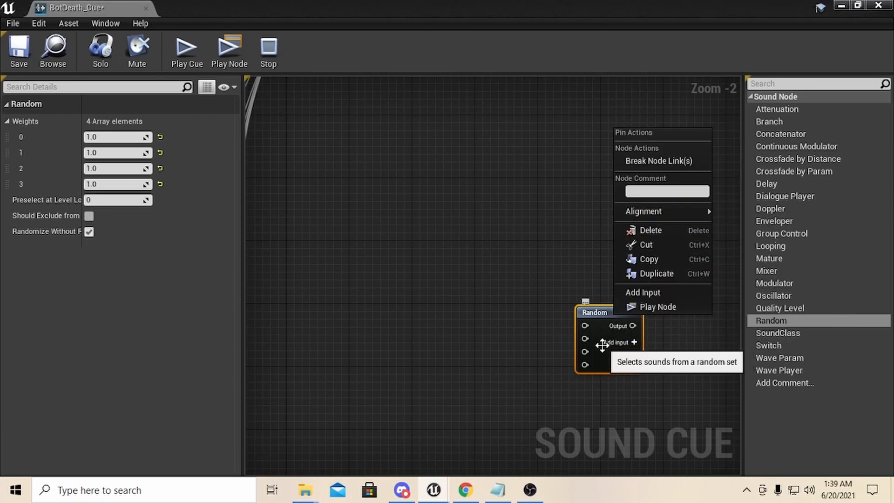
pyautogui.moveTo(617, 359)
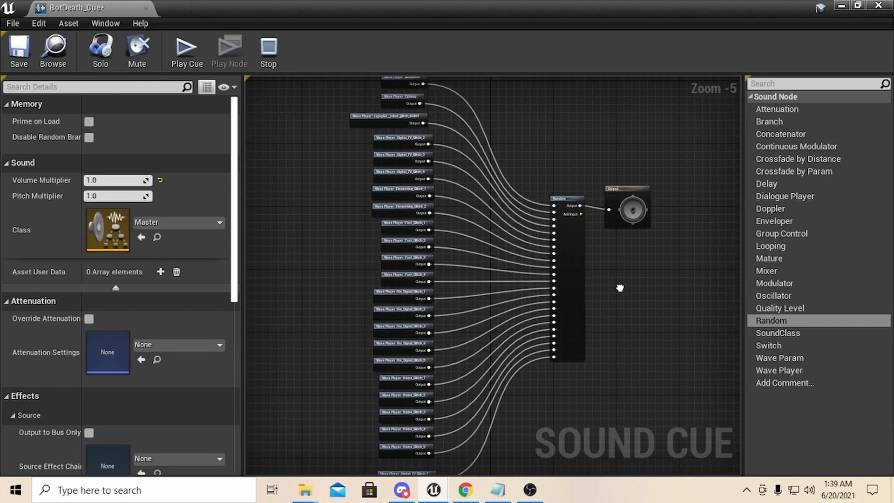
pyautogui.moveTo(621, 293)
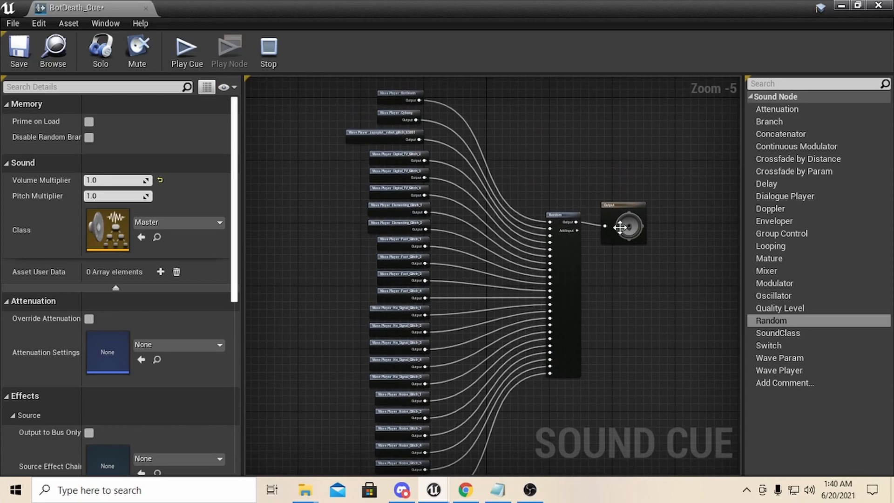
pyautogui.moveTo(624, 207)
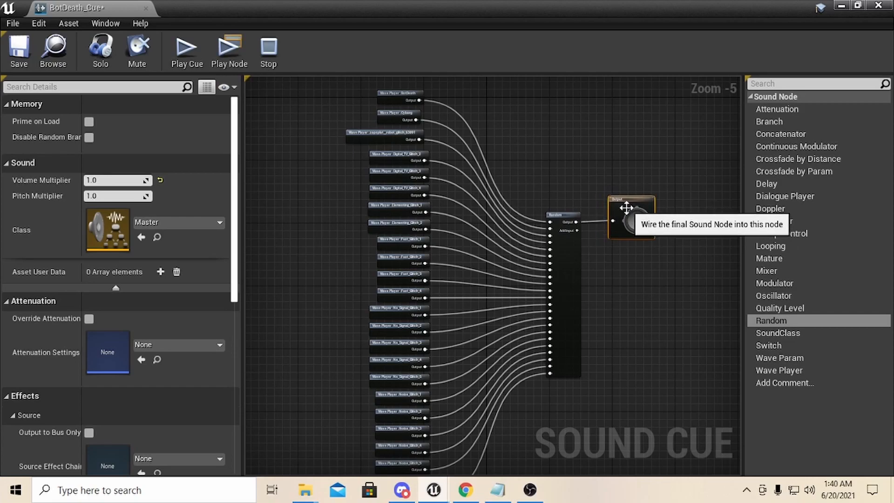
pyautogui.moveTo(615, 273)
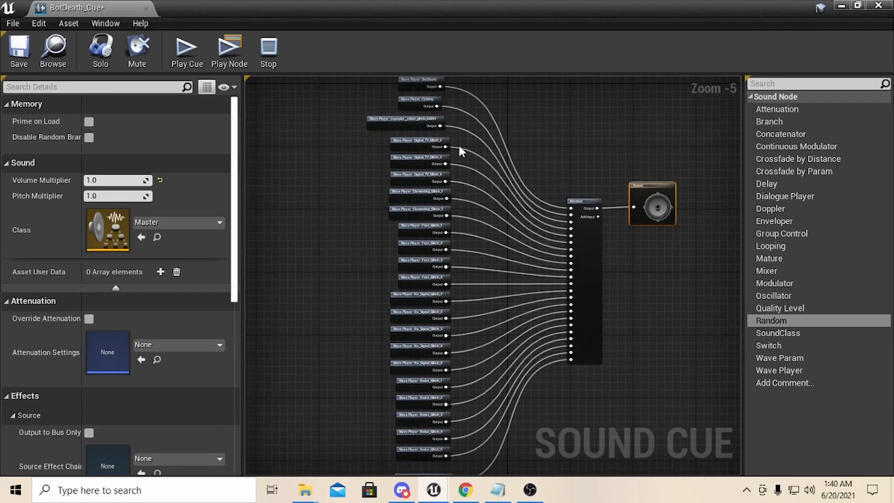
# Check each wave player's sound, from BotDeath through the glitch waves to Noise_Glitch_3
pyautogui.click(420, 82)
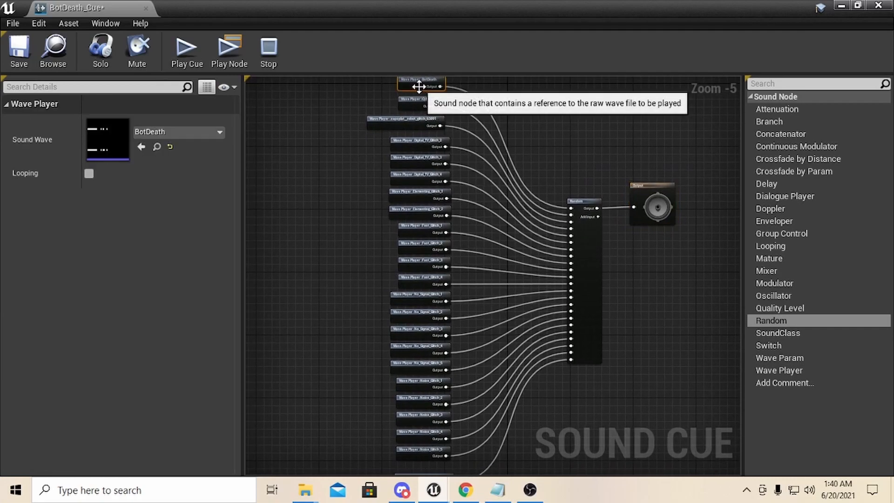
pyautogui.moveTo(397, 155)
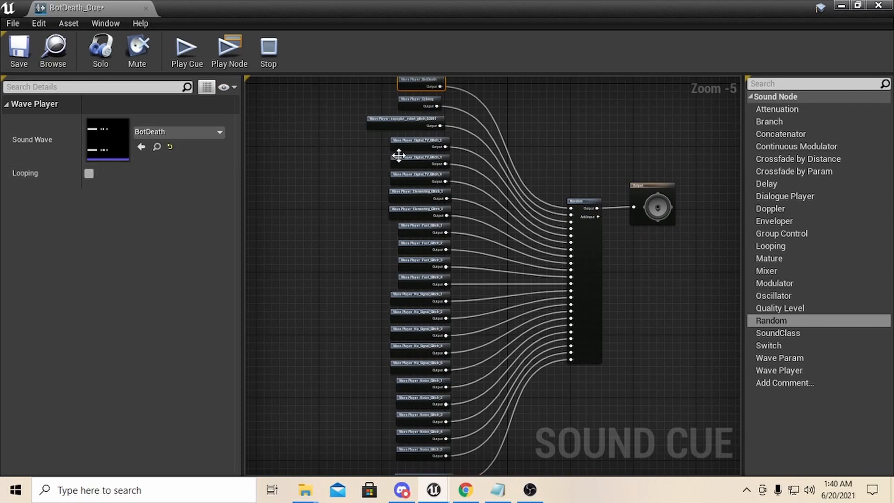
pyautogui.click(419, 142)
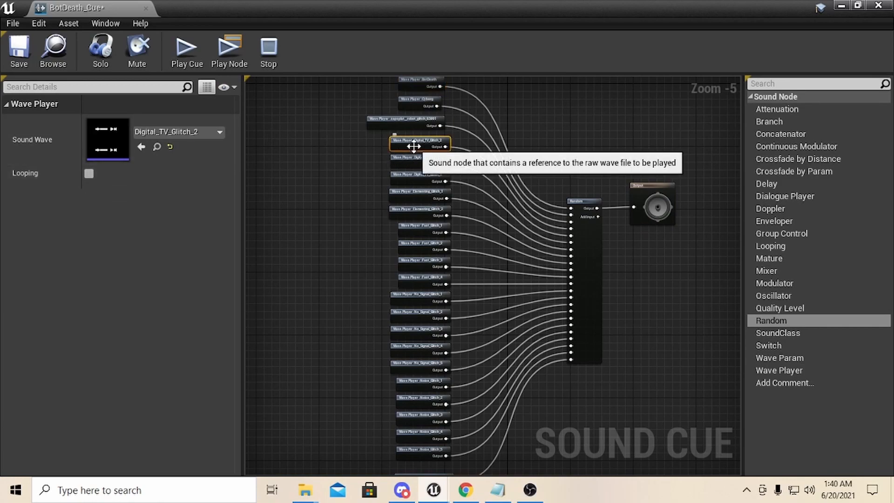
pyautogui.click(420, 211)
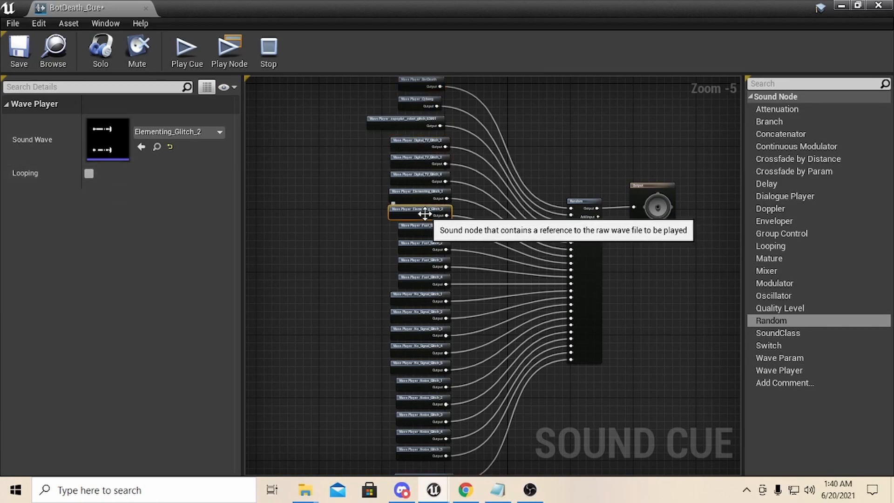
pyautogui.moveTo(438, 290)
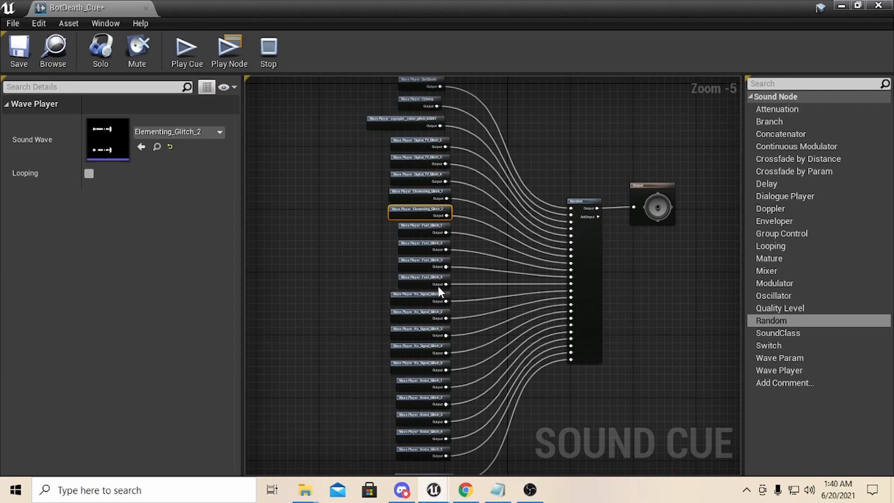
pyautogui.click(424, 245)
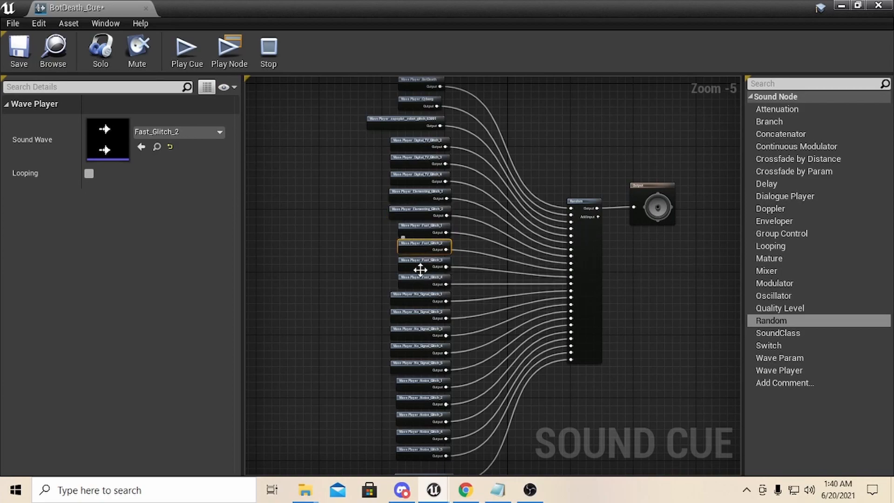
pyautogui.click(424, 280)
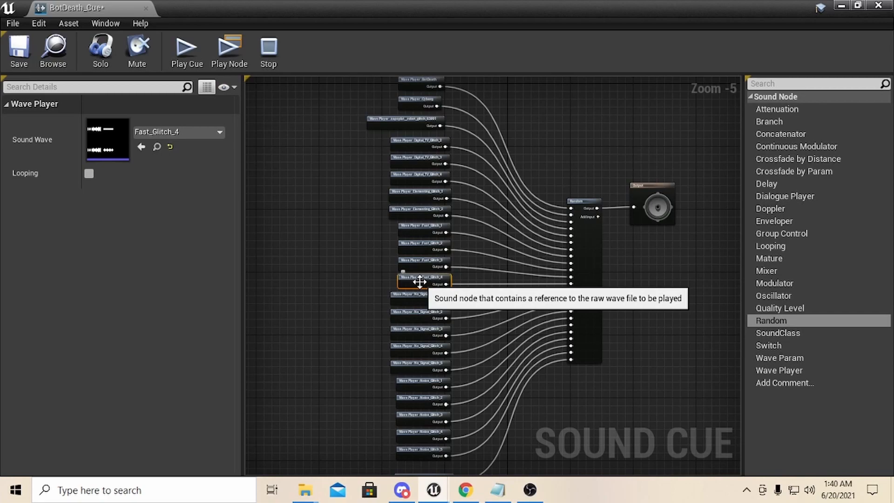
pyautogui.click(420, 297)
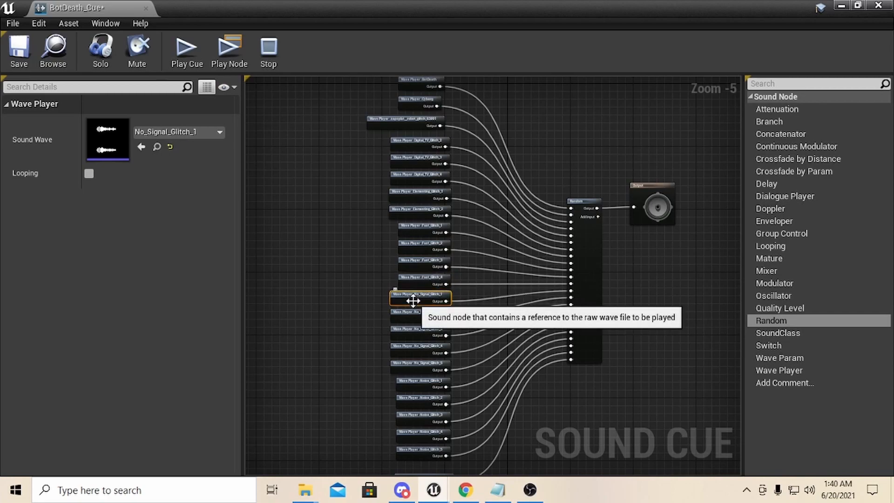
pyautogui.moveTo(426, 389)
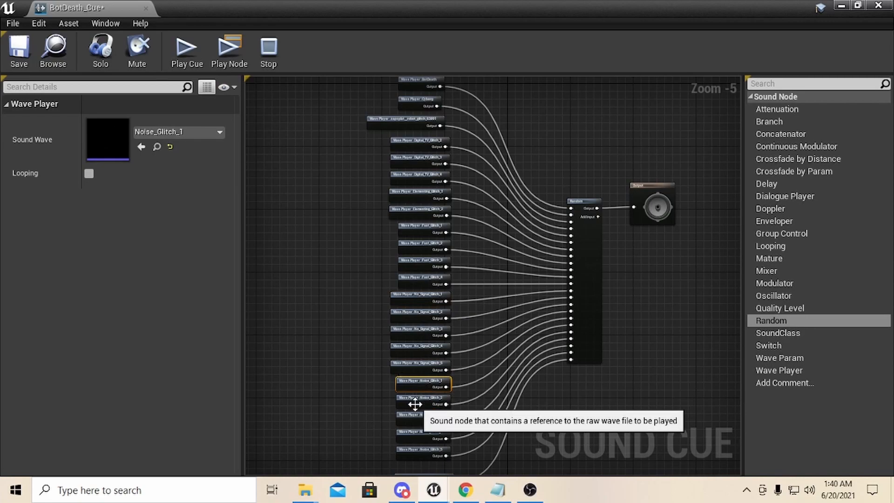
pyautogui.click(422, 417)
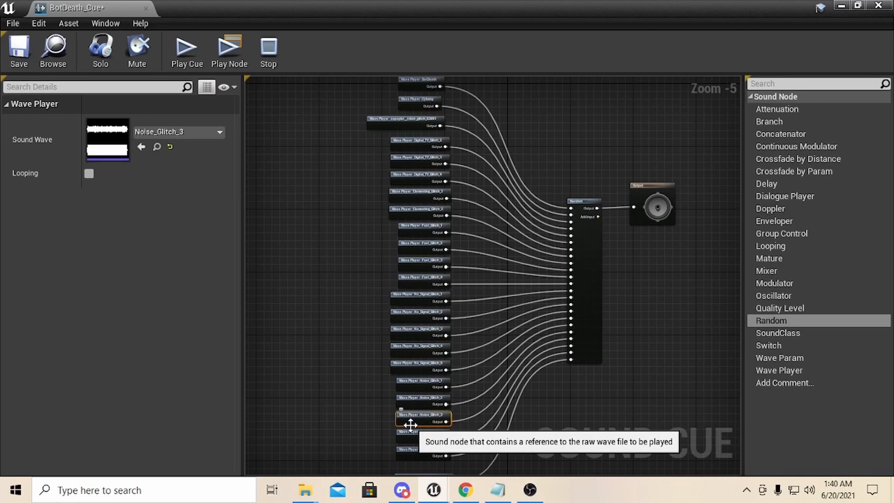
pyautogui.moveTo(766, 271)
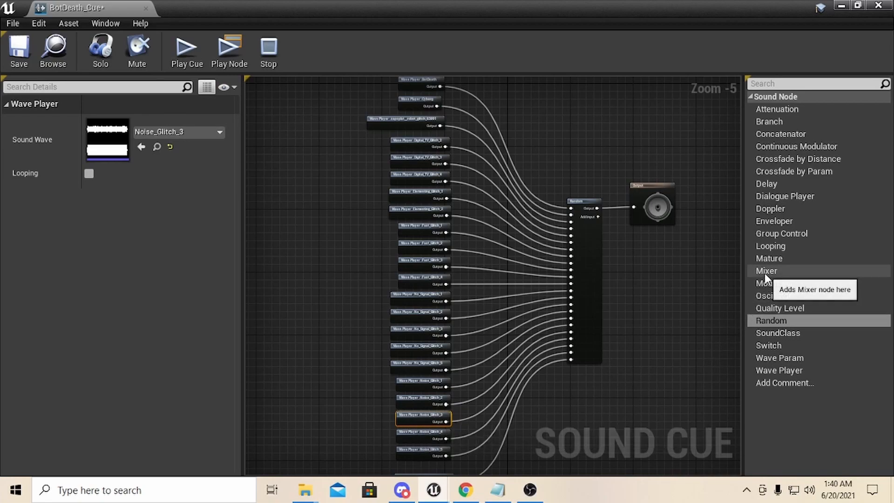
# Place a Mixer node from the palette and select it above the Random node
pyautogui.click(766, 270)
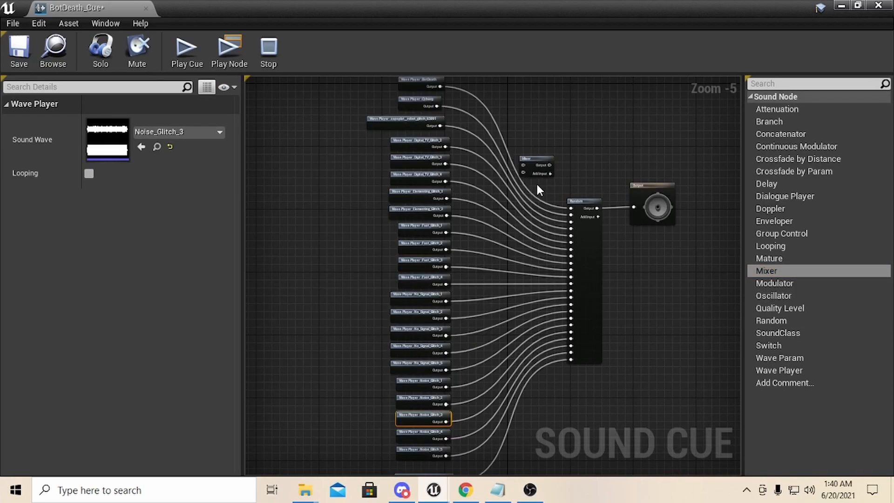
pyautogui.moveTo(439, 91)
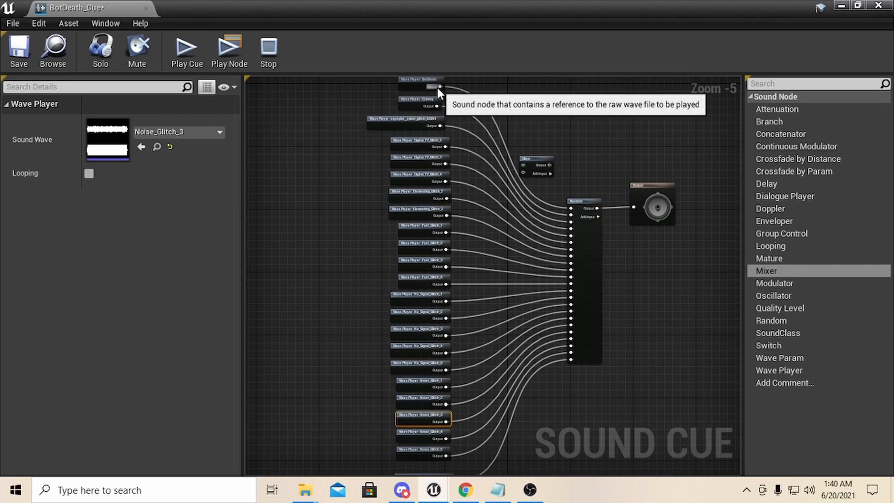
pyautogui.moveTo(568, 212)
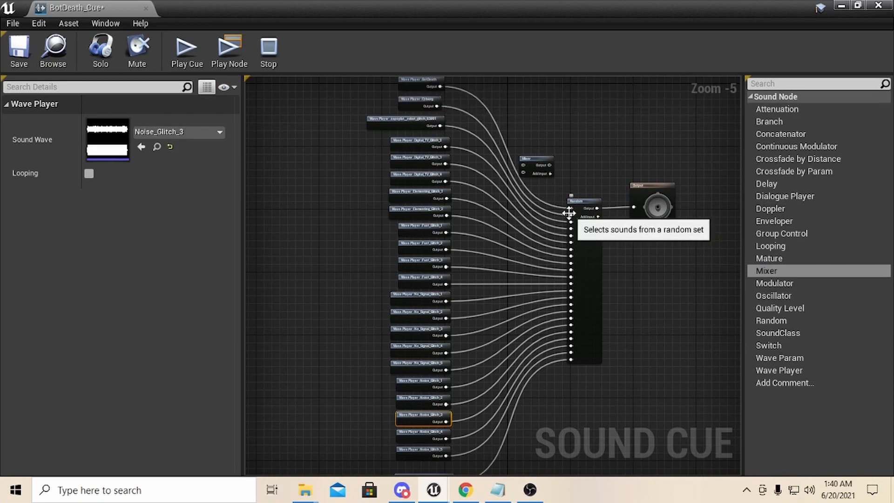
pyautogui.moveTo(535, 167)
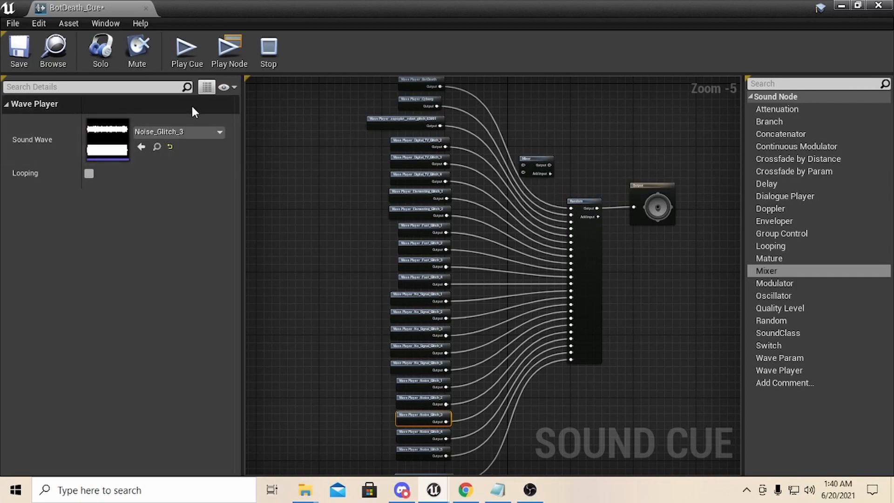
pyautogui.click(420, 82)
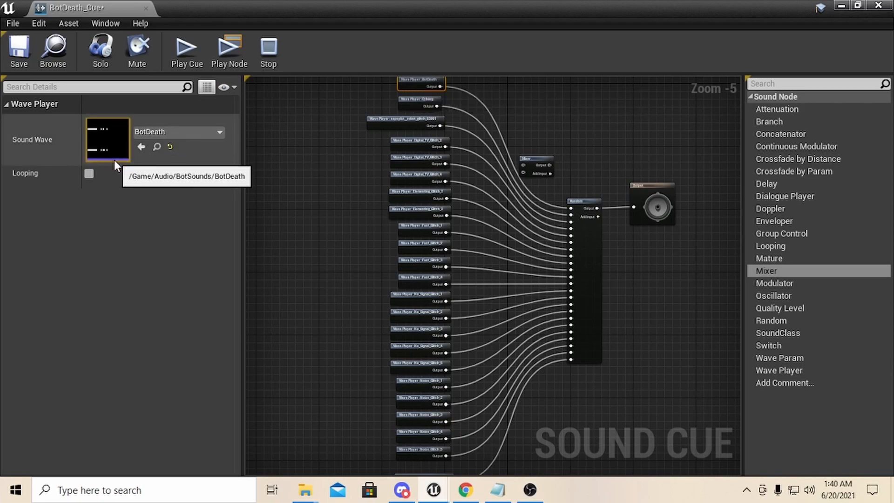
pyautogui.moveTo(120, 158)
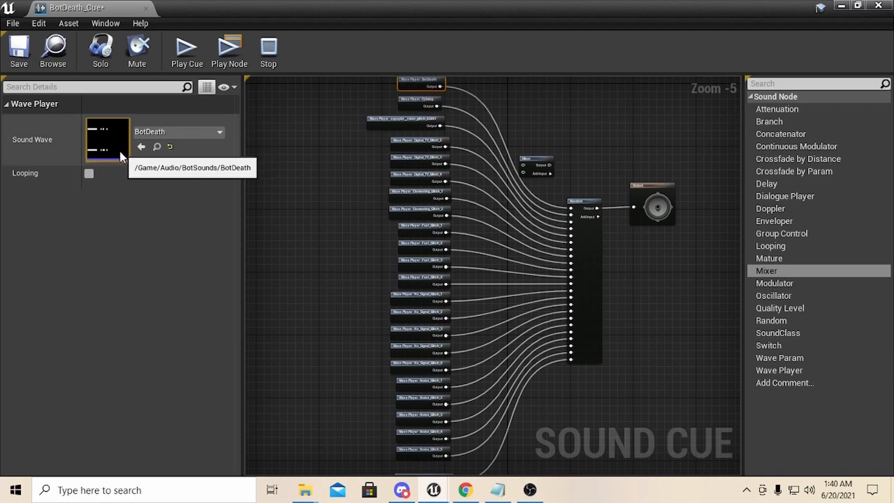
pyautogui.moveTo(183, 224)
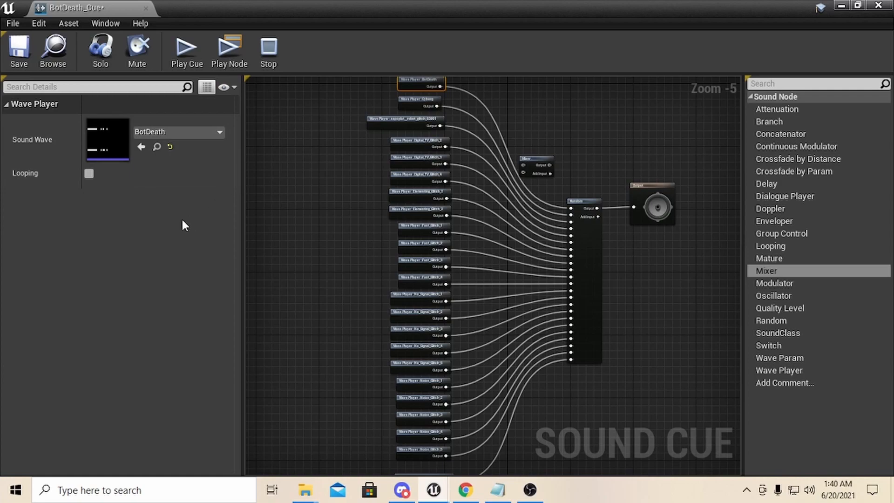
pyautogui.moveTo(415, 85)
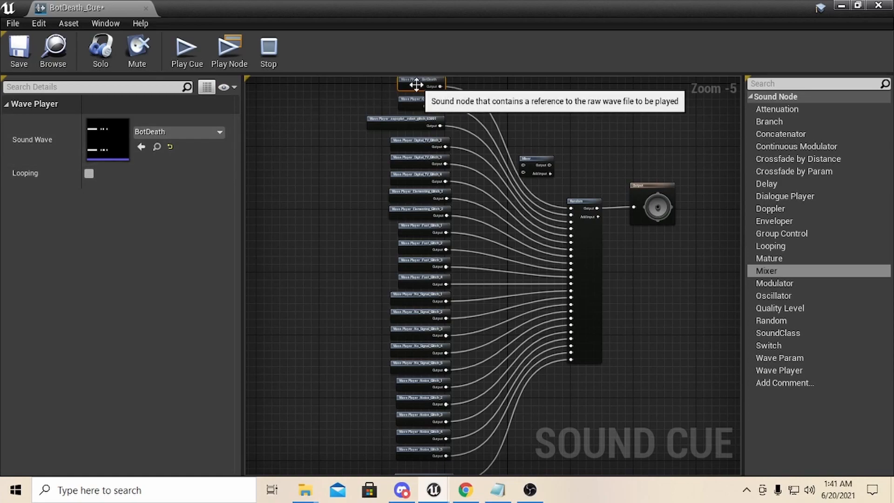
pyautogui.moveTo(529, 158)
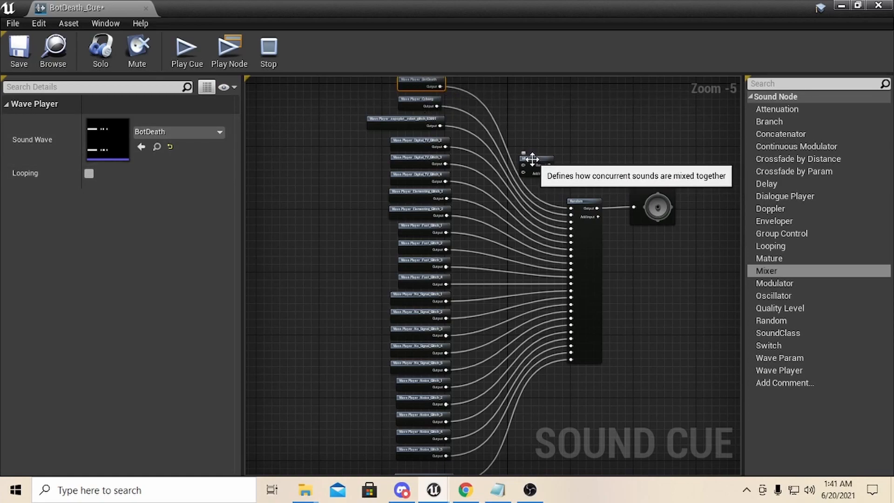
pyautogui.click(521, 149)
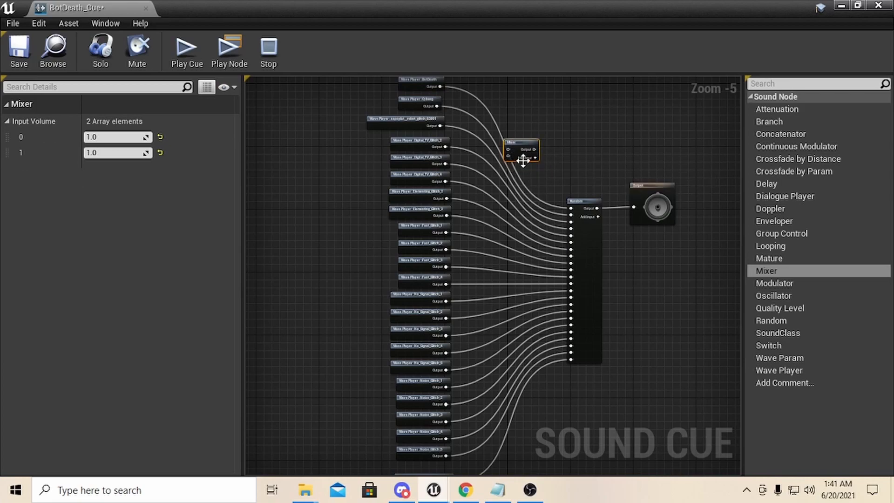
# Remove one of the Mixer's two inputs, then compare the BotDeath and Cyborg wave players
pyautogui.rightClick(522, 160)
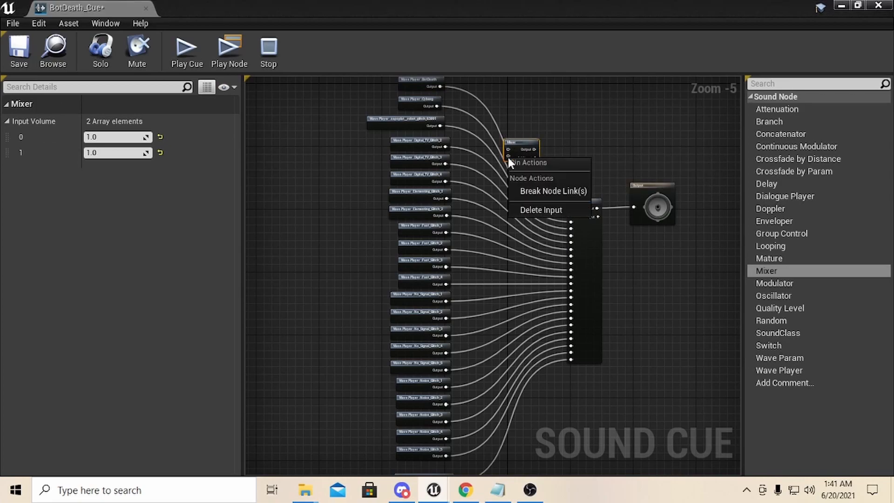
pyautogui.click(539, 209)
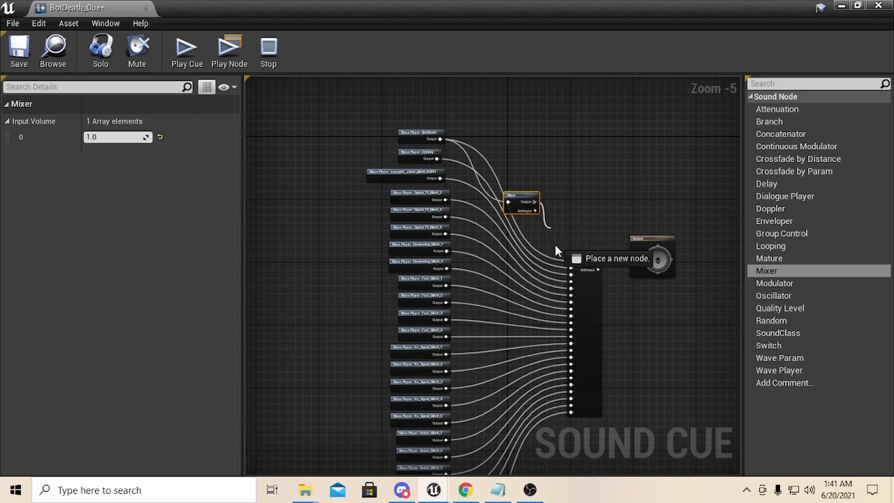
pyautogui.moveTo(522, 194)
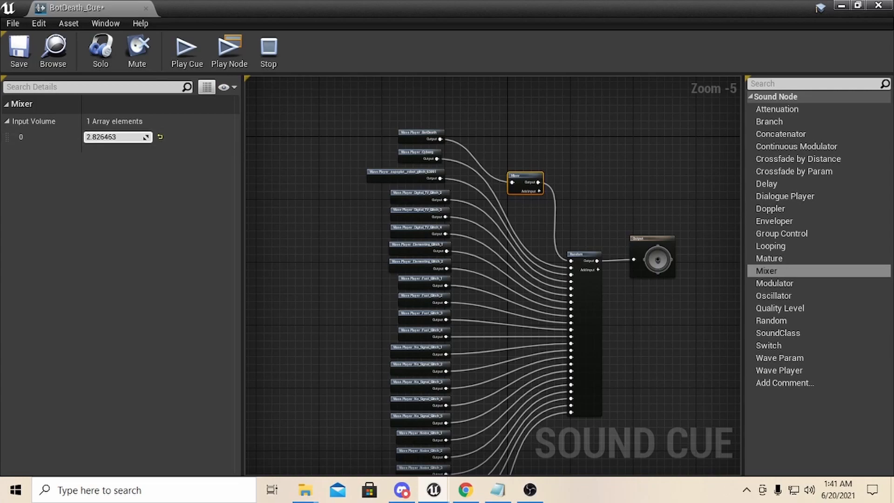
pyautogui.click(420, 135)
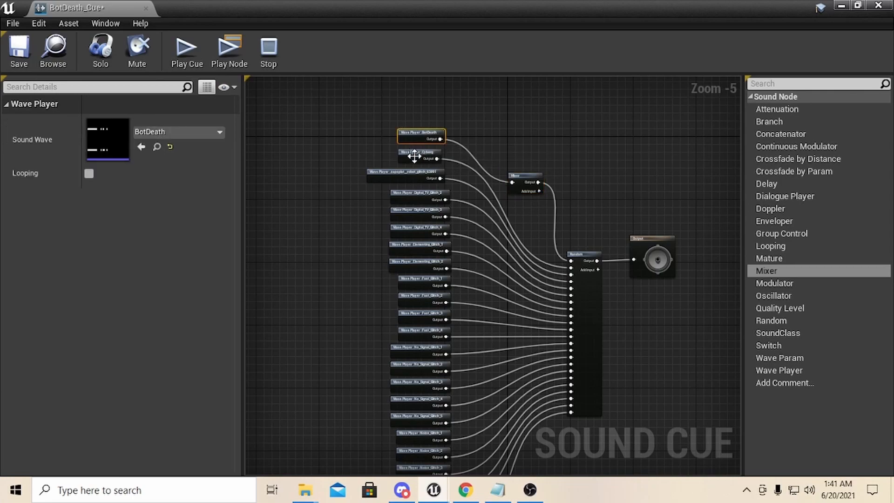
pyautogui.click(420, 156)
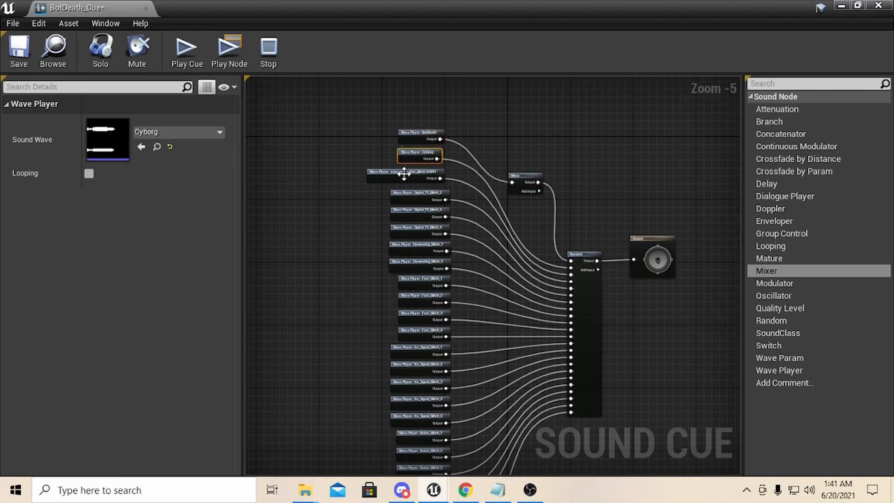
pyautogui.click(420, 135)
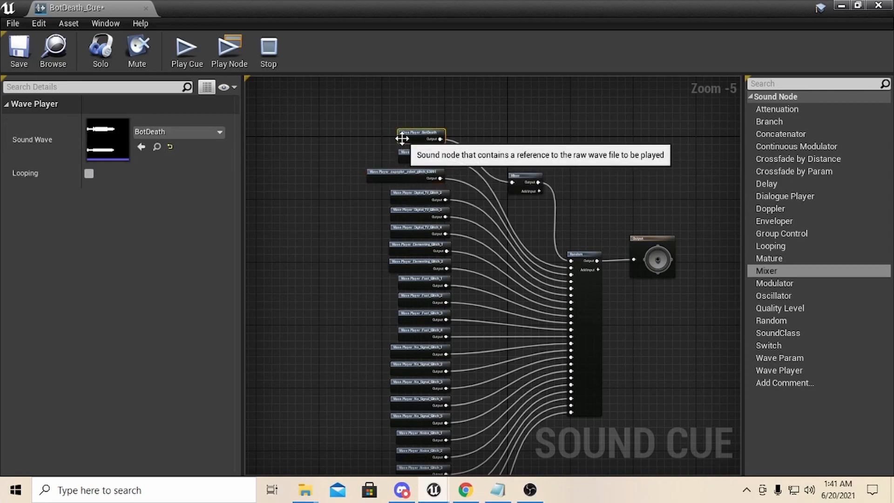
pyautogui.moveTo(312, 174)
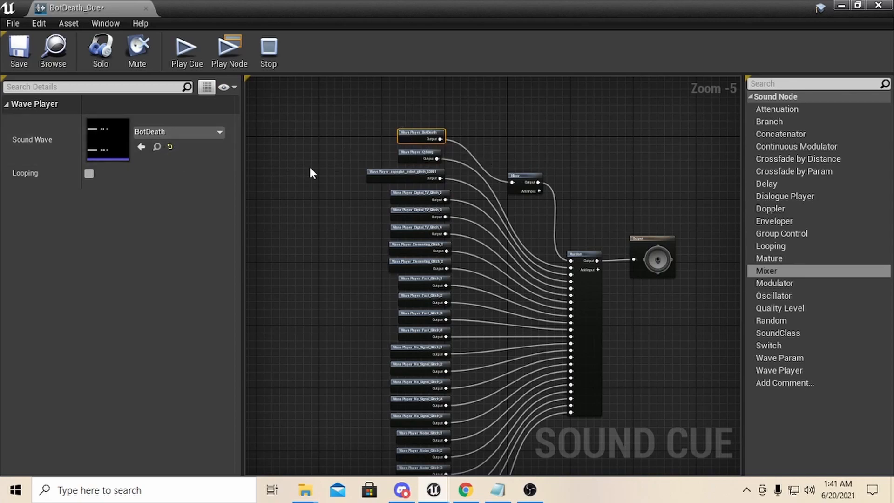
# Inspect the Mixer node's input volume settings alongside the BotDeath wave player
pyautogui.click(523, 176)
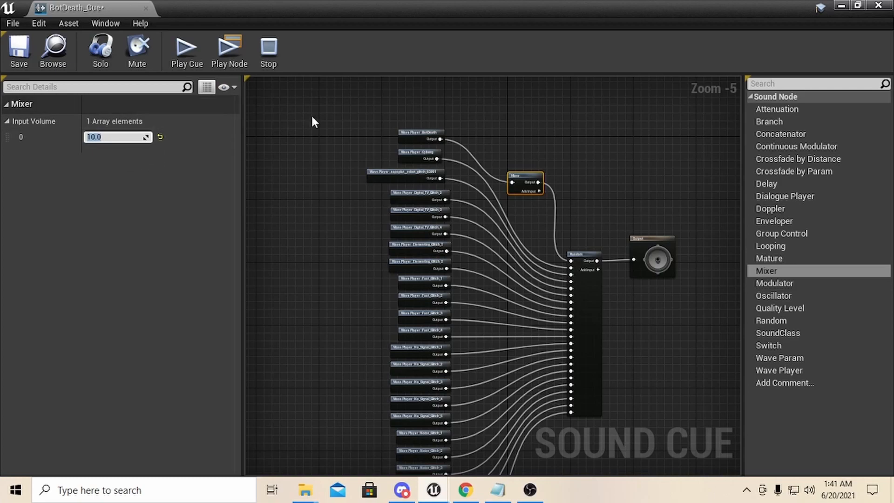
pyautogui.click(420, 134)
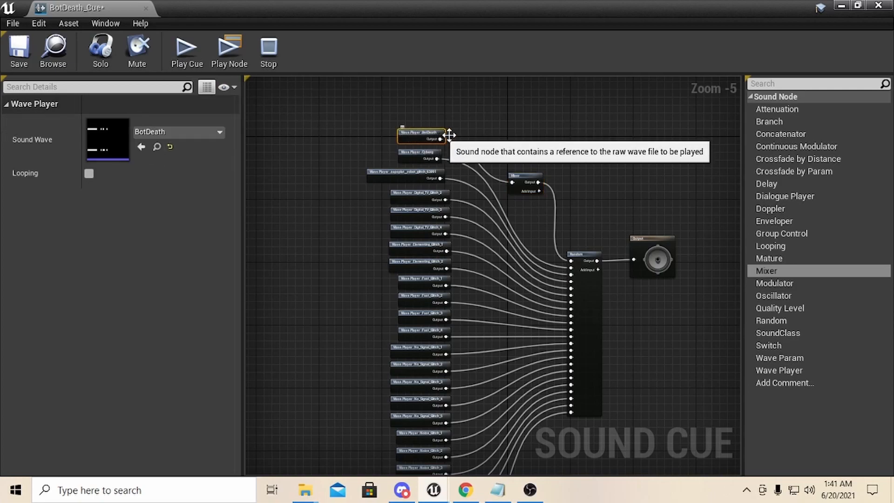
pyautogui.click(523, 183)
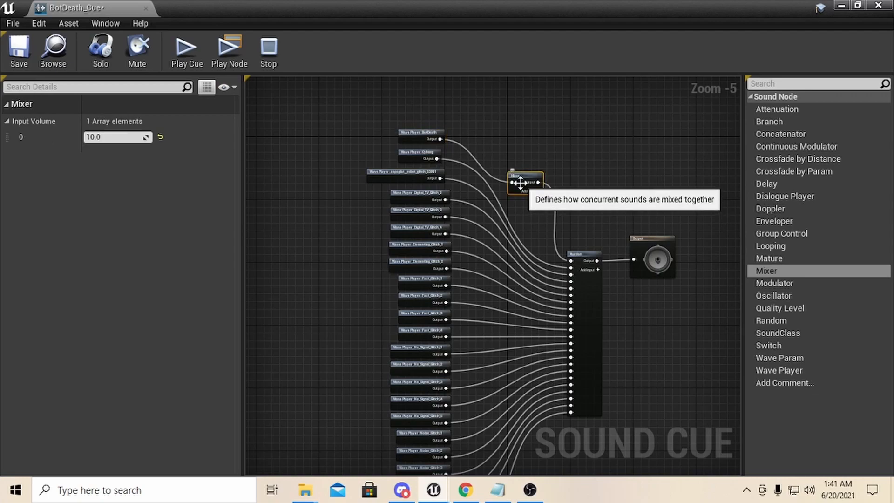
pyautogui.moveTo(293, 186)
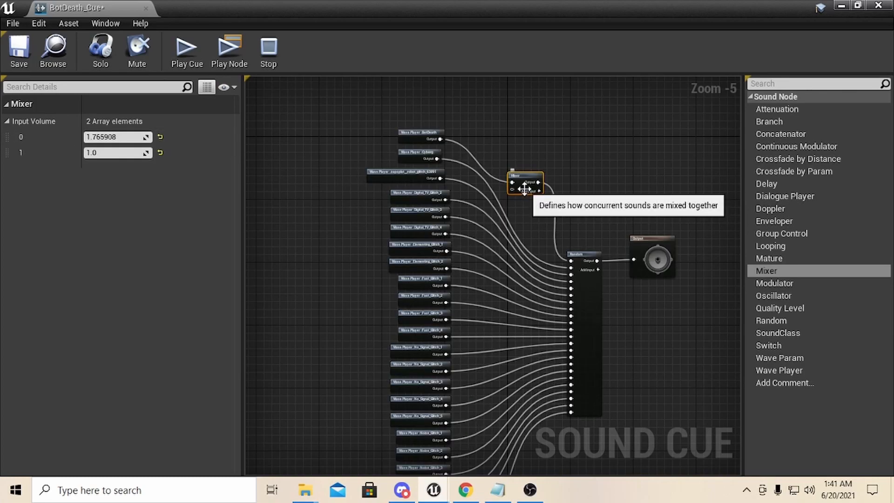
# Delete the Mixer node from the BotDeath_Cue graph
pyautogui.rightClick(524, 183)
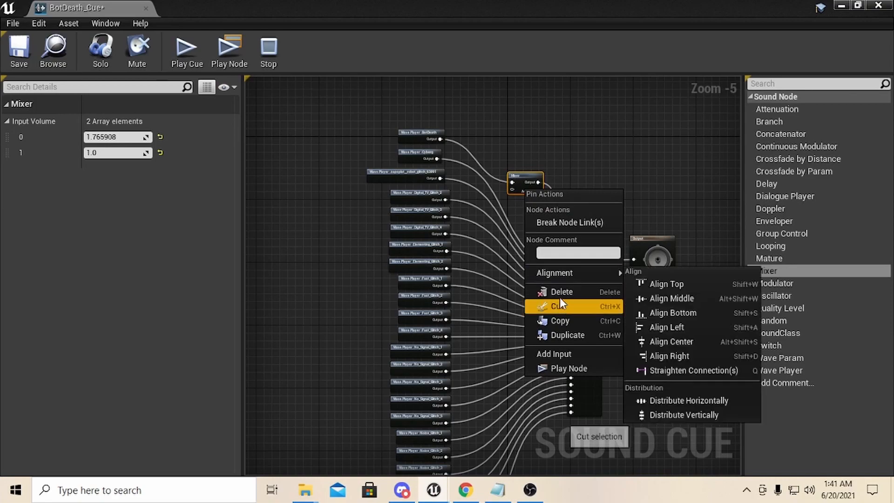
pyautogui.click(559, 305)
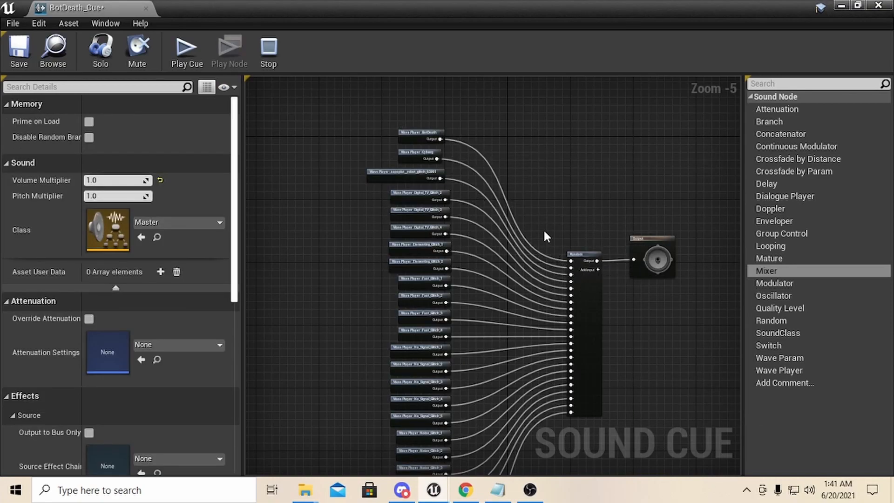
pyautogui.moveTo(590, 296)
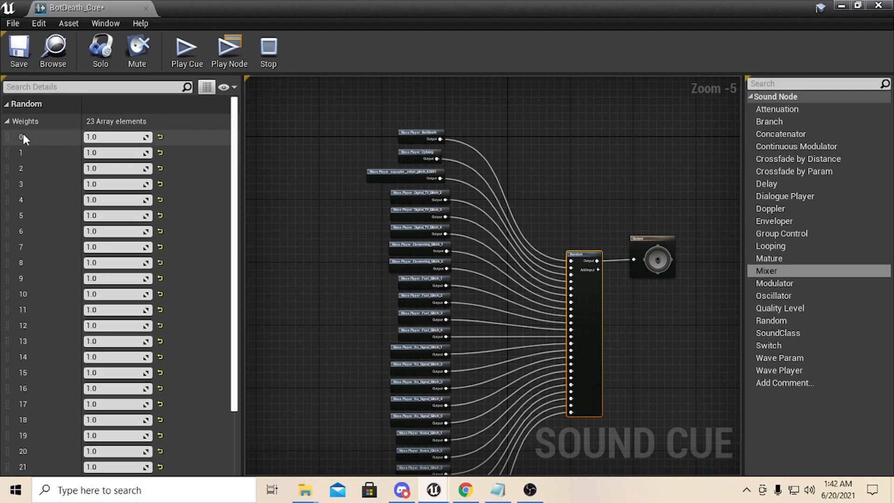
pyautogui.scroll(-3)
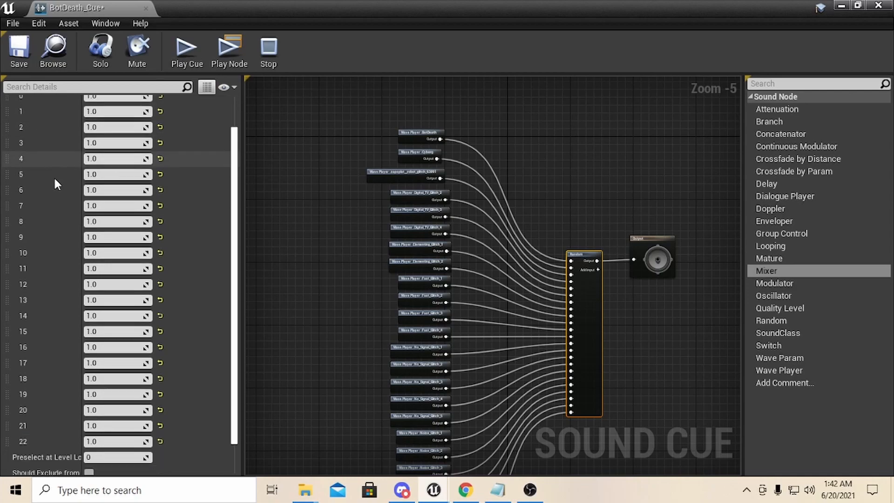
pyautogui.scroll(-3)
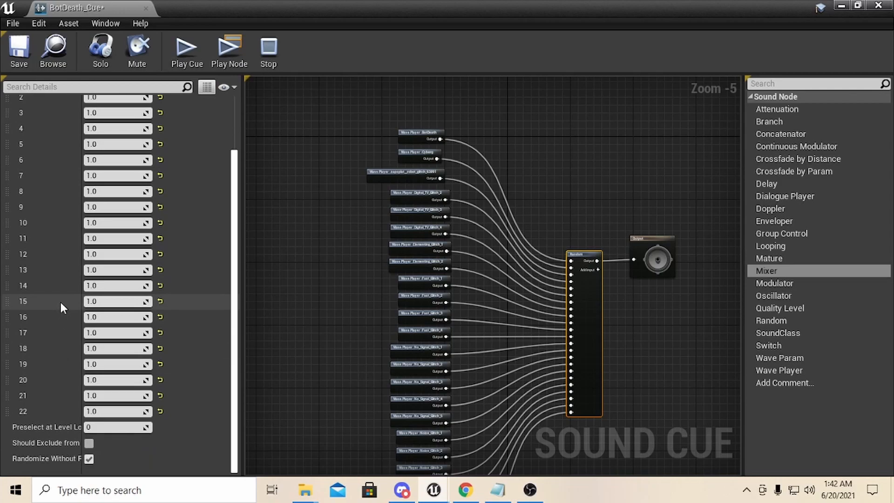
pyautogui.moveTo(62, 277)
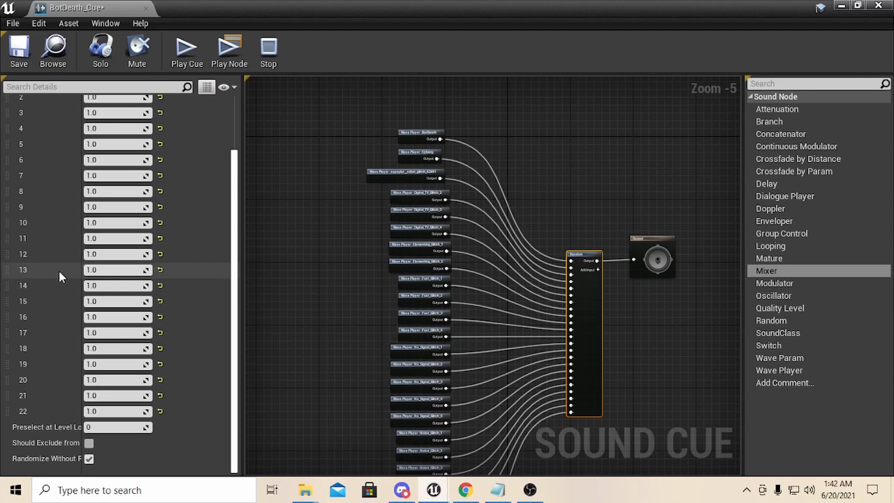
pyautogui.scroll(3)
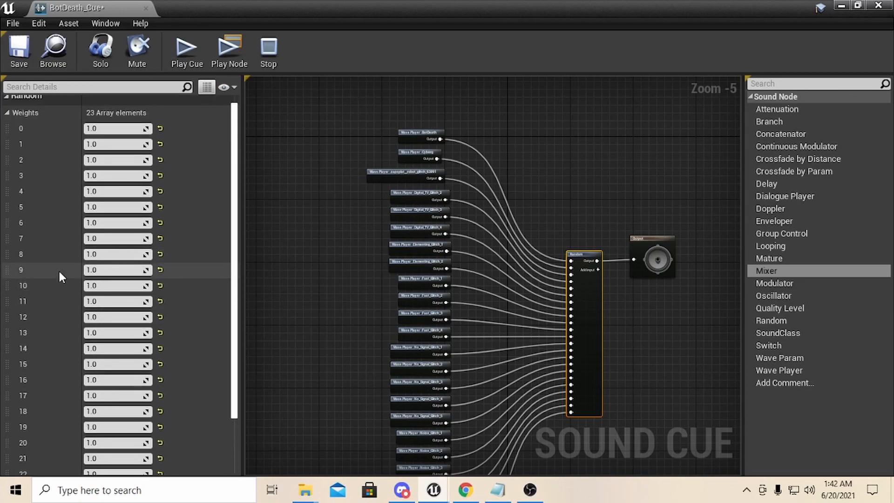
pyautogui.scroll(-3)
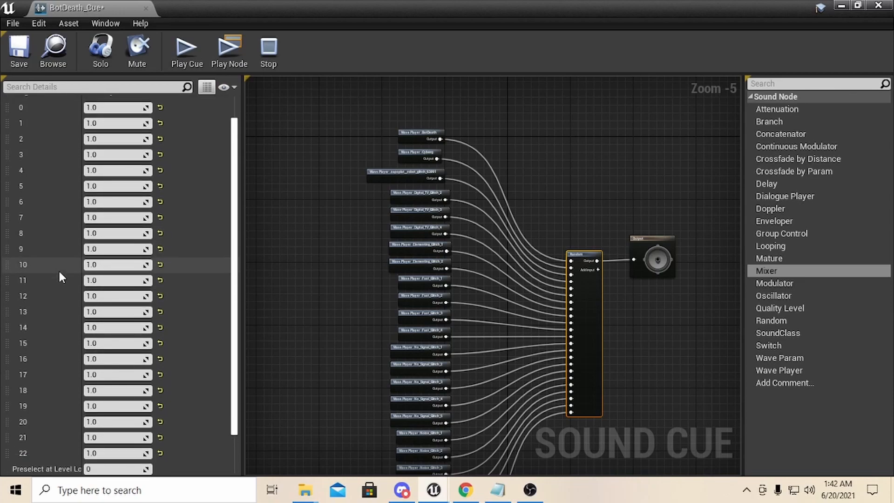
pyautogui.moveTo(65, 253)
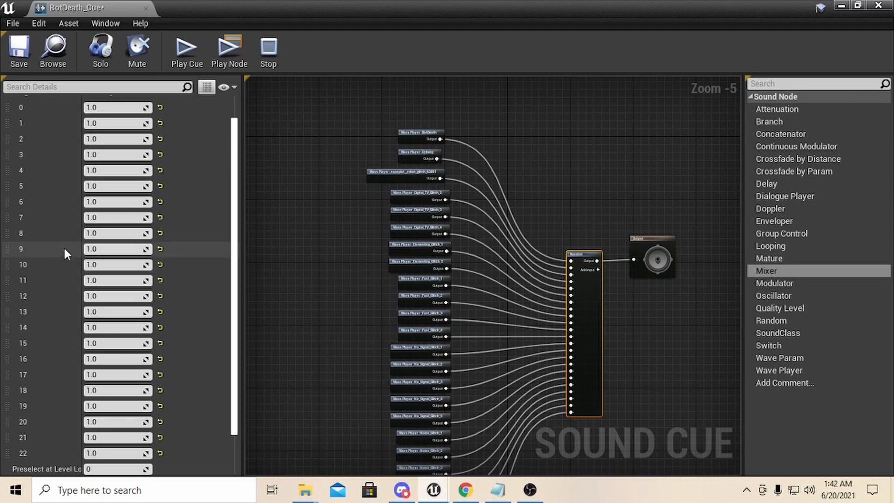
pyautogui.moveTo(66, 208)
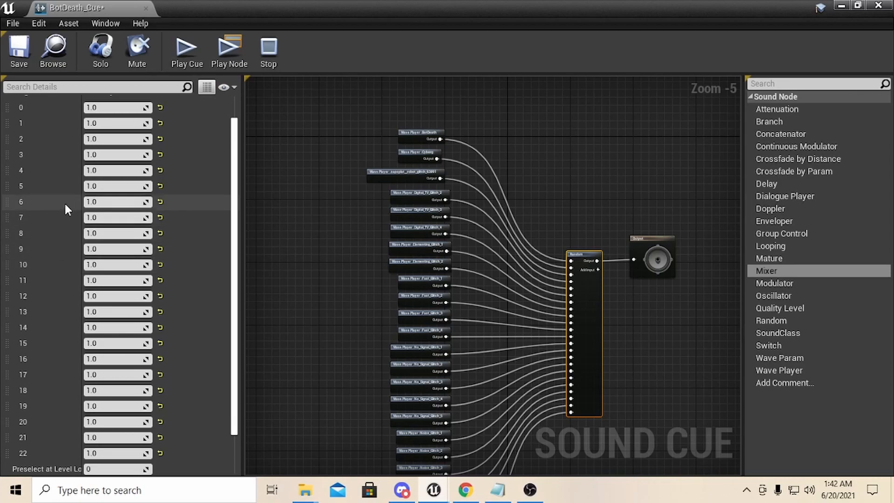
pyautogui.moveTo(72, 132)
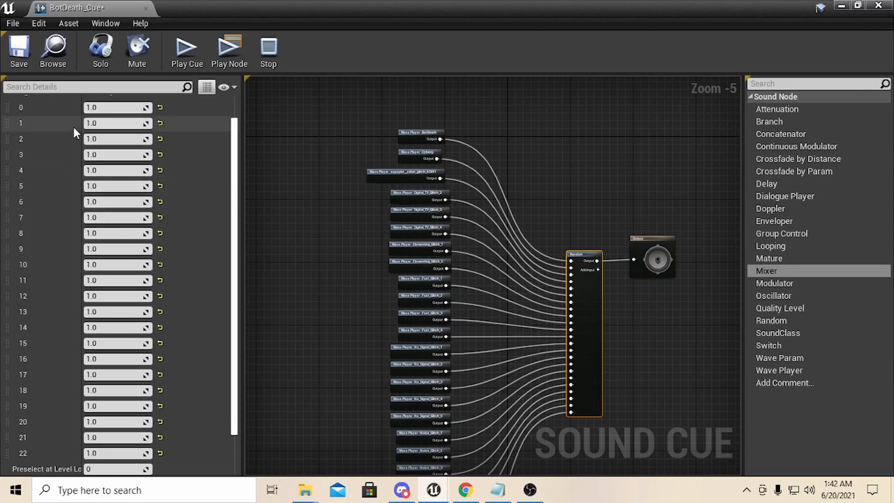
pyautogui.moveTo(67, 119)
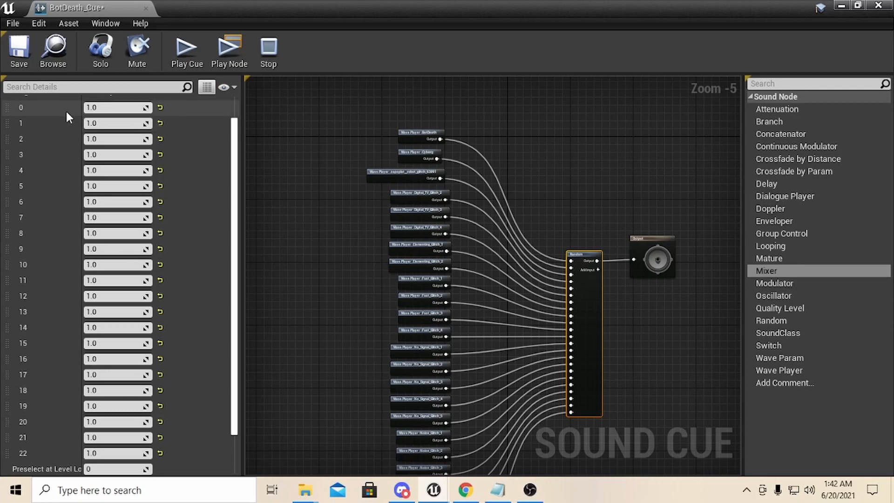
pyautogui.moveTo(118, 138)
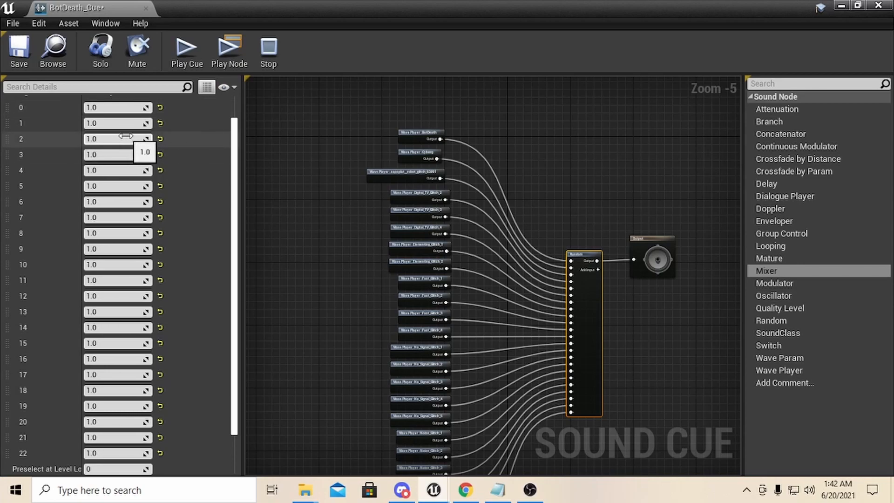
pyautogui.click(117, 123)
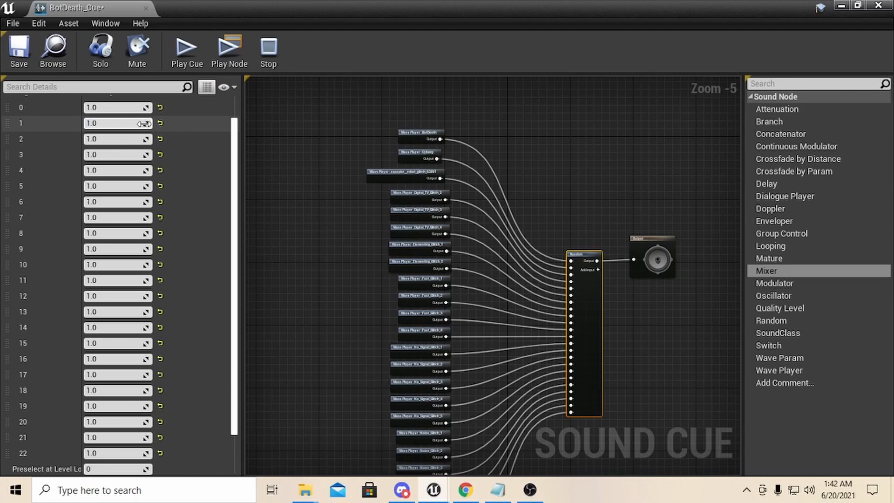
pyautogui.moveTo(118, 123); pyautogui.dragTo(108, 123)
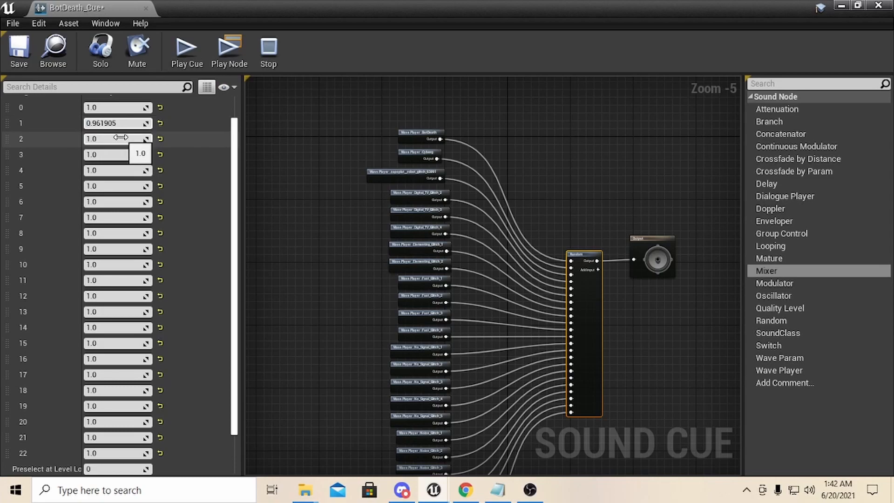
pyautogui.moveTo(109, 434)
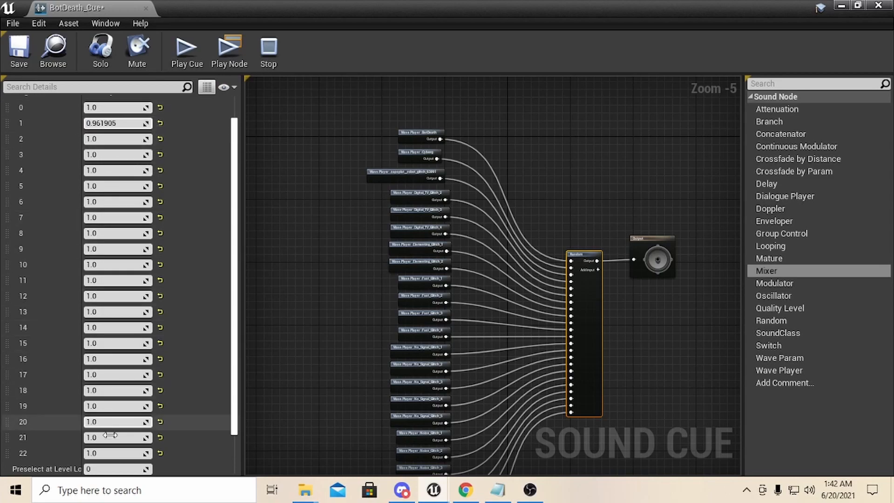
pyautogui.click(160, 123)
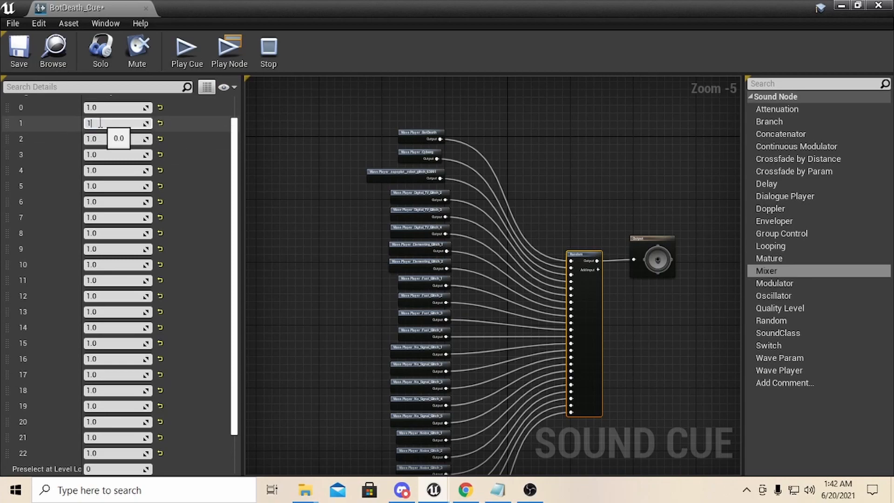
pyautogui.write('1.0')
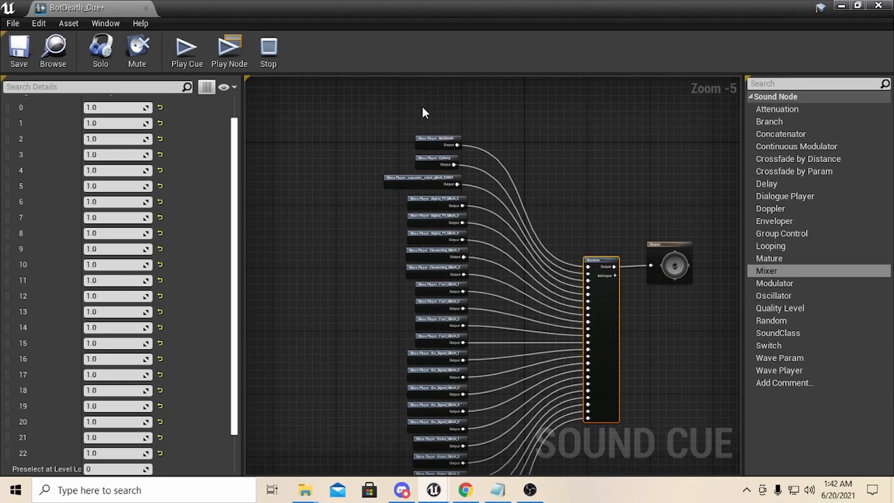
pyautogui.moveTo(425, 141)
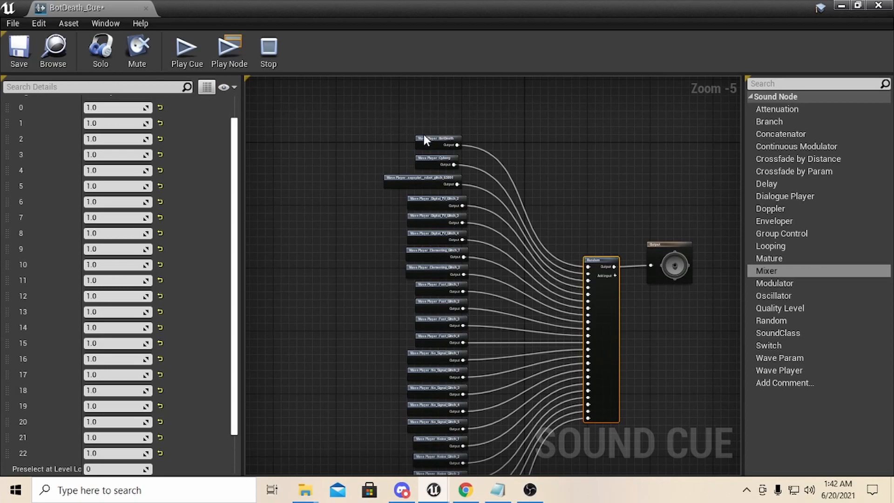
pyautogui.moveTo(137, 139)
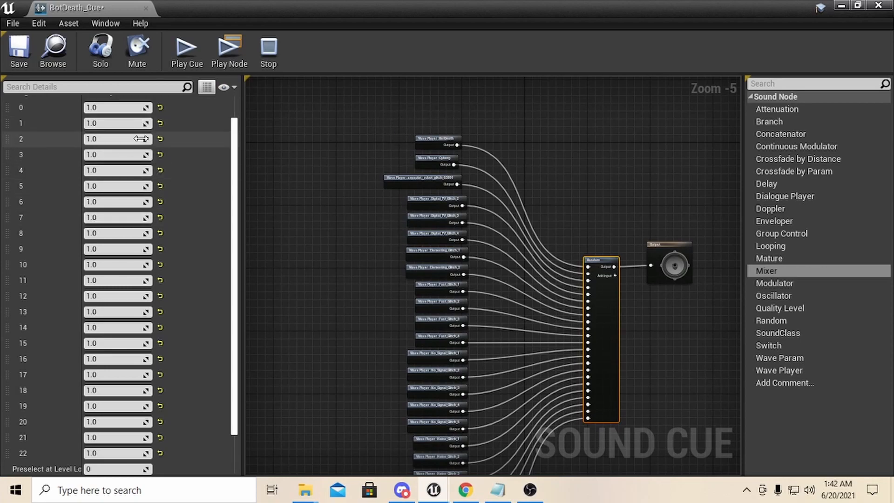
pyautogui.moveTo(111, 170)
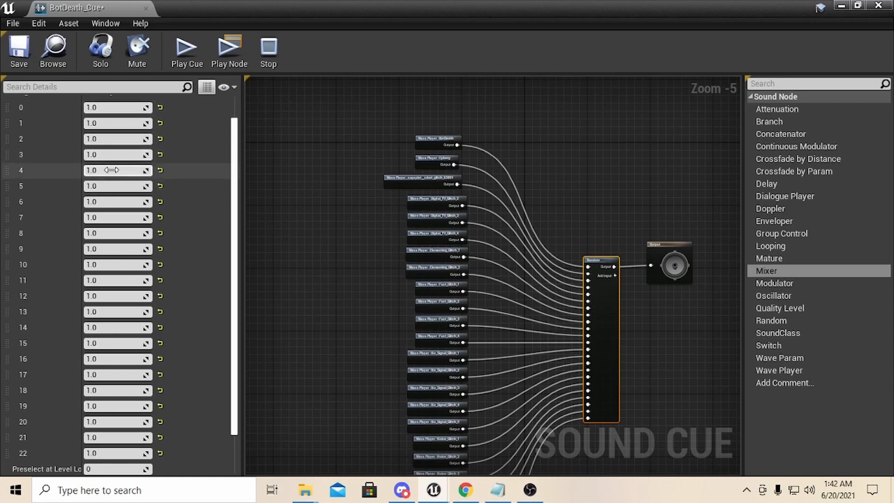
pyautogui.scroll(3)
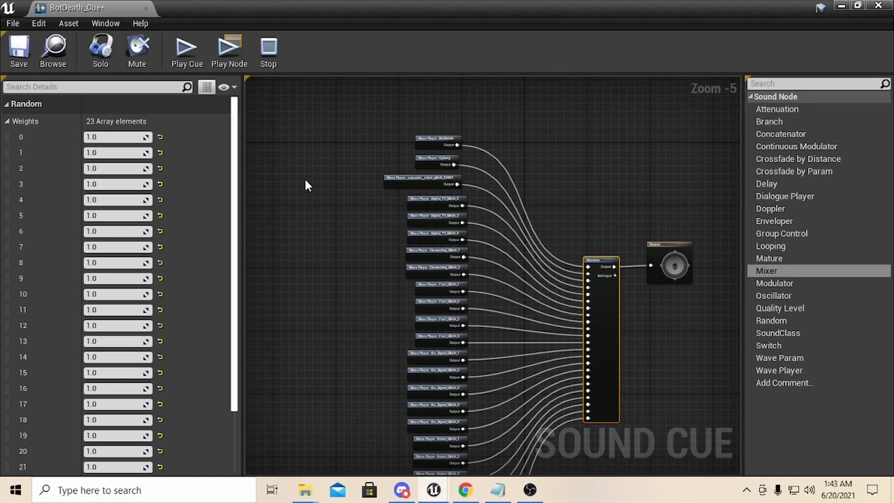
pyautogui.moveTo(423, 140)
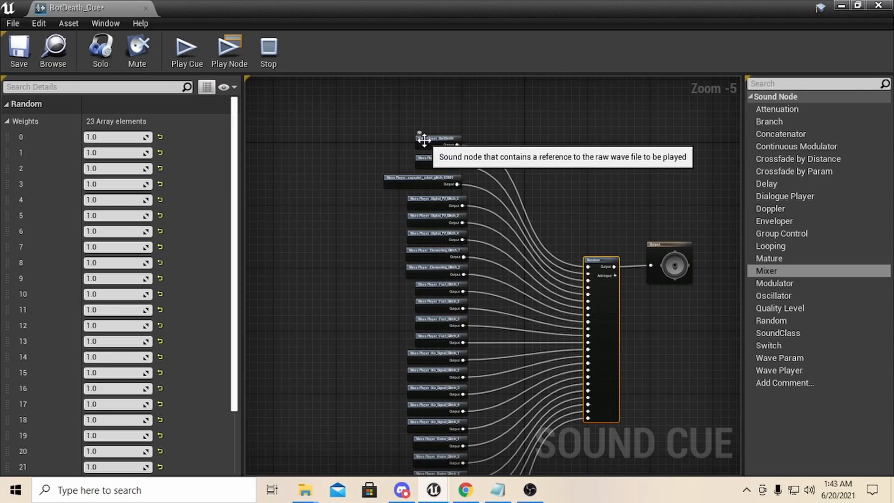
# Select the BotDeath wave player to show its sound wave and looping settings
pyautogui.click(437, 138)
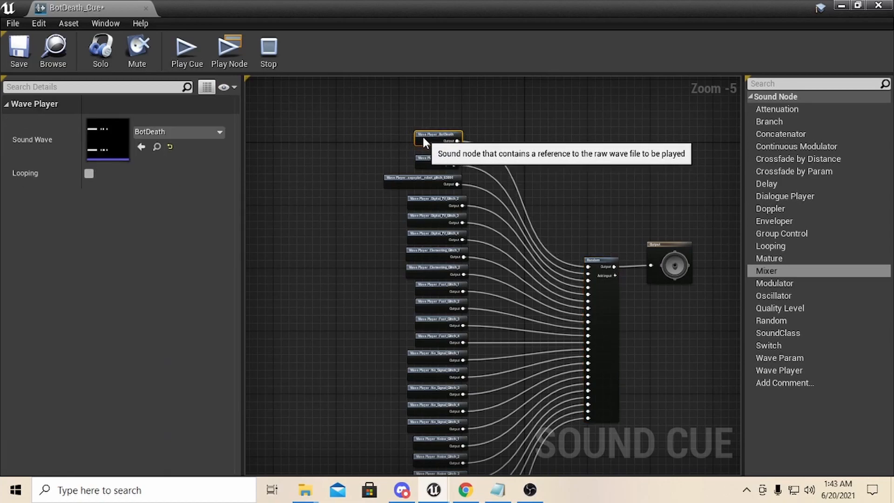
pyautogui.moveTo(344, 177)
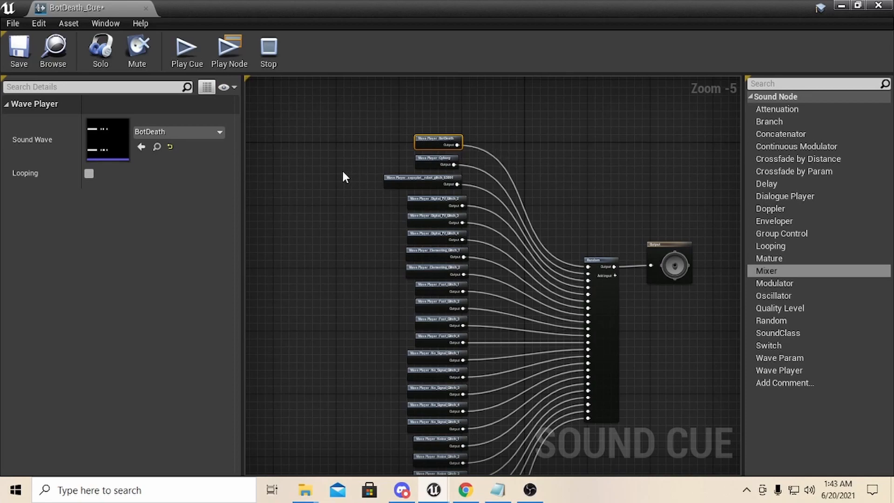
pyautogui.moveTo(523, 232)
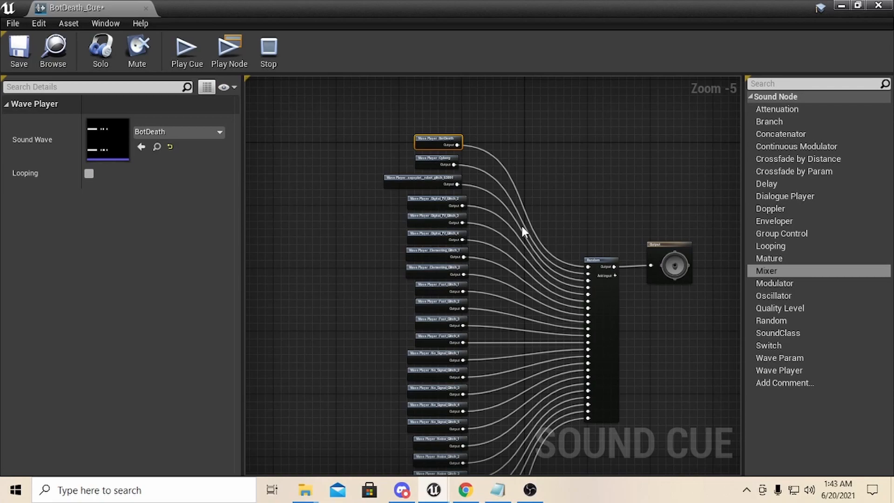
pyautogui.moveTo(772, 121)
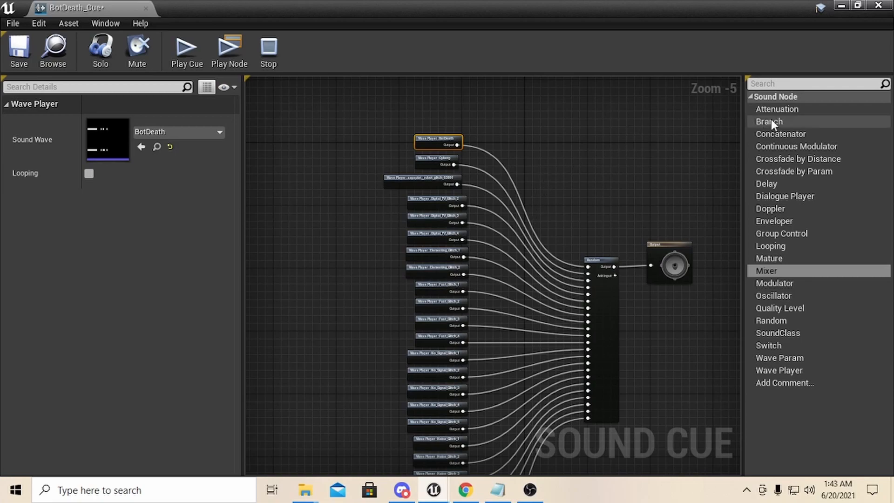
pyautogui.moveTo(774, 221)
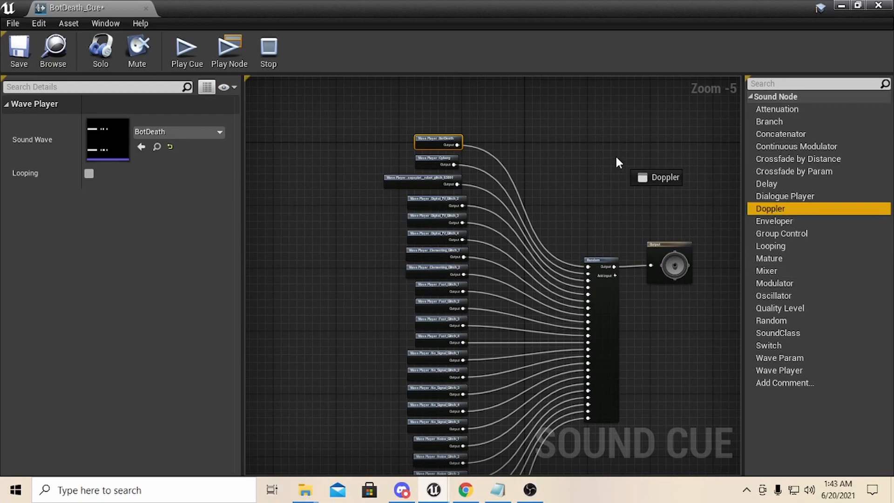
# Delete the newly added Doppler node from BotDeath_Cue
pyautogui.rightClick(621, 161)
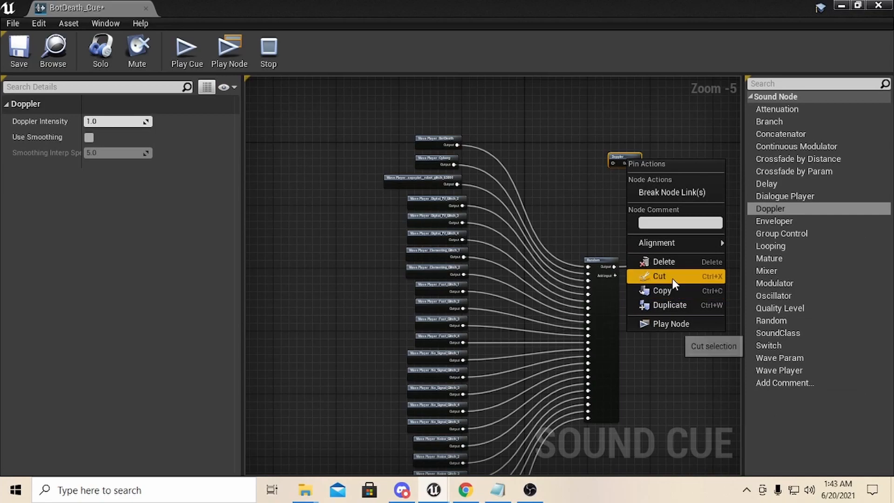
pyautogui.moveTo(664, 261)
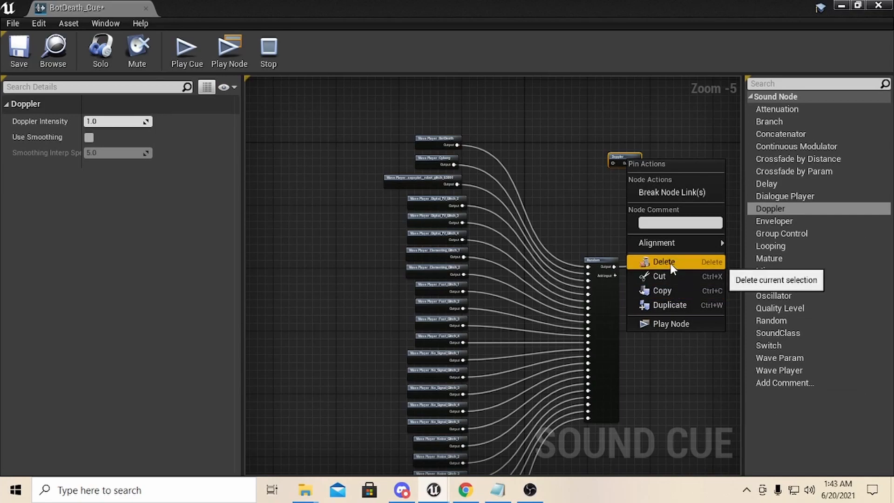
pyautogui.click(663, 262)
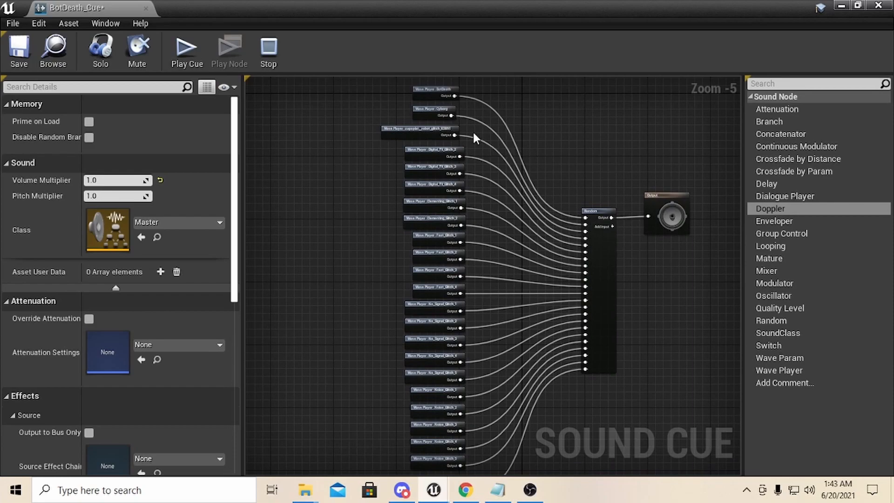
pyautogui.moveTo(435, 94)
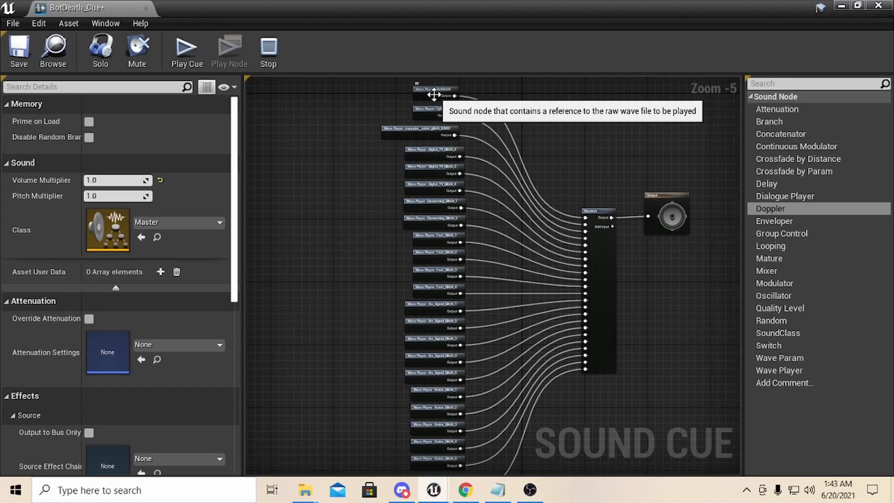
pyautogui.moveTo(424, 131)
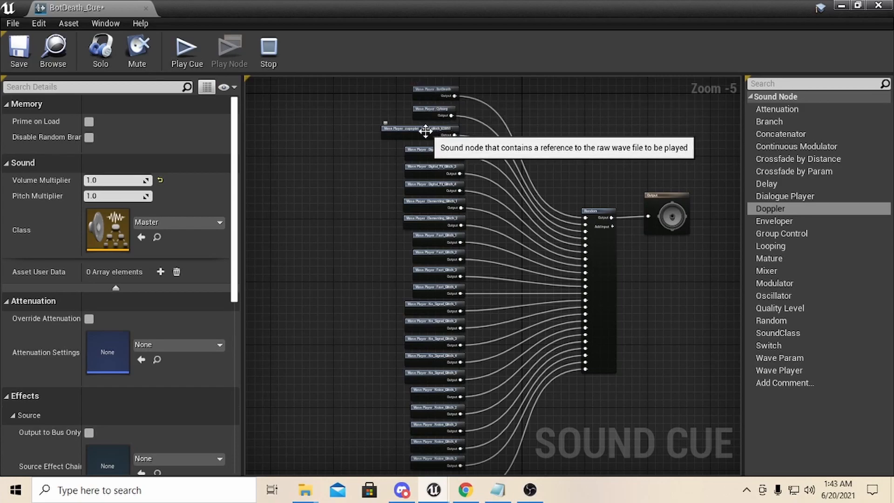
pyautogui.moveTo(380, 93)
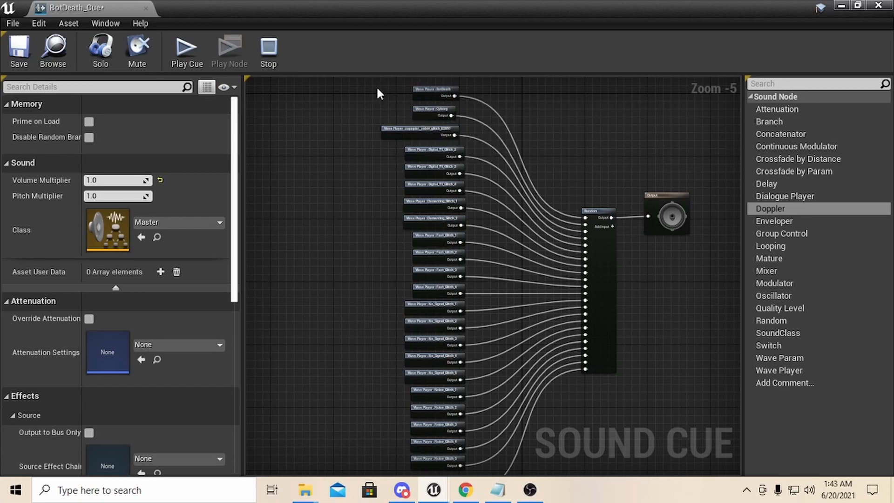
pyautogui.moveTo(376, 94); pyautogui.dragTo(370, 169)
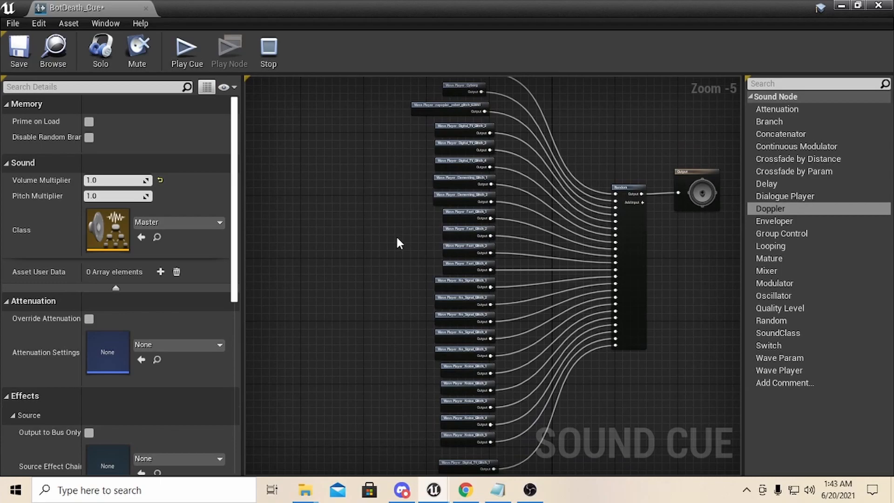
pyautogui.scroll(-3)
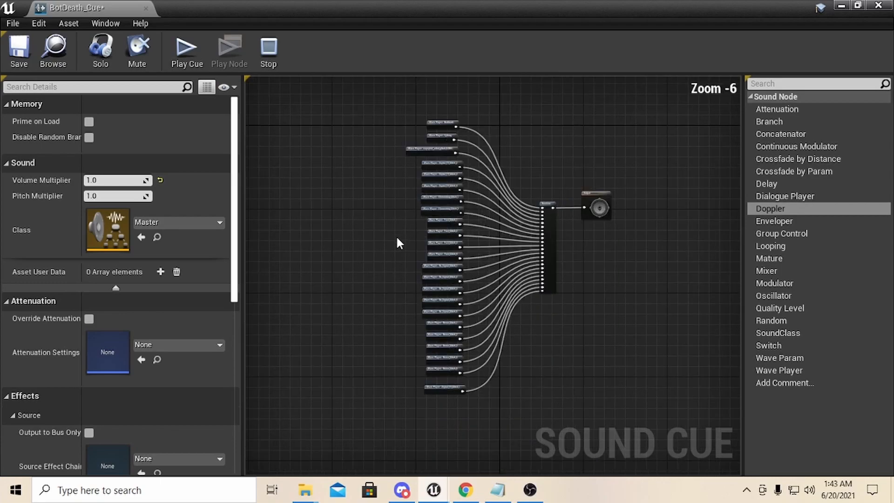
pyautogui.moveTo(229, 51)
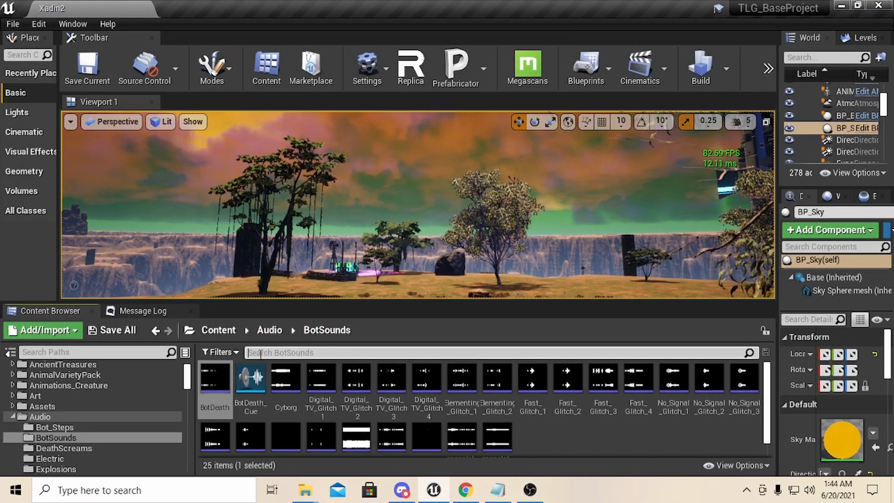
# Search 'bp monster' from the Content root, listing BP_Monster_Bot and related blueprints
pyautogui.write('blp')
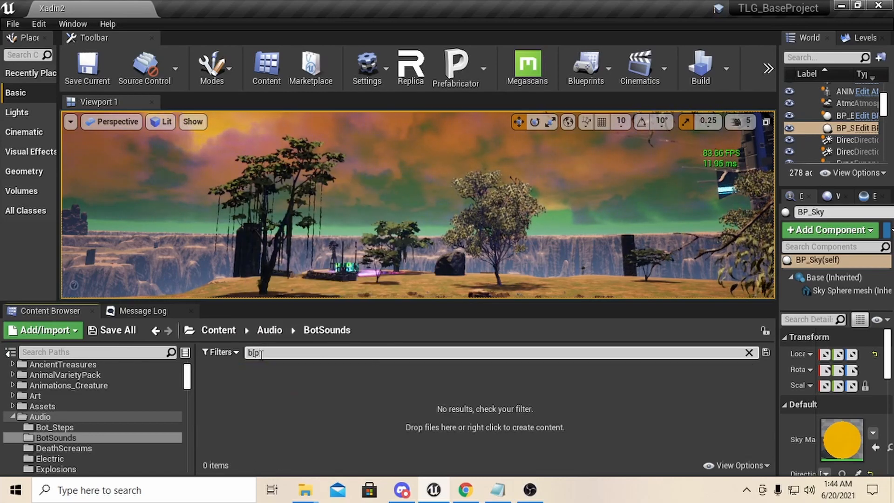
pyautogui.click(220, 352)
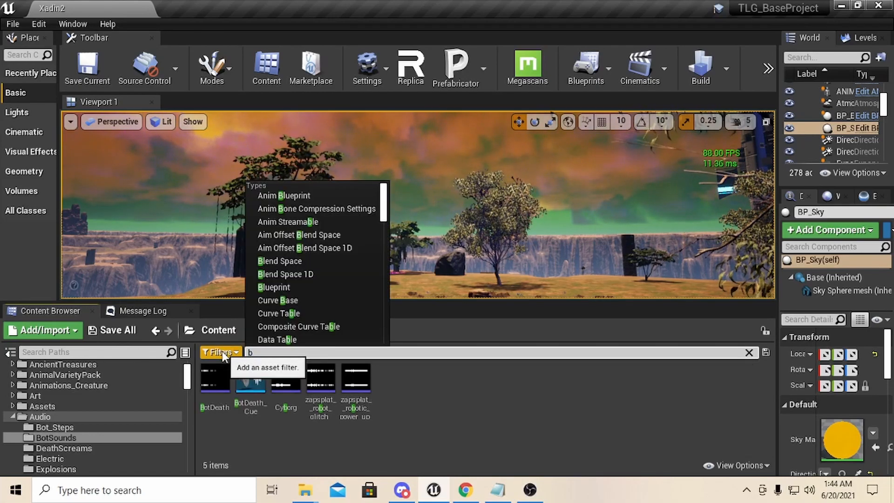
pyautogui.write('p monster')
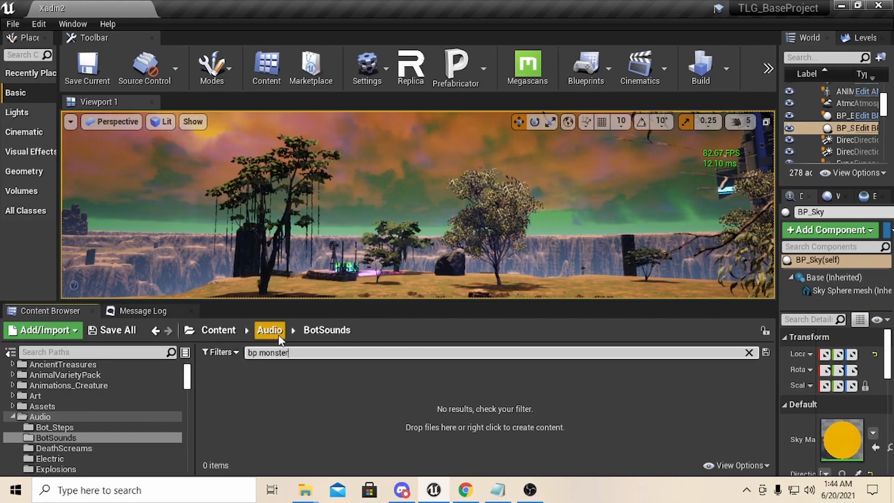
pyautogui.click(218, 329)
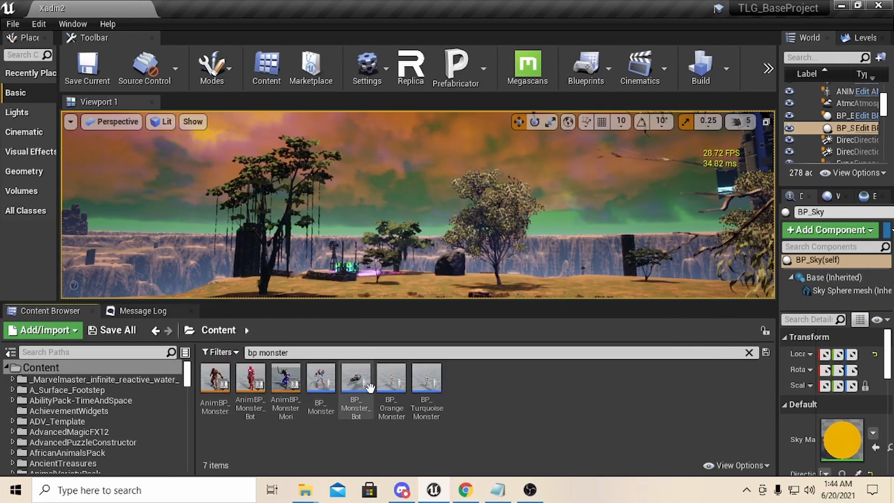
pyautogui.moveTo(320, 379)
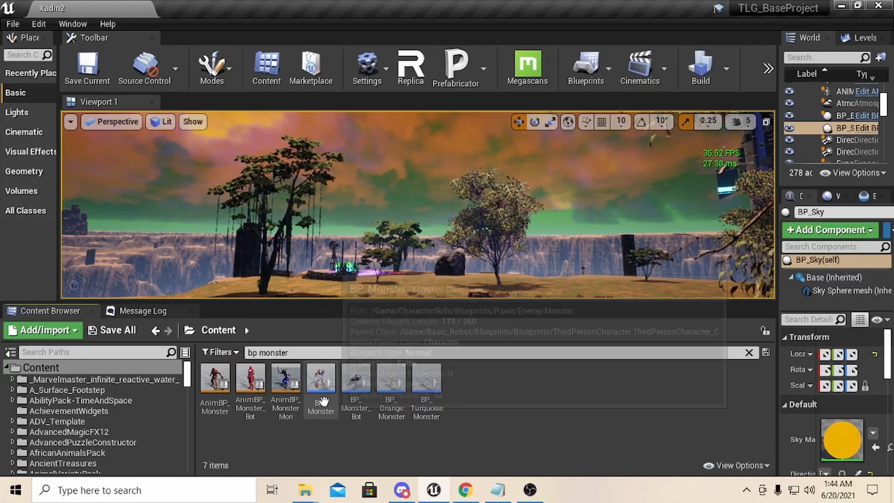
# Open BP_Monster's viewport and recompile repeatedly to preview random skin colours
pyautogui.doubleClick(321, 377)
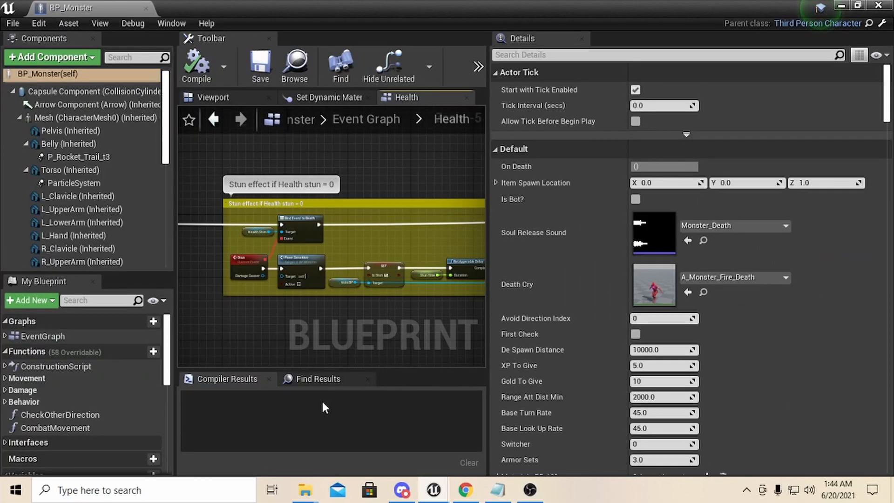
pyautogui.click(212, 97)
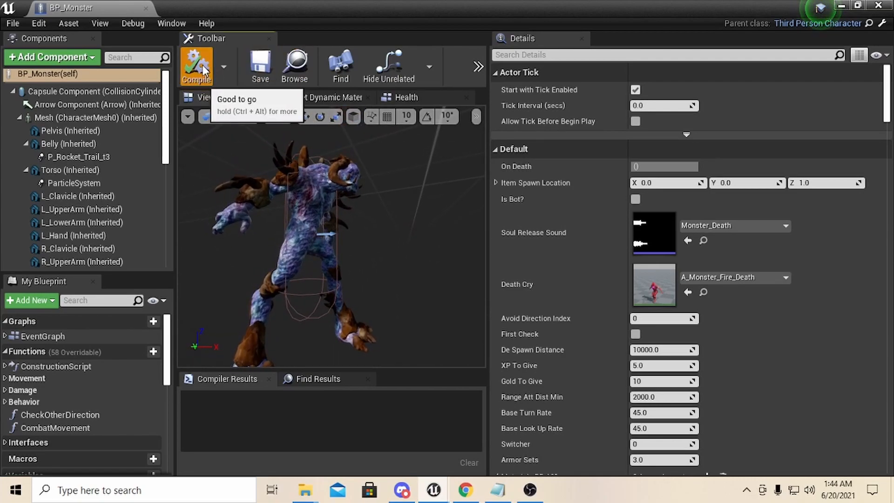
pyautogui.click(195, 64)
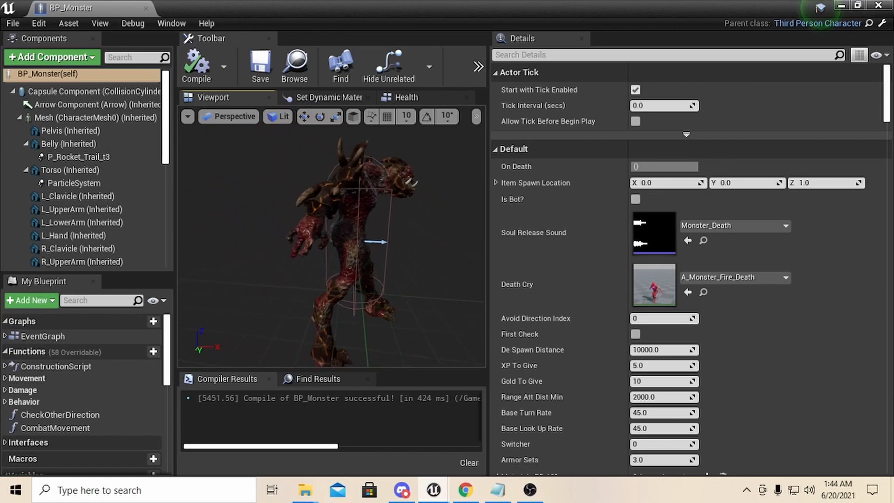
pyautogui.moveTo(197, 63)
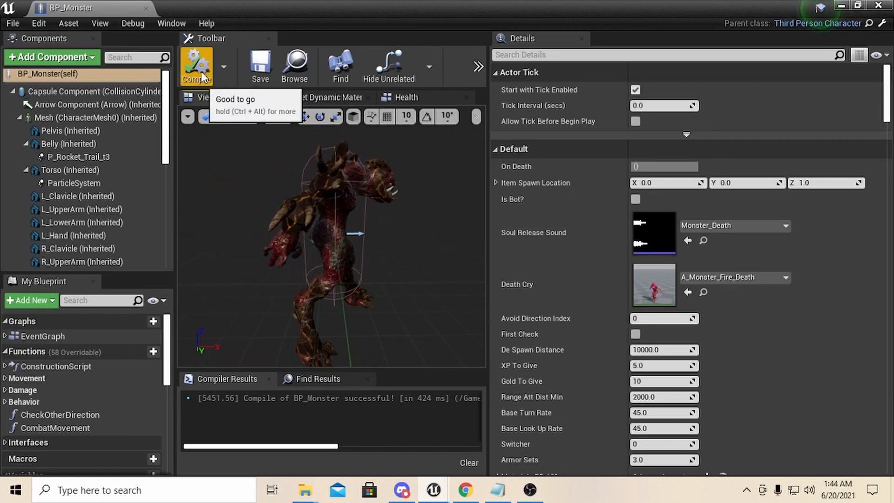
pyautogui.click(196, 64)
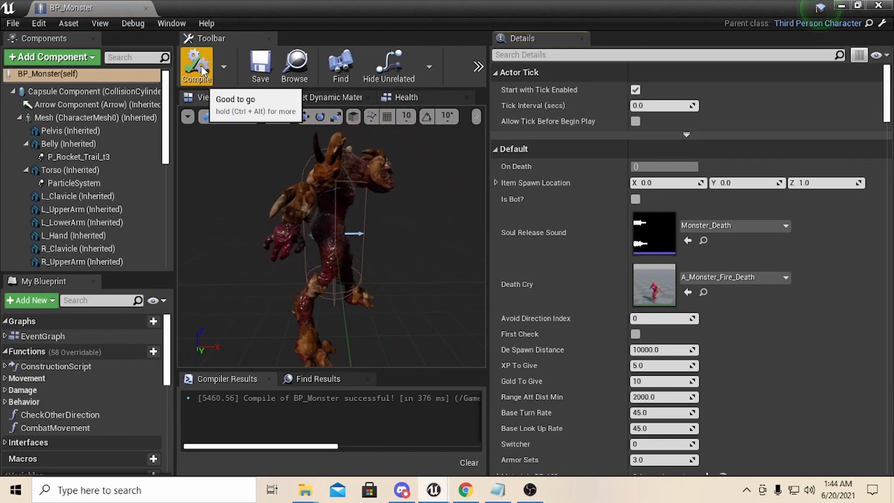
pyautogui.click(197, 64)
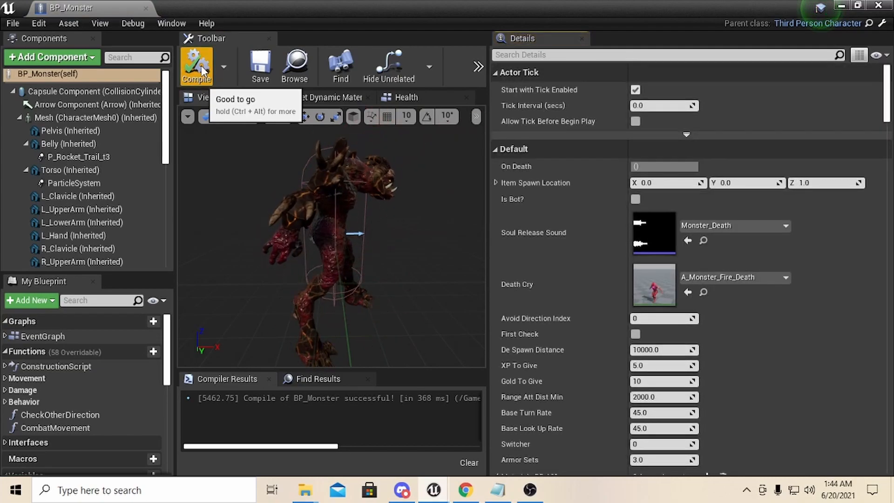
pyautogui.click(196, 65)
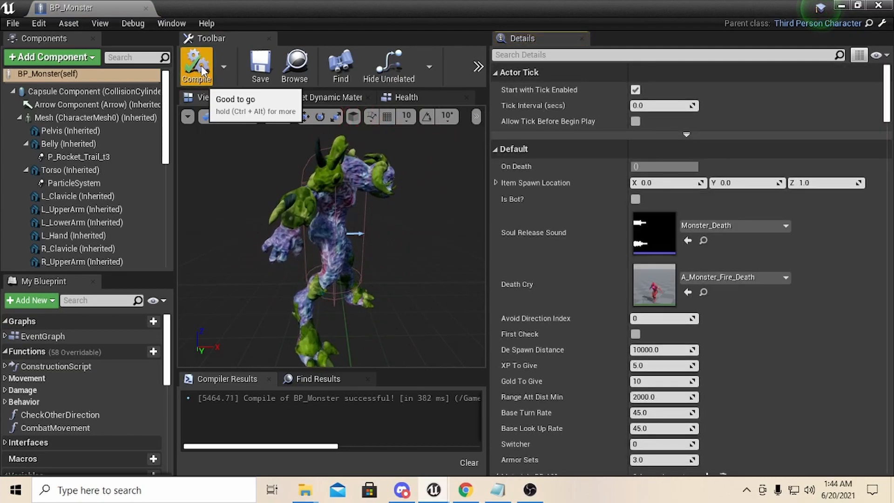
pyautogui.click(196, 64)
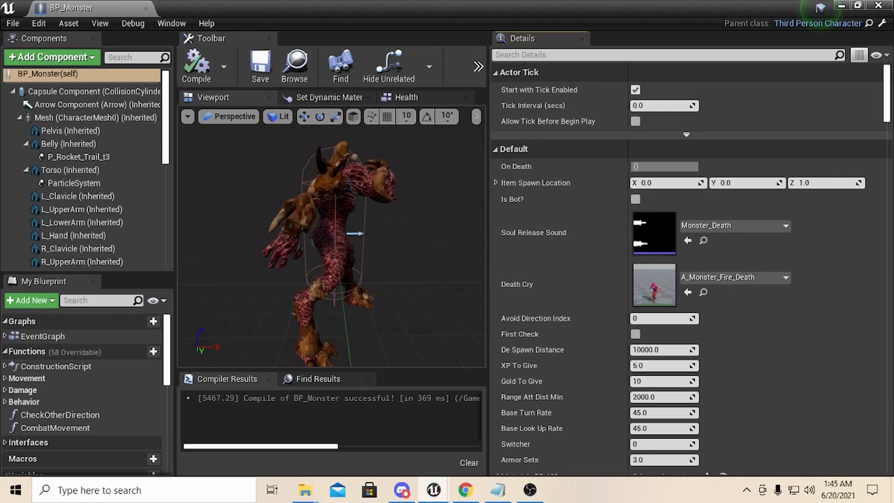
# Select the Mesh component, compile once more and enlarge the preview area
pyautogui.click(75, 117)
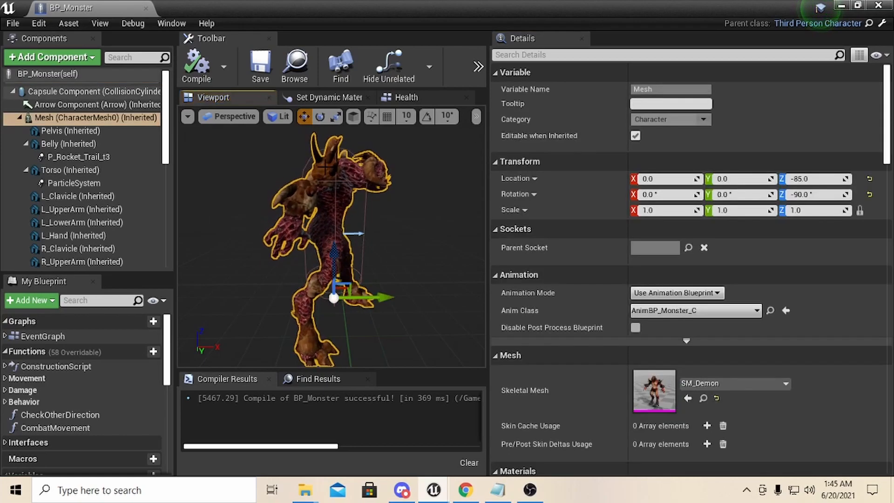
pyautogui.moveTo(196, 61)
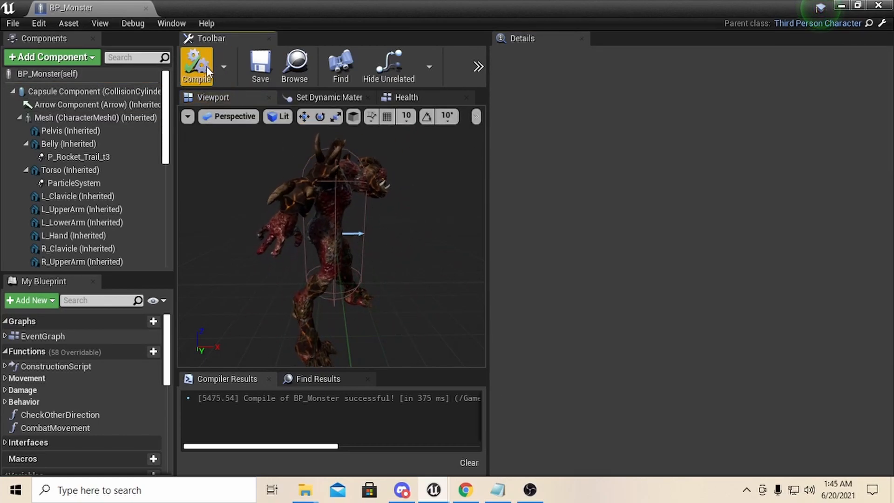
pyautogui.click(196, 64)
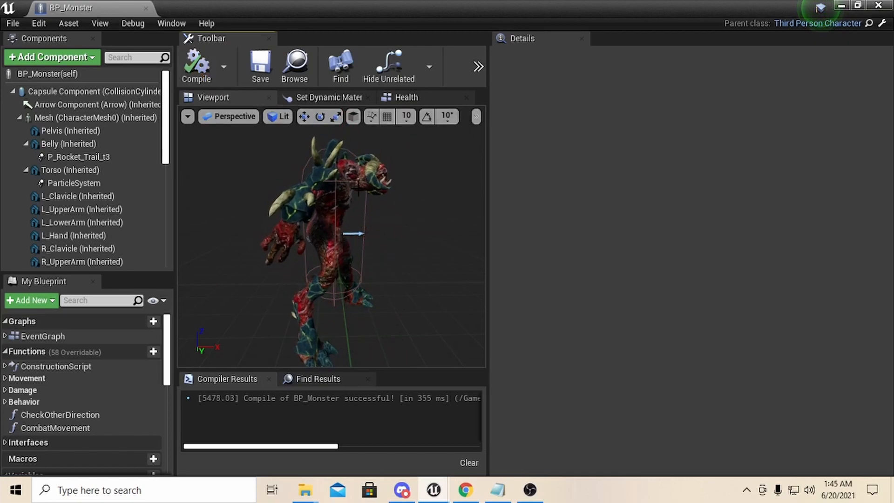
pyautogui.moveTo(330, 228); pyautogui.dragTo(330, 199)
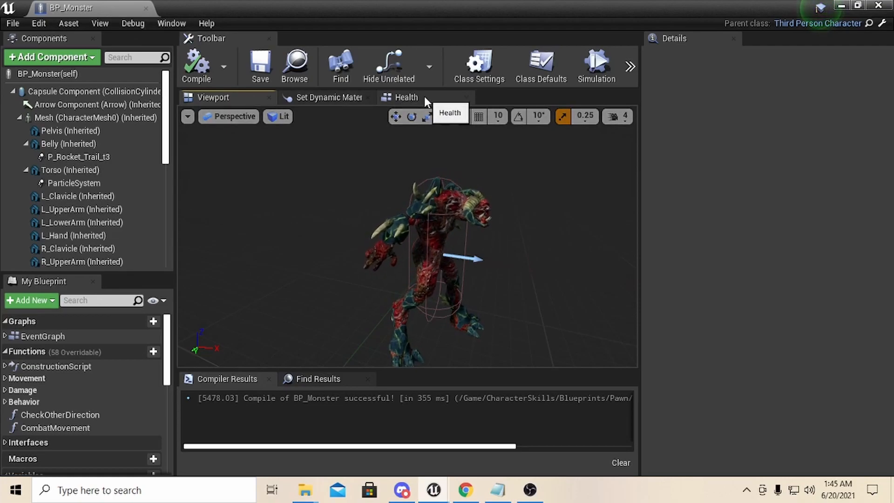
# Switch to the Health event graph and look over its stun and death chain
pyautogui.click(406, 97)
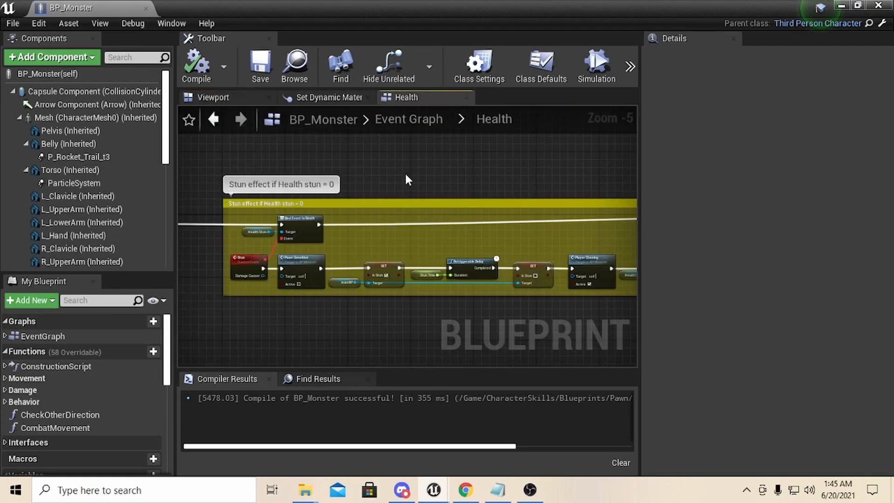
pyautogui.scroll(-3)
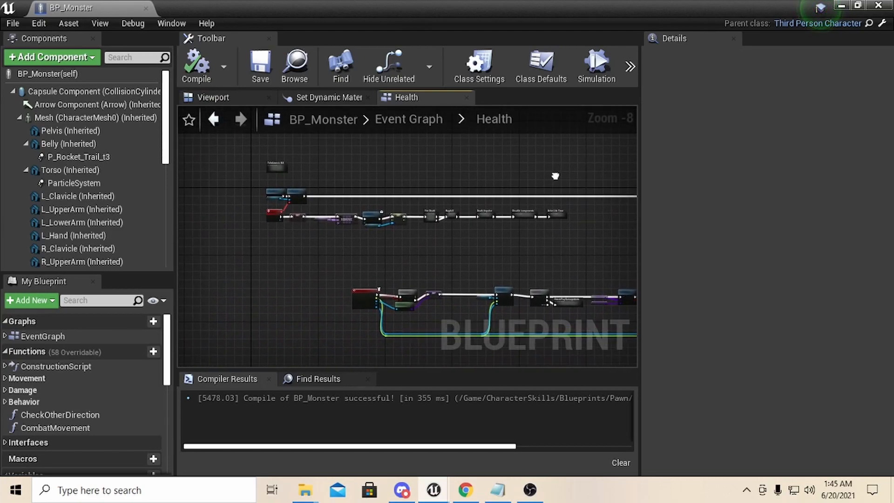
pyautogui.moveTo(92, 298)
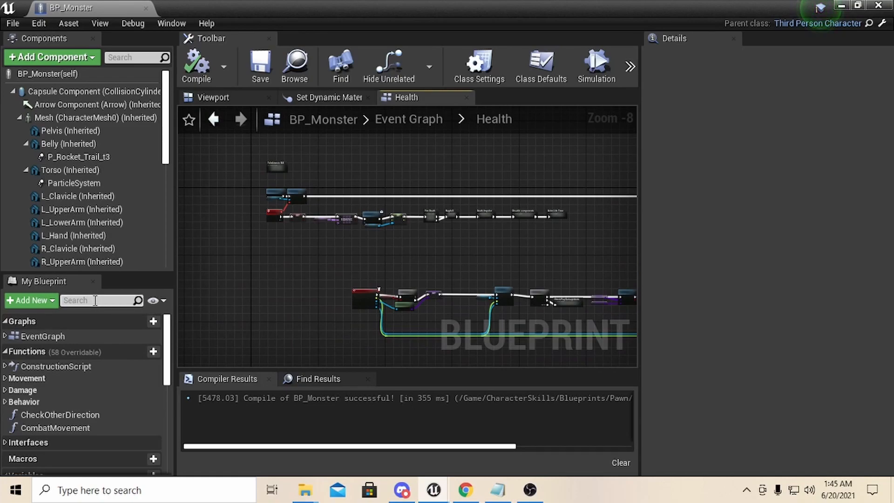
pyautogui.scroll(3)
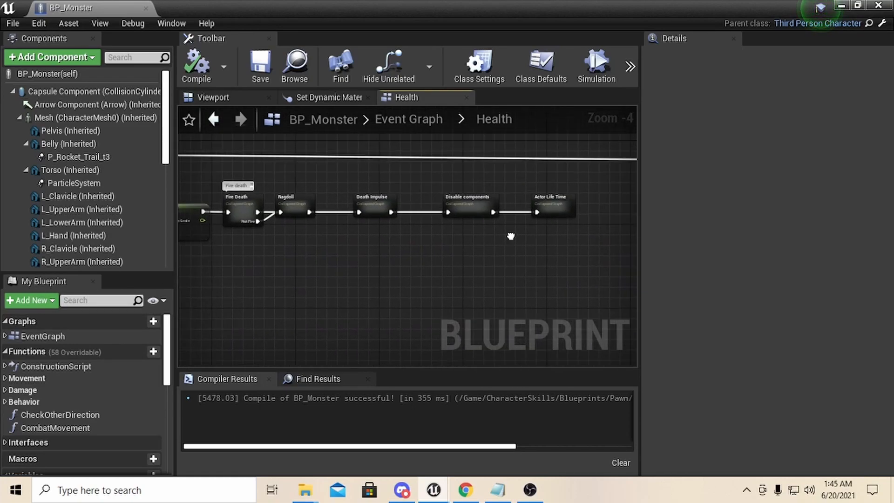
pyautogui.moveTo(390, 205)
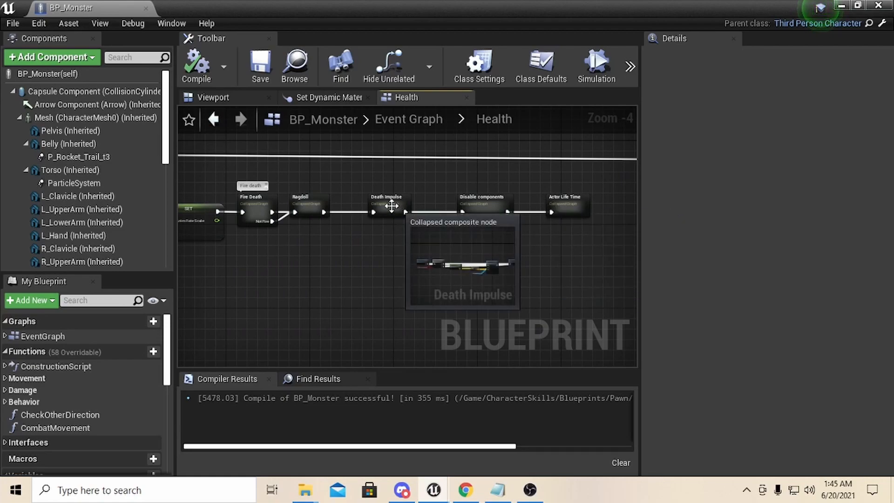
pyautogui.moveTo(339, 207)
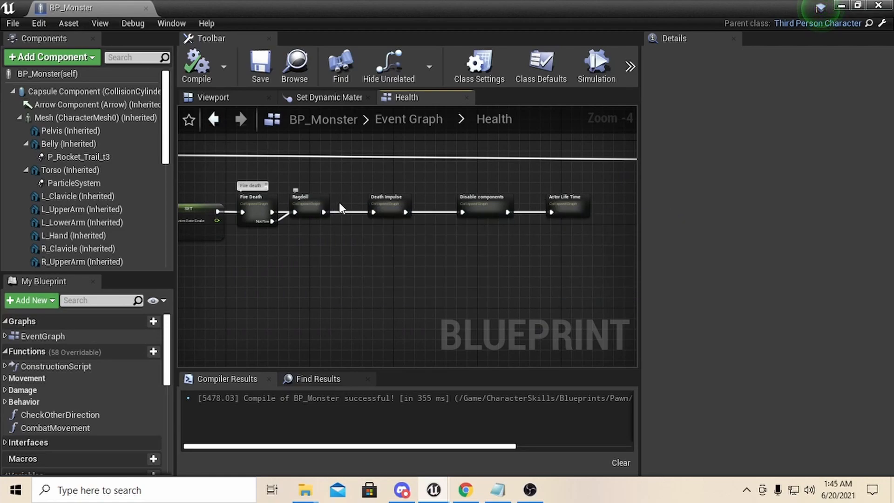
# Enter the Ragdoll collapsed graph and look over its nodes
pyautogui.doubleClick(306, 204)
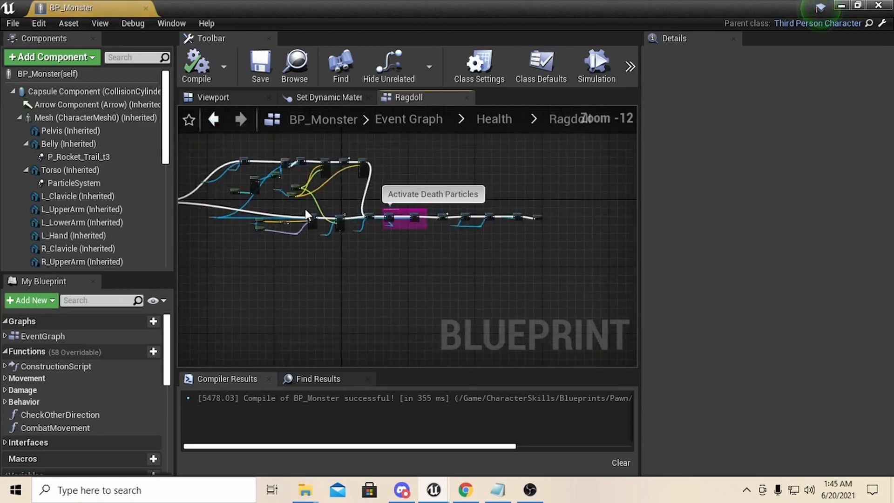
pyautogui.scroll(3)
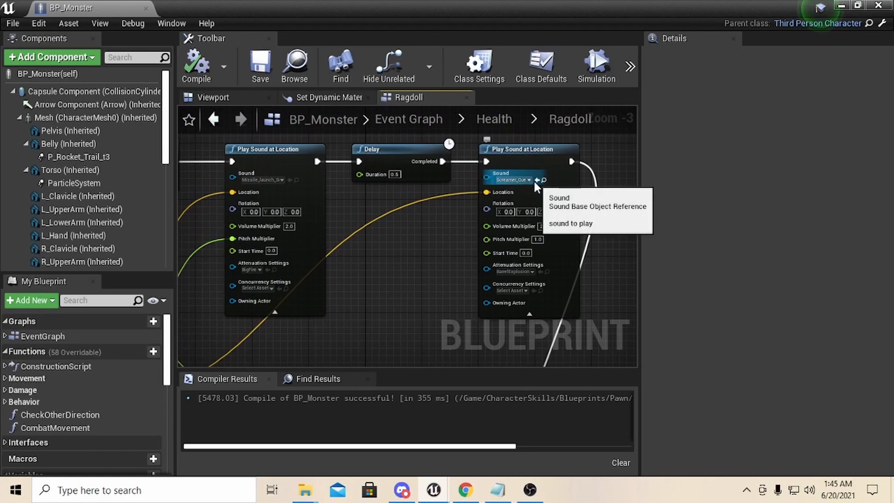
pyautogui.moveTo(390, 230)
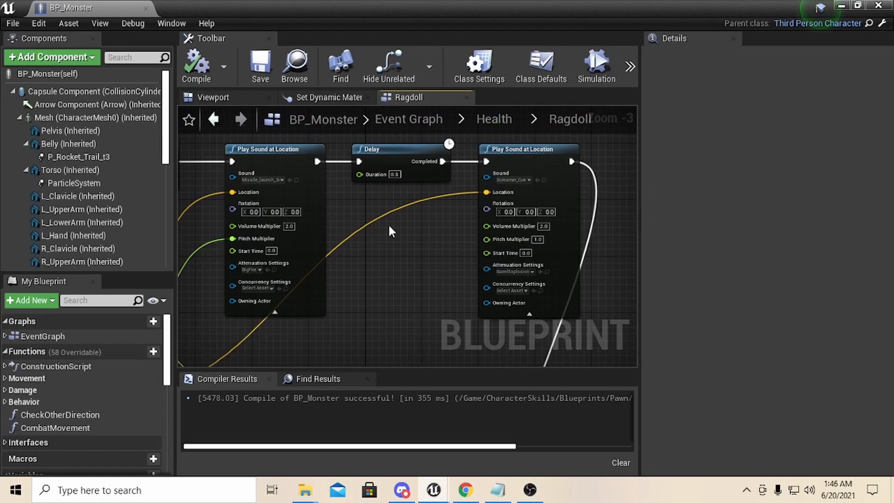
pyautogui.scroll(-3)
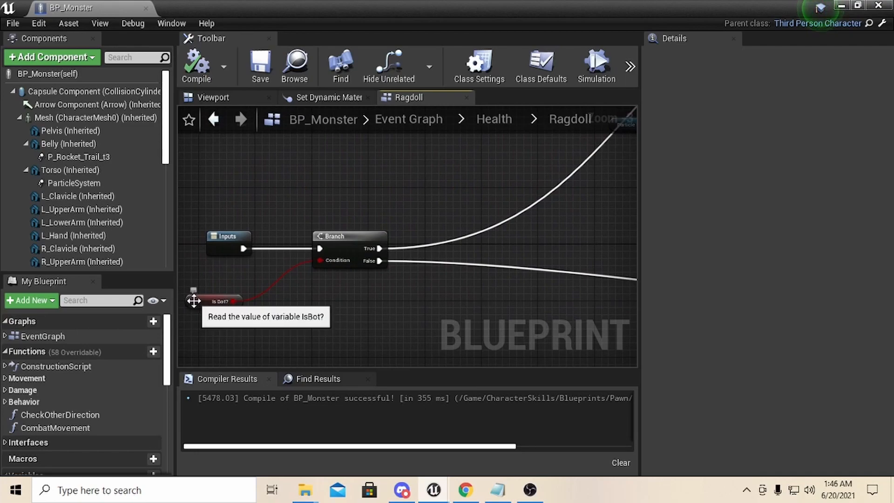
# Make the IsBot? variable Instance Editable from its Details
pyautogui.click(215, 300)
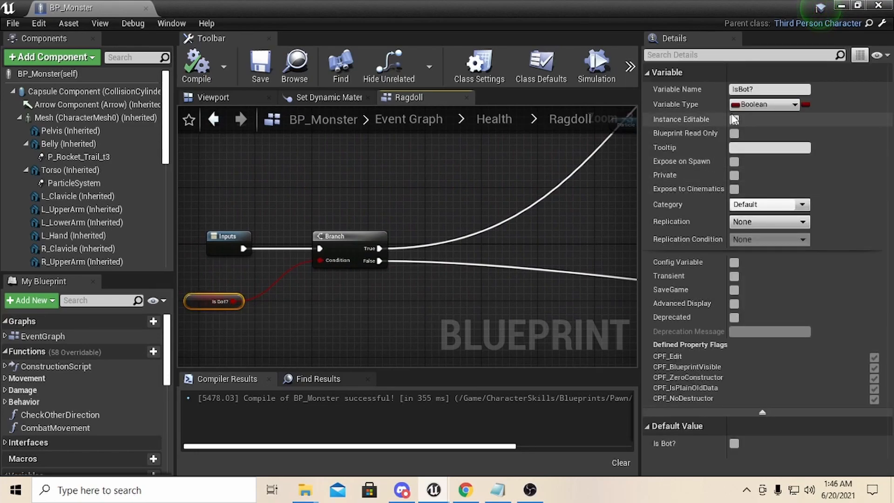
pyautogui.click(735, 119)
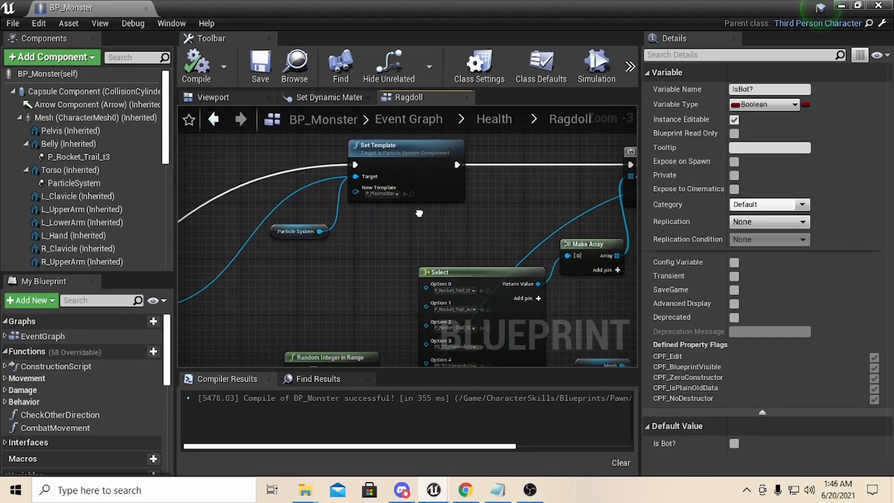
pyautogui.scroll(-3)
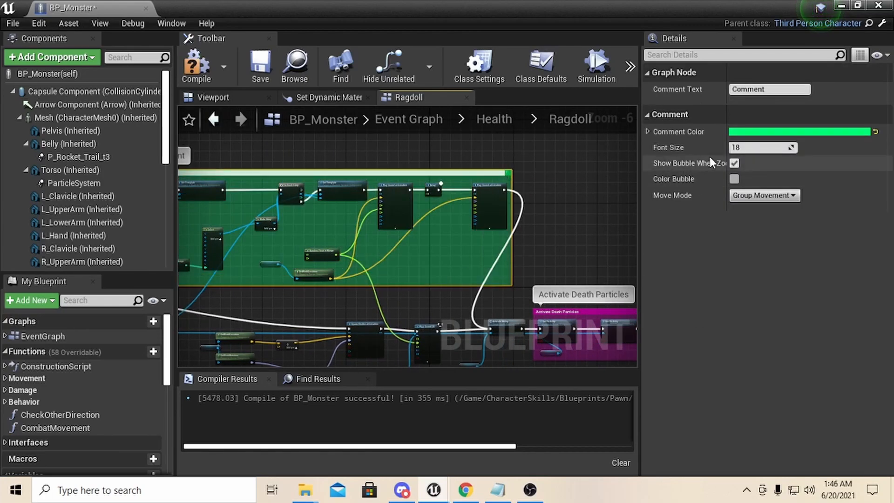
# Set the green comment's Comment Text to 'Bot FX'
pyautogui.click(768, 89)
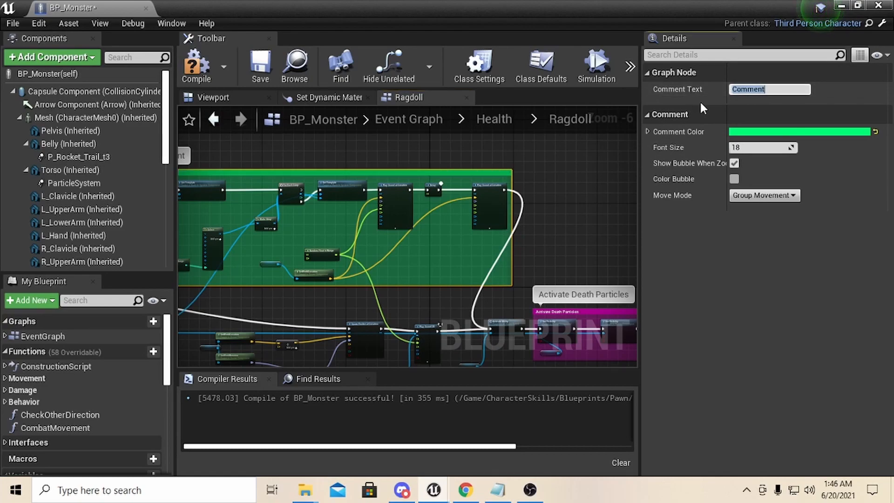
pyautogui.write('Bot')
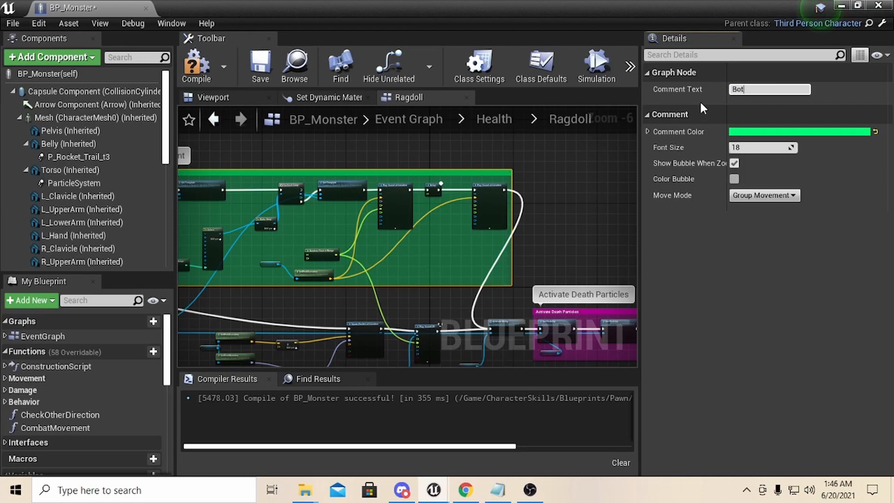
pyautogui.write('FX')
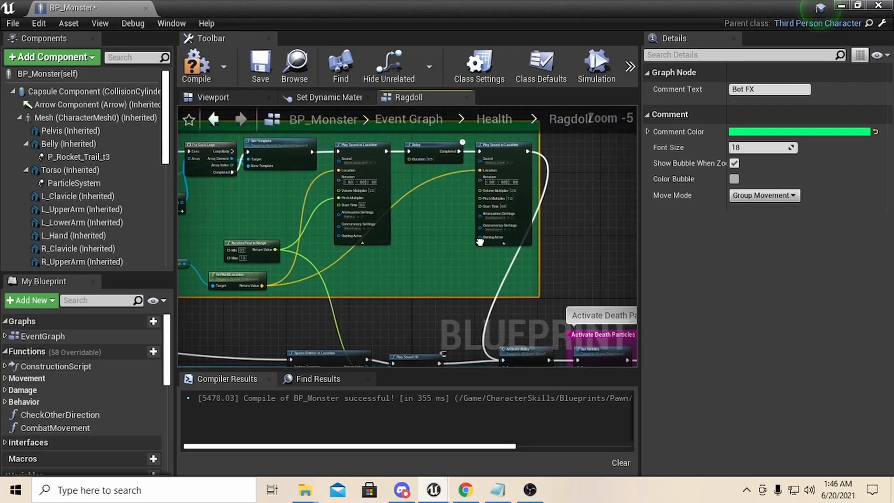
pyautogui.scroll(3)
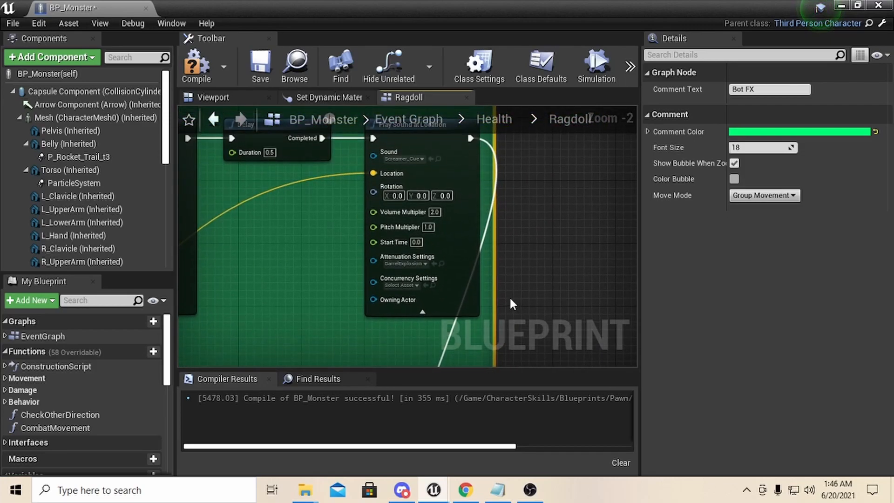
pyautogui.moveTo(419, 239)
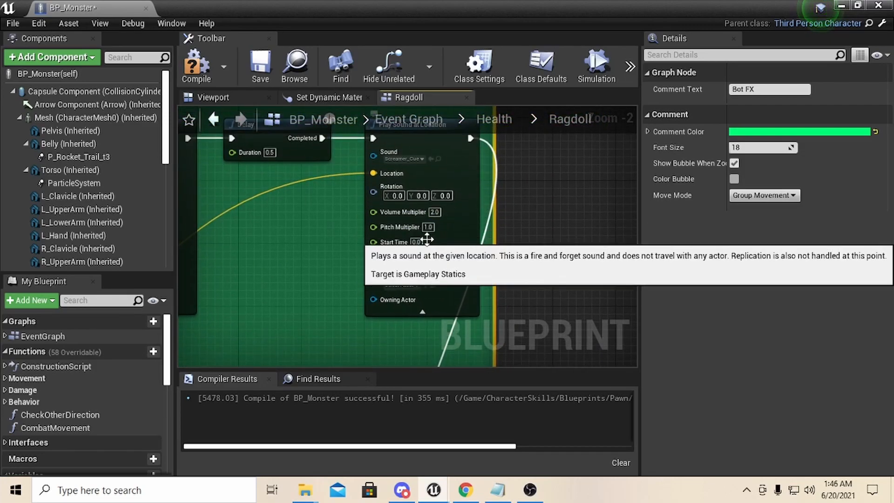
pyautogui.moveTo(393, 242)
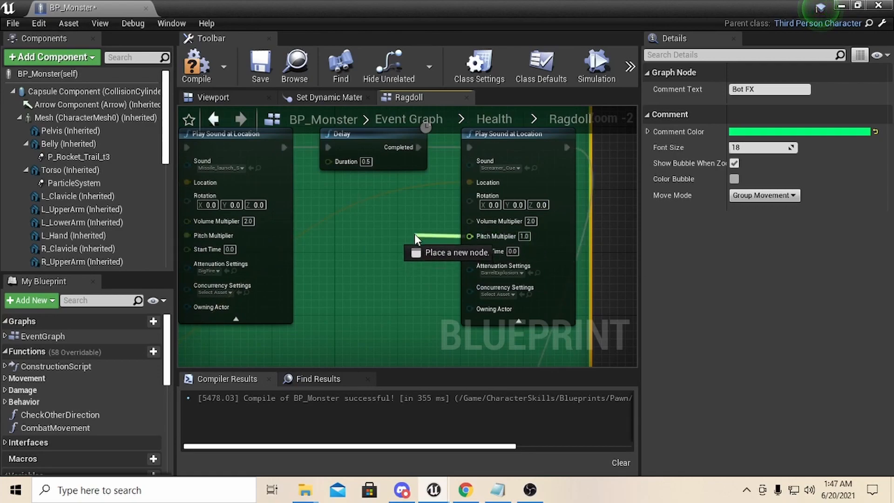
pyautogui.moveTo(415, 245)
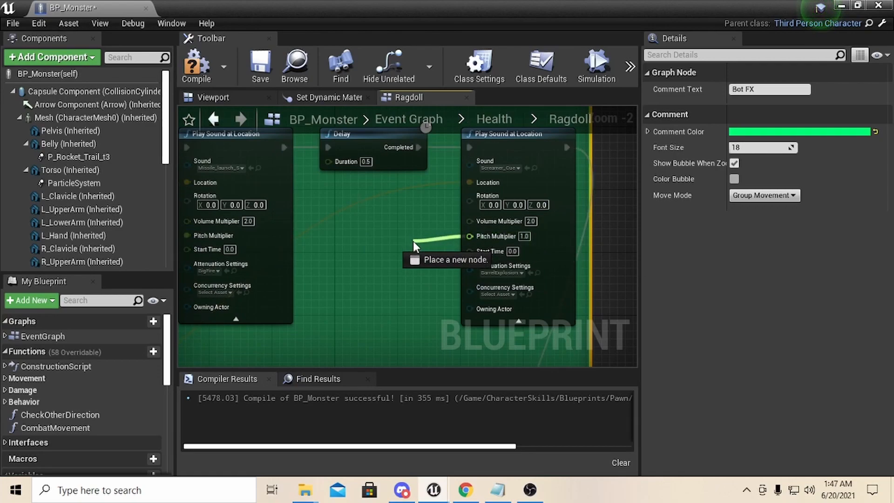
# Feed a Random Float in Range node into the scream's Pitch Multiplier and compile
pyautogui.click(414, 235)
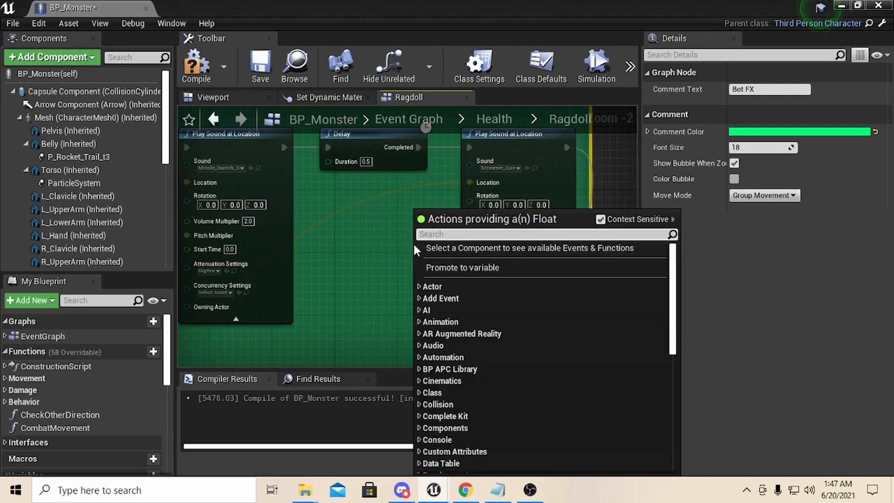
pyautogui.write('random')
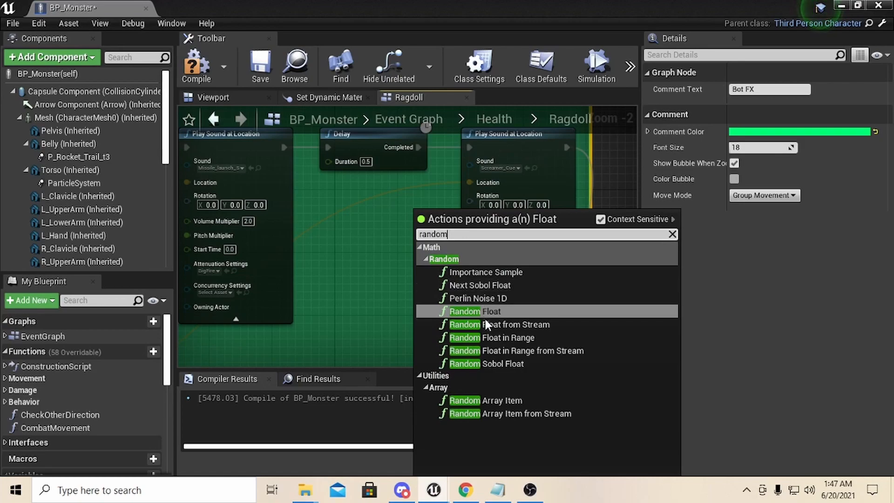
pyautogui.click(491, 337)
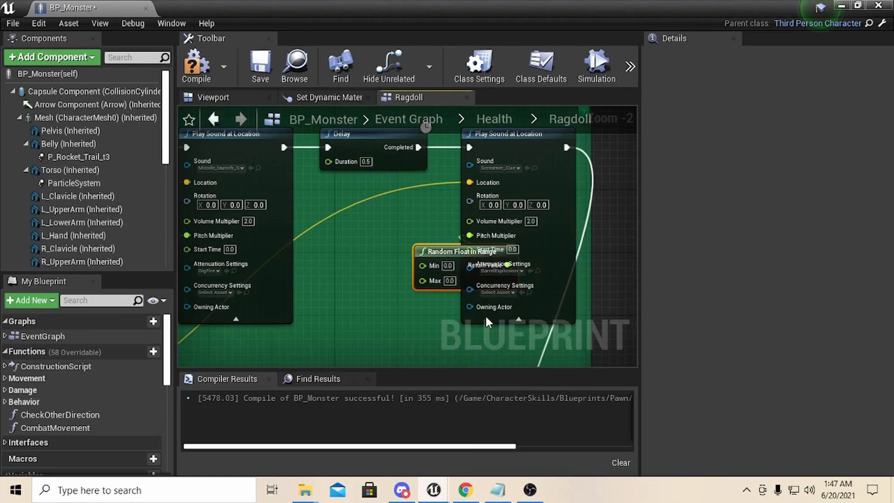
pyautogui.moveTo(381, 243)
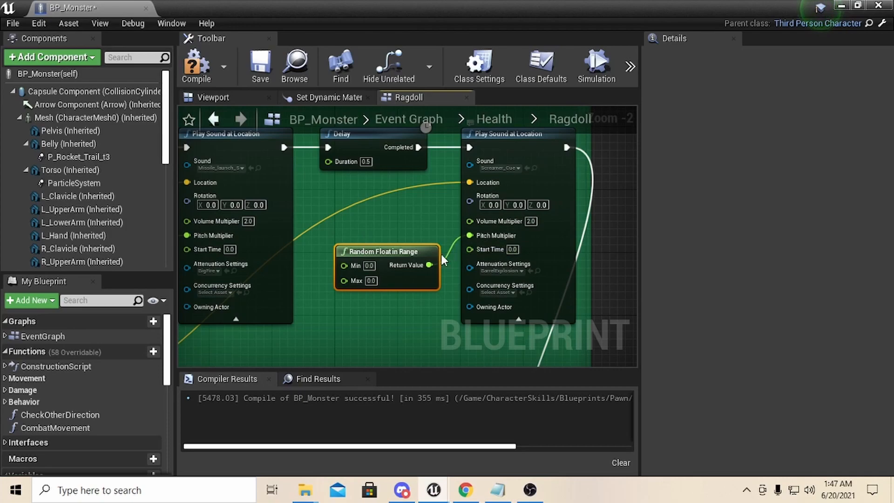
pyautogui.moveTo(410, 285)
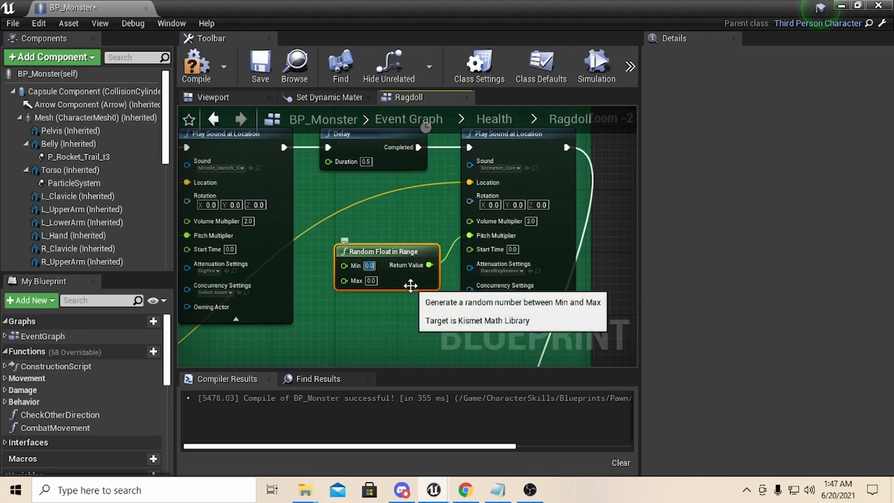
pyautogui.moveTo(527, 269)
pyautogui.write('1.5')
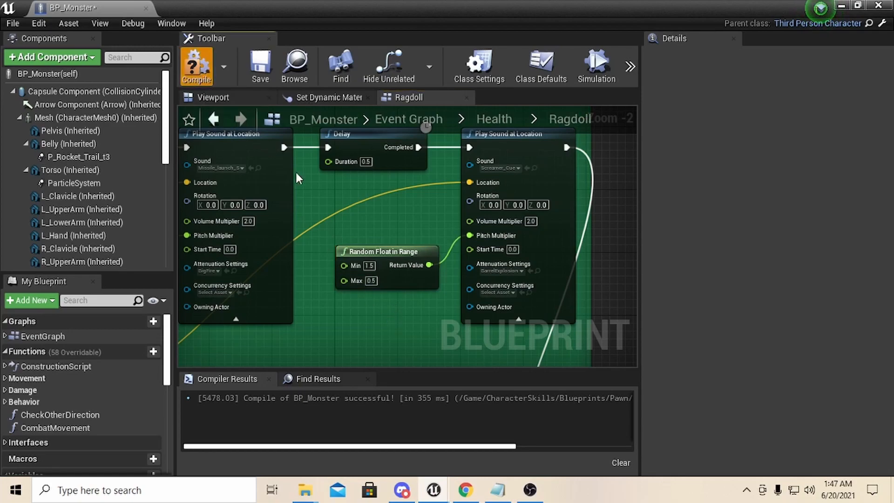
pyautogui.click(196, 64)
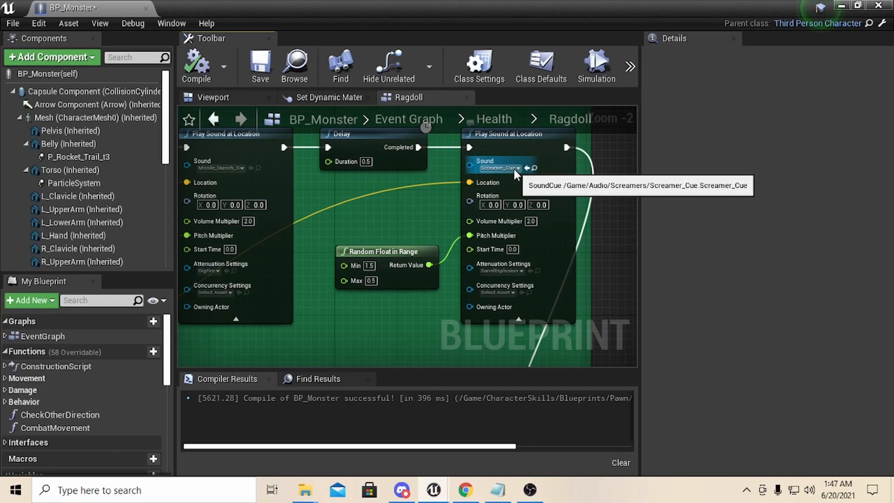
pyautogui.moveTo(400, 271)
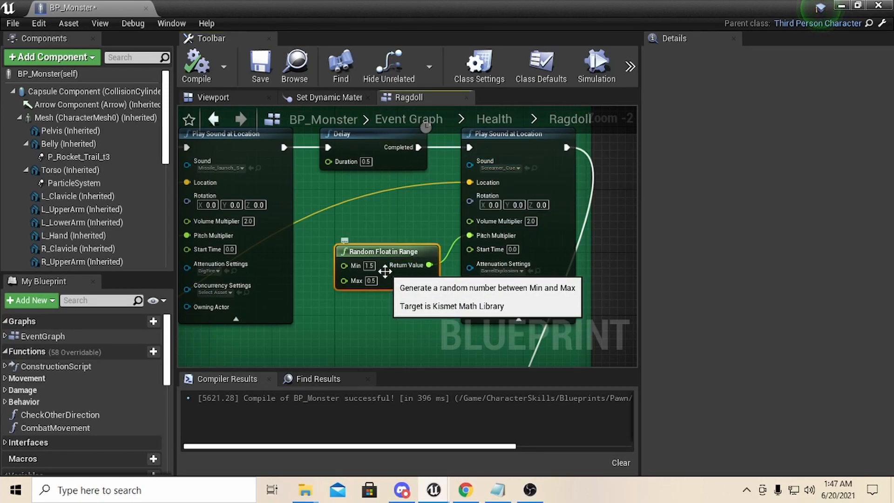
pyautogui.moveTo(381, 276)
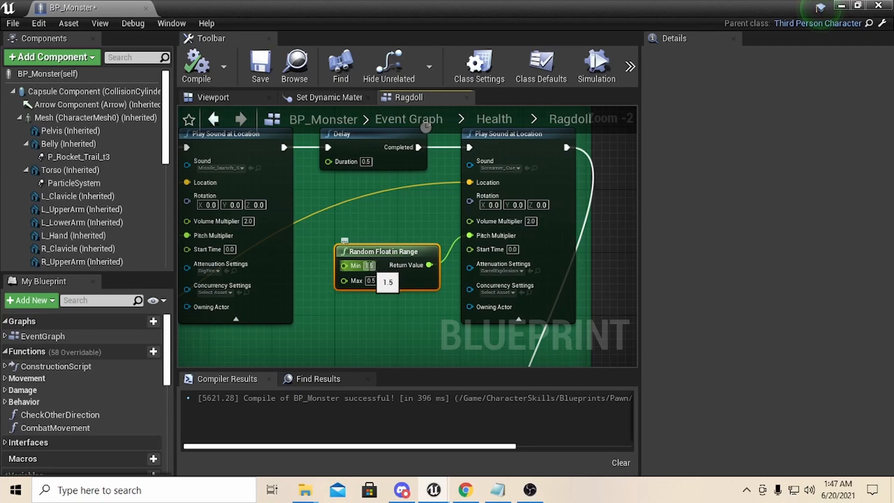
# Set Min 0.5 on both Random Float in Range pitch nodes for the two Play Sound nodes
pyautogui.click(369, 281)
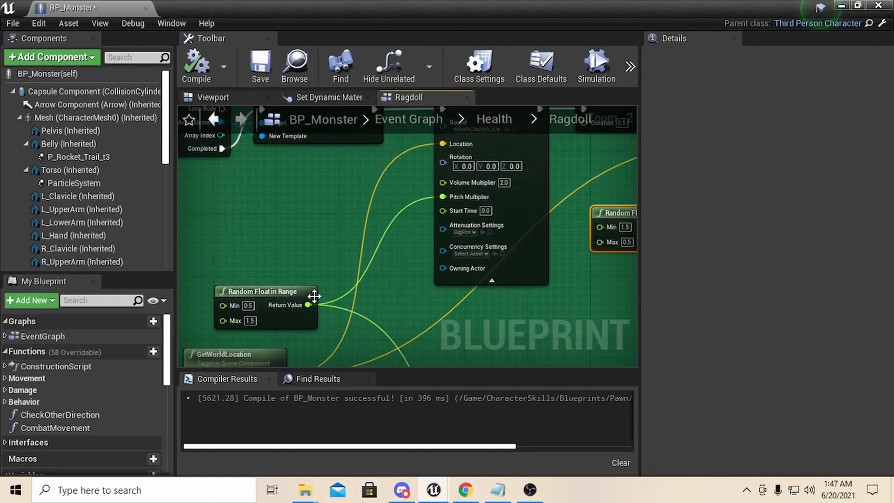
pyautogui.moveTo(265, 291); pyautogui.dragTo(296, 237)
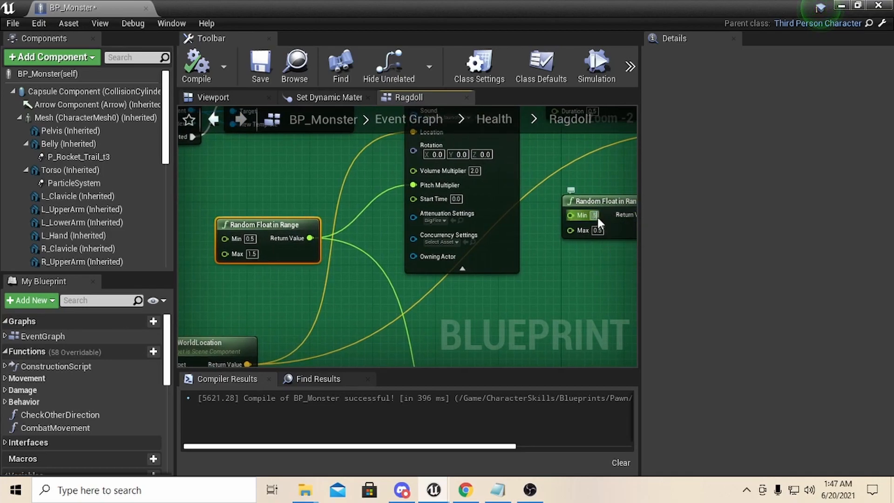
pyautogui.click(600, 230)
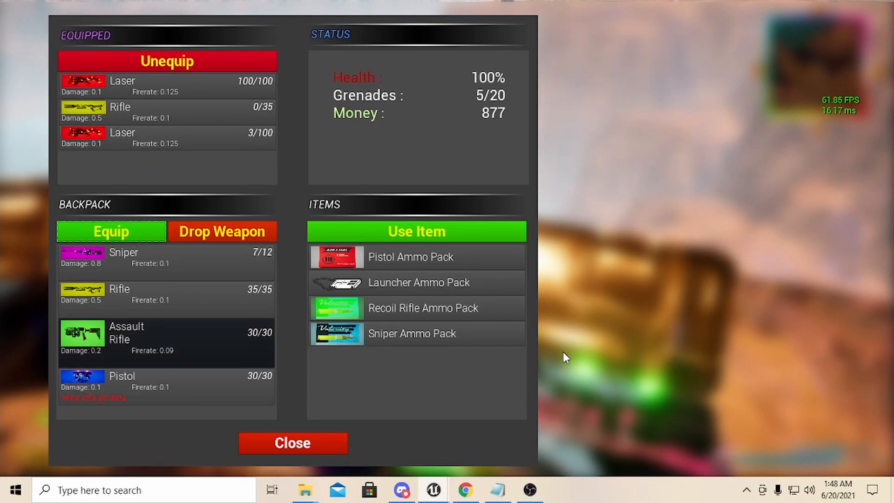
# Close the inventory and shoot the charging bots to see their death effects
pyautogui.click(292, 443)
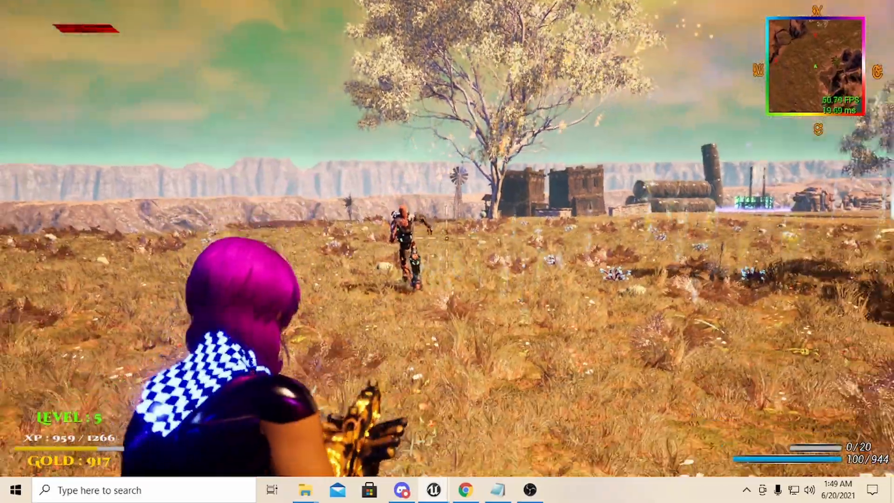
pyautogui.click(447, 239)
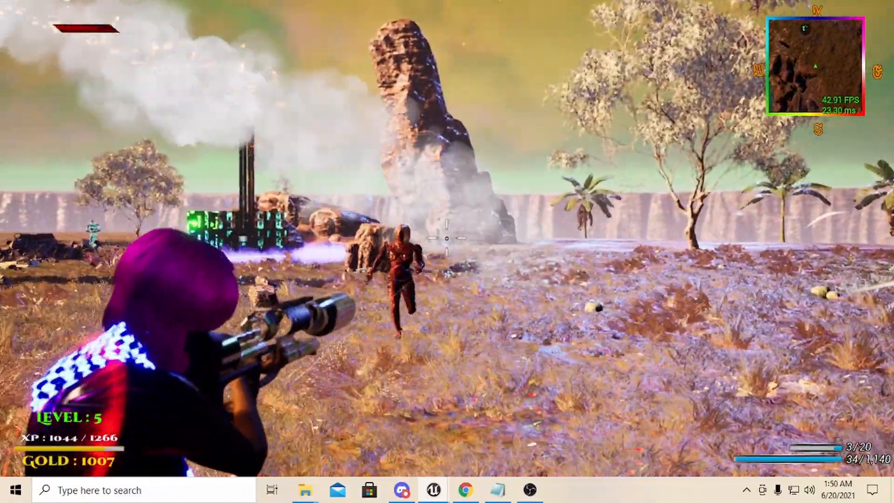
pyautogui.click(446, 240)
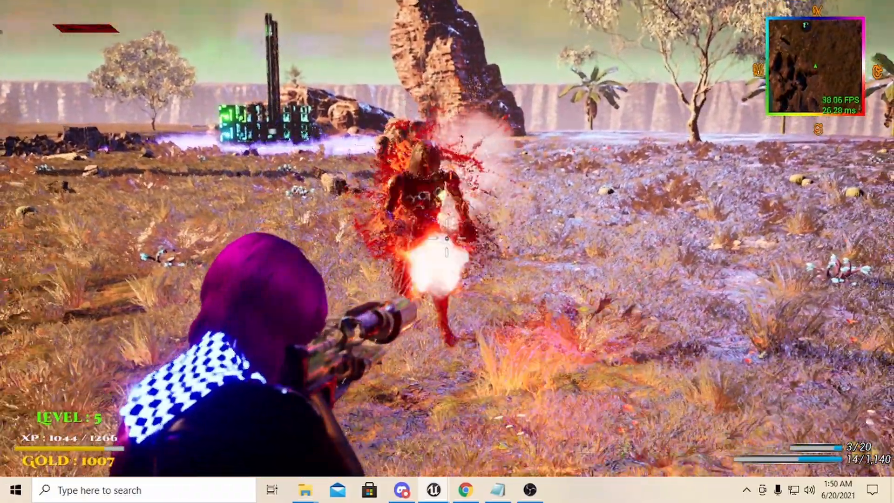